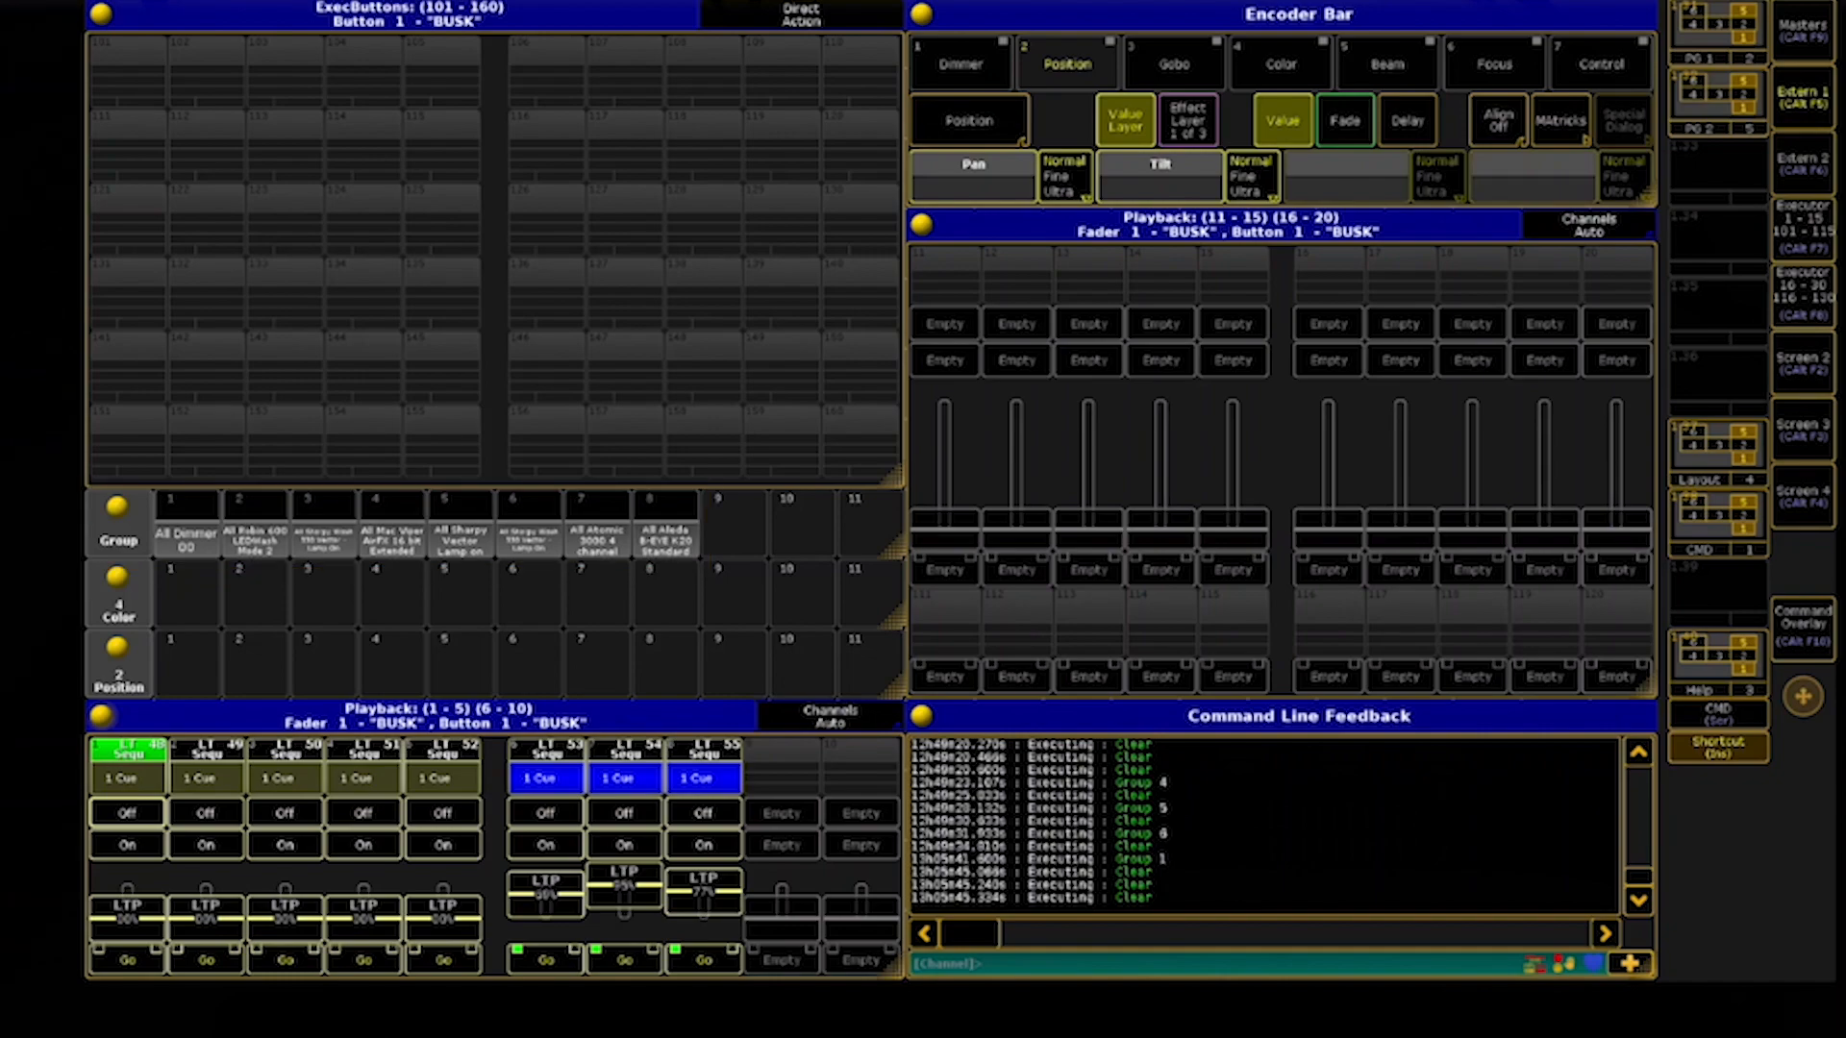
# - Scroll the MA Stages site, then go to the loopMIDI page on tobias-erichsen.de
pyautogui.click(116, 594)
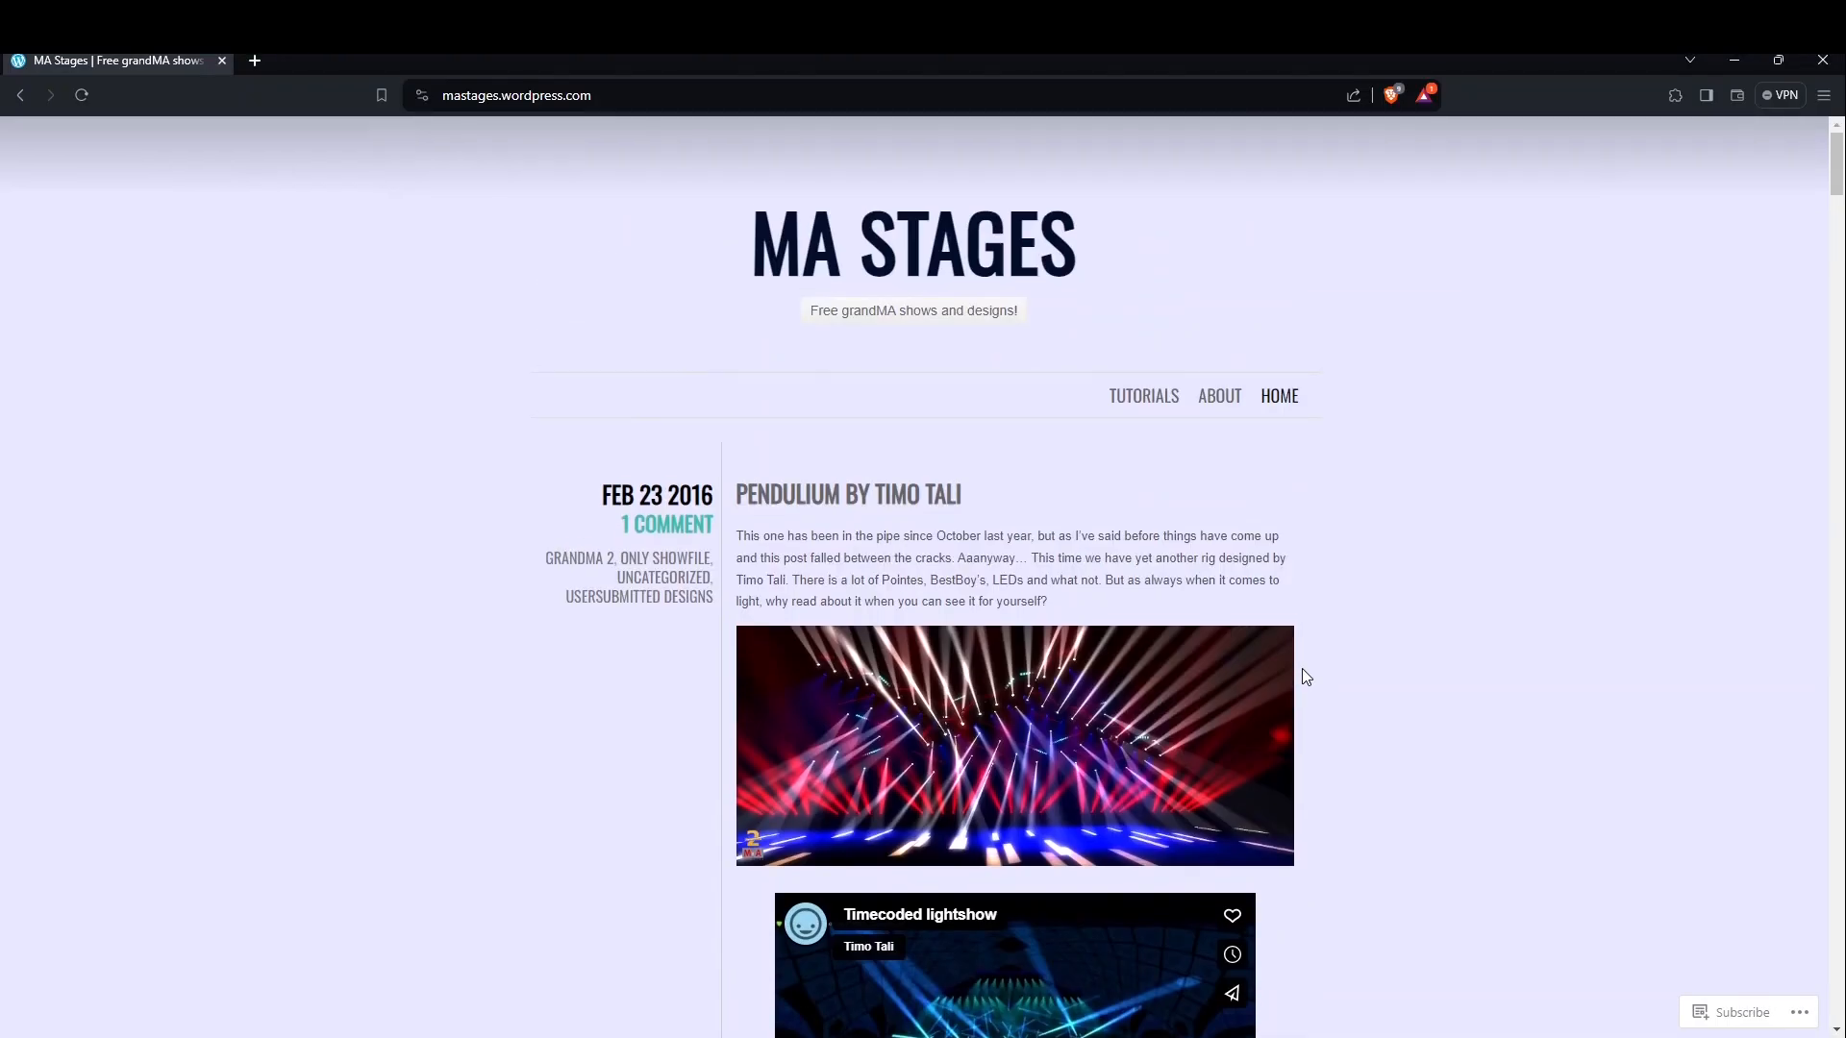
pyautogui.scroll(-3)
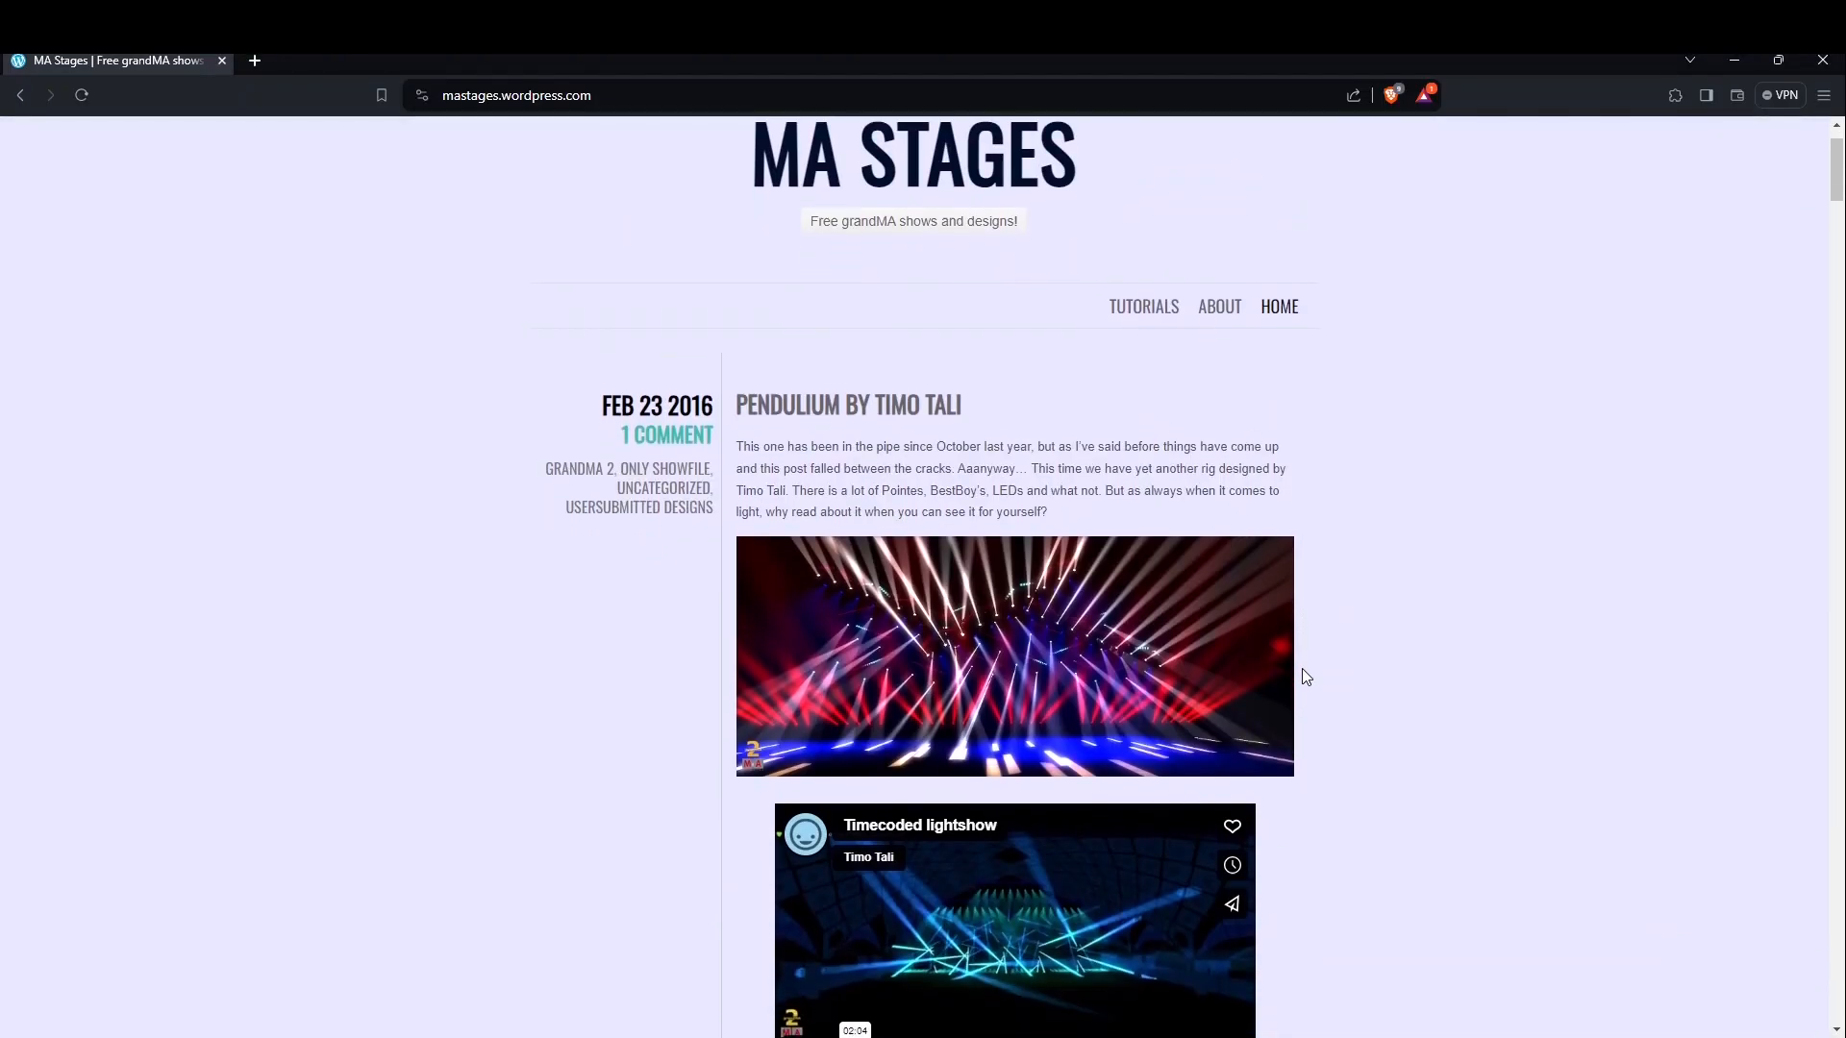
pyautogui.scroll(-3)
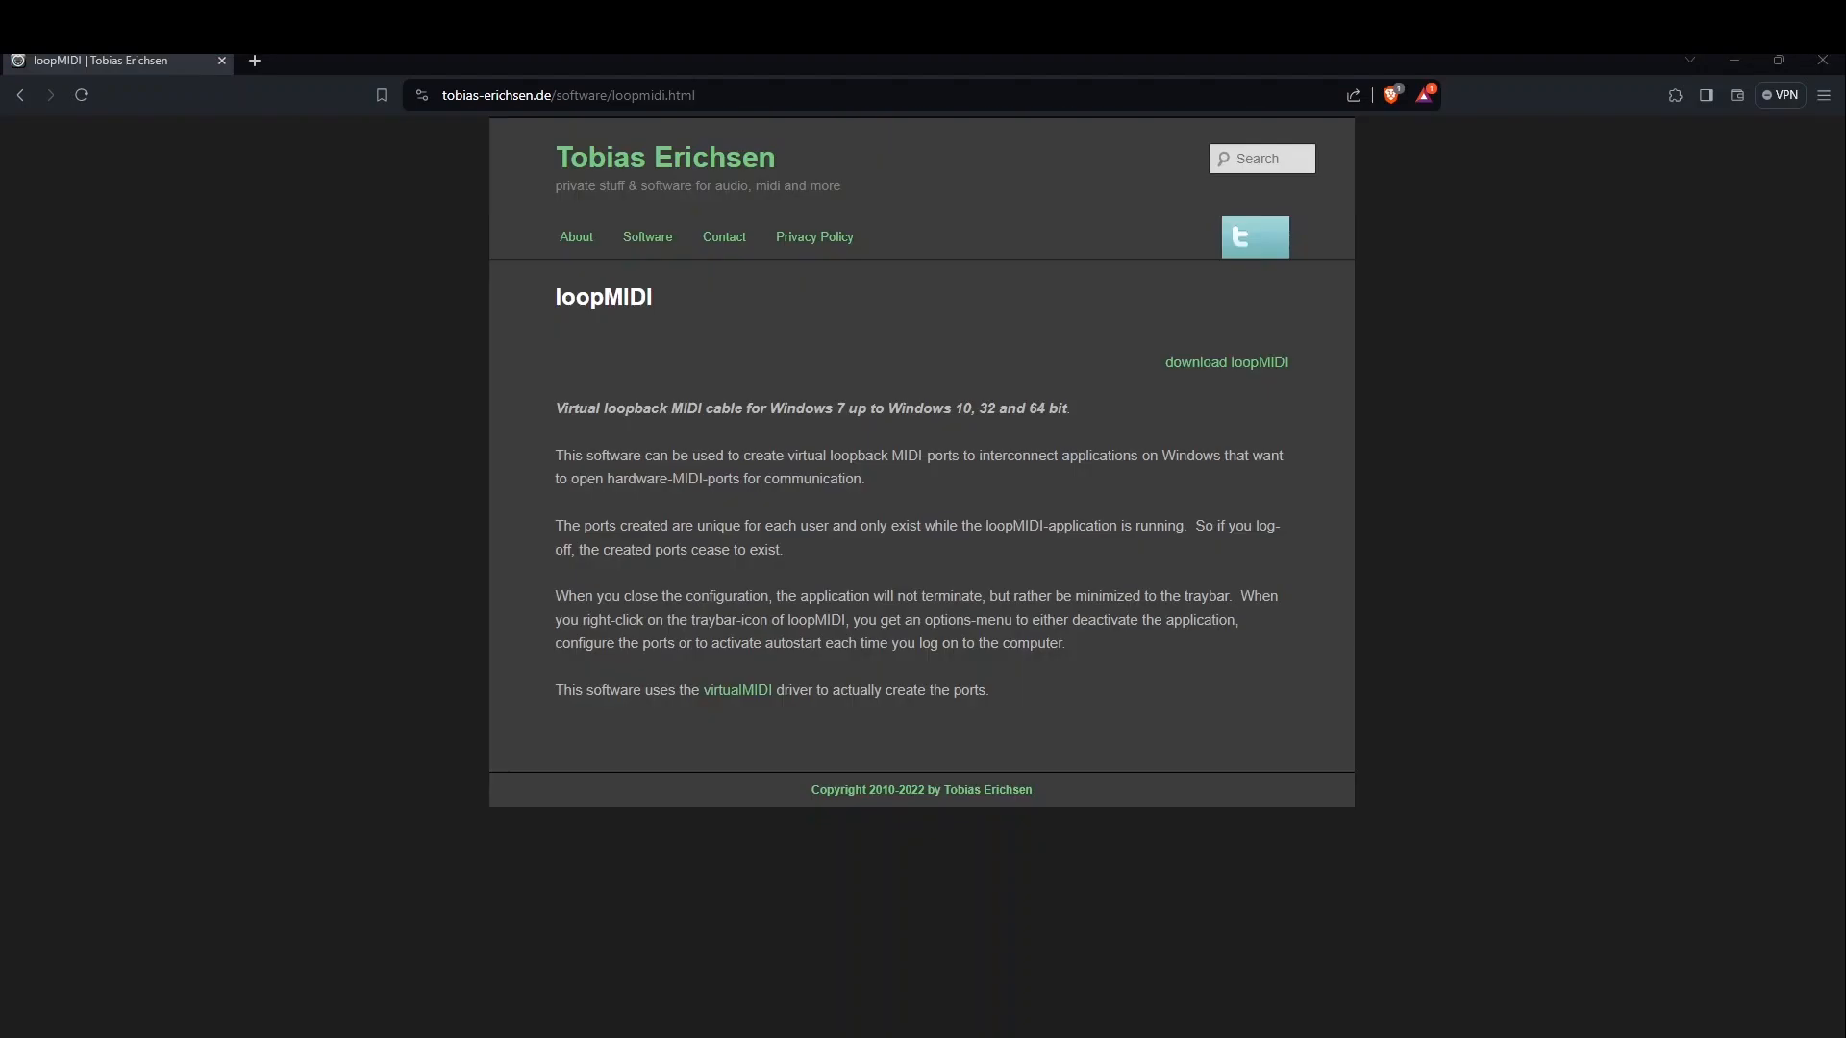
pyautogui.moveTo(729, 440)
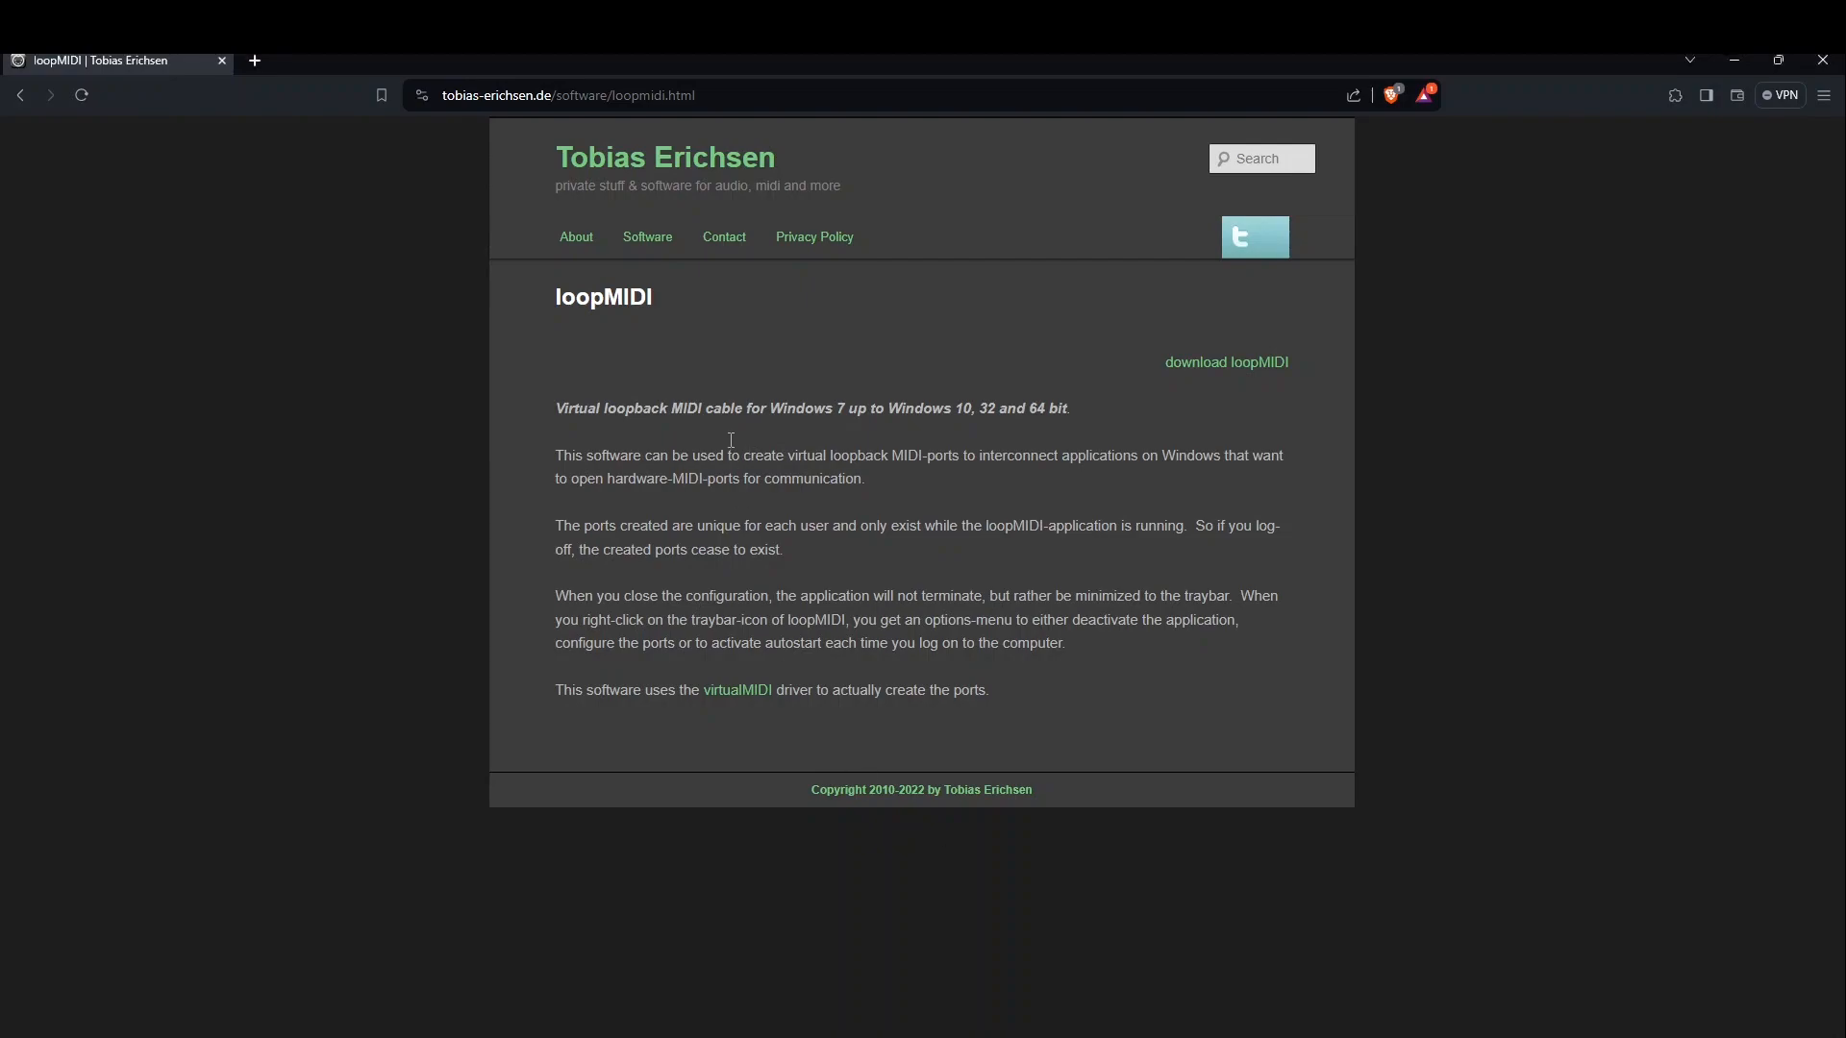
pyautogui.click(646, 236)
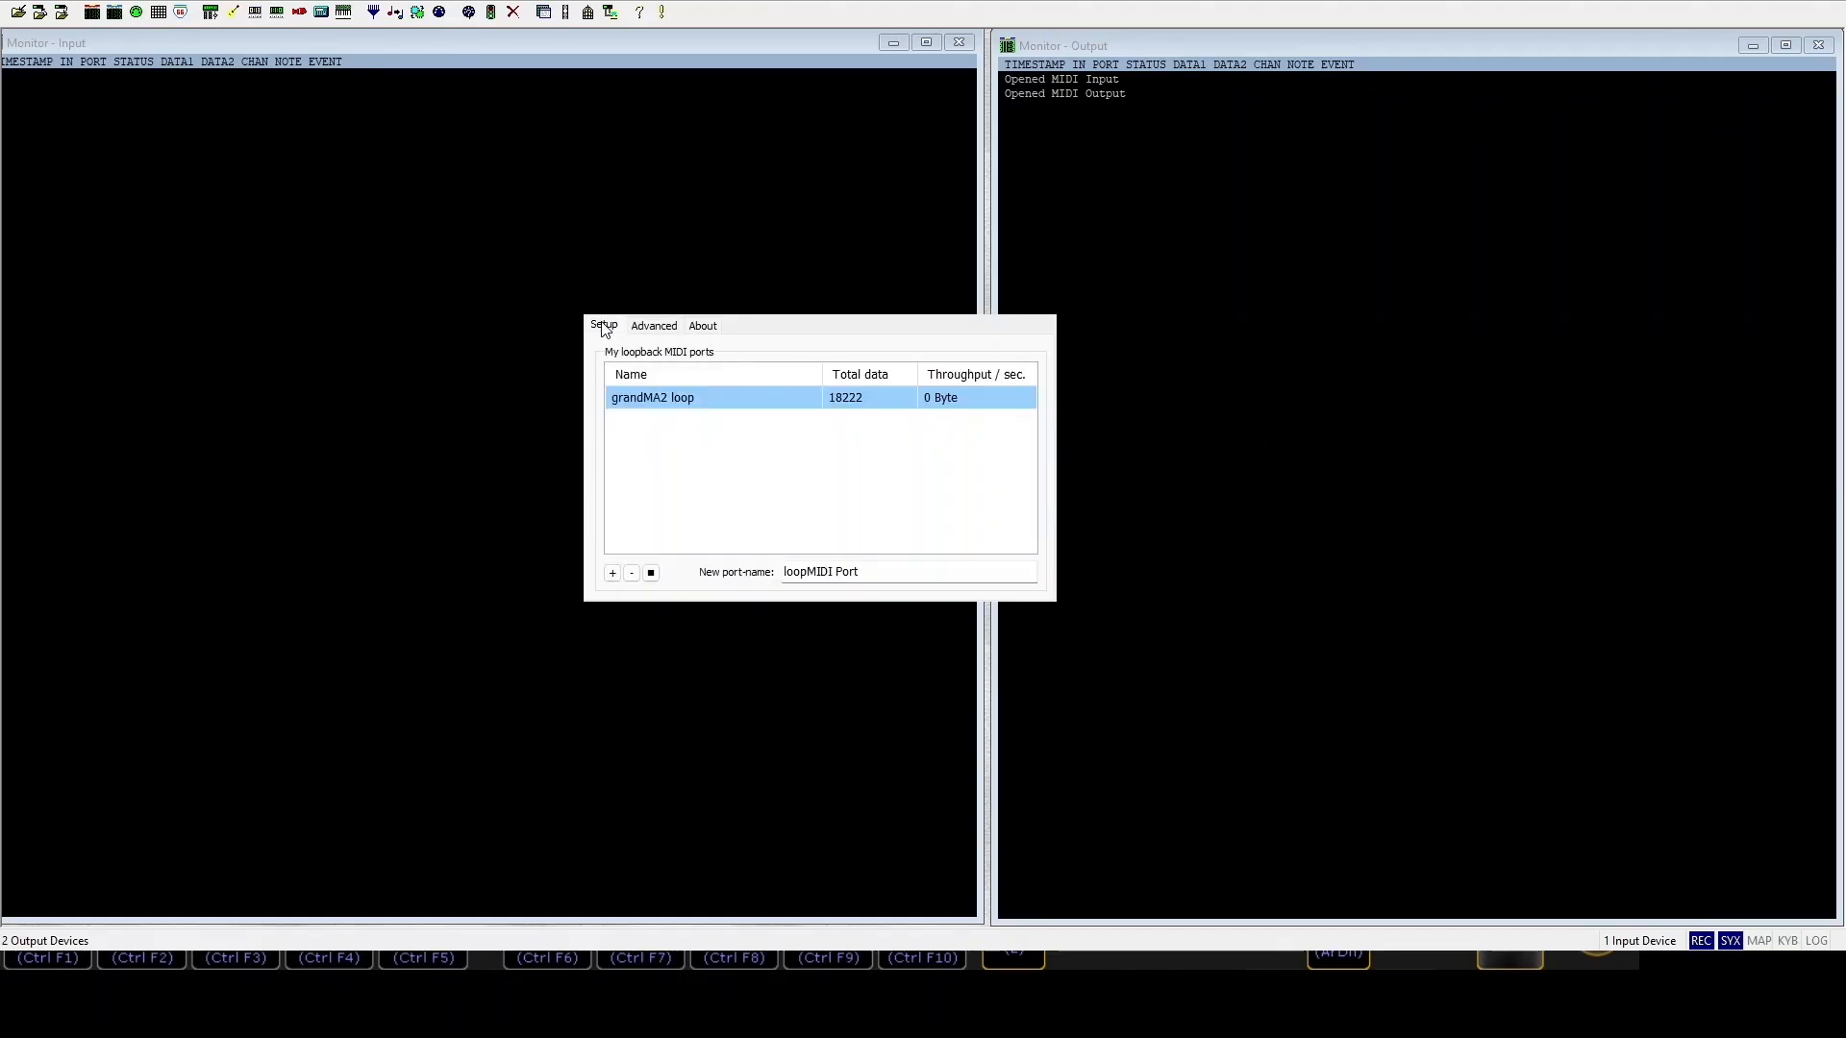
pyautogui.moveTo(641, 593)
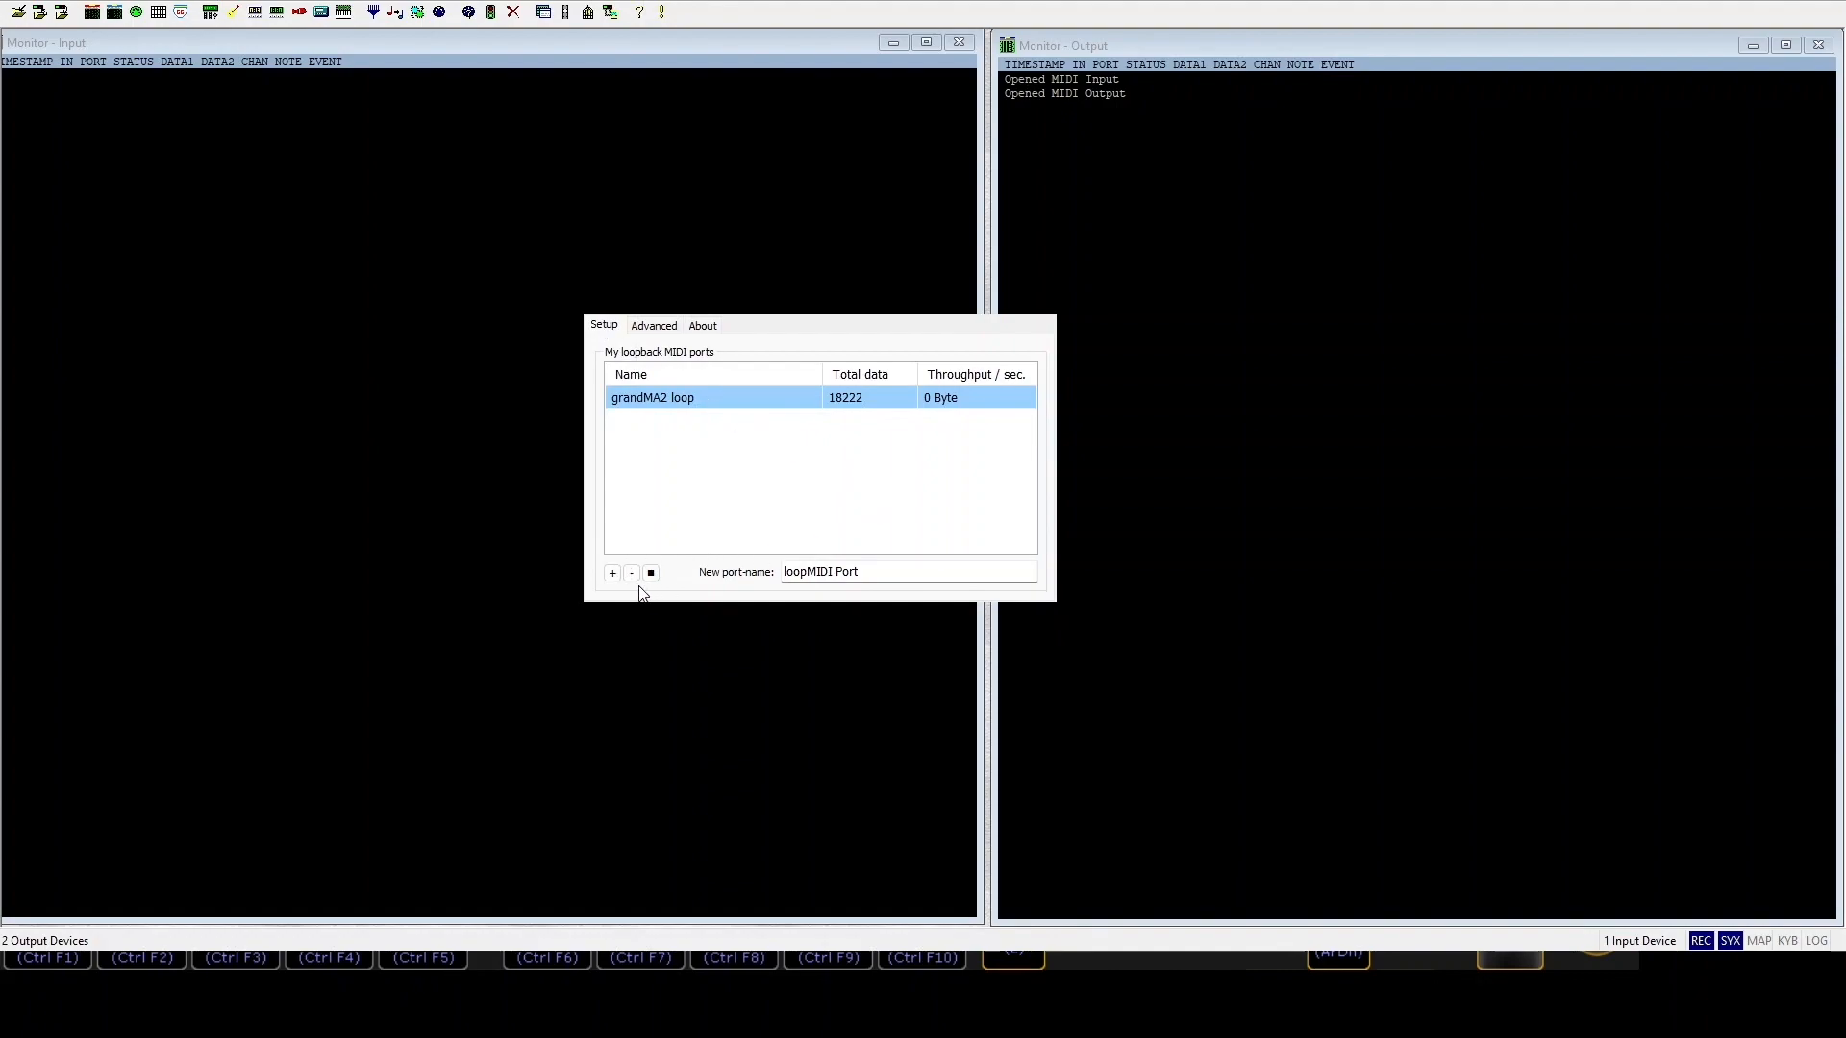
pyautogui.moveTo(787, 554)
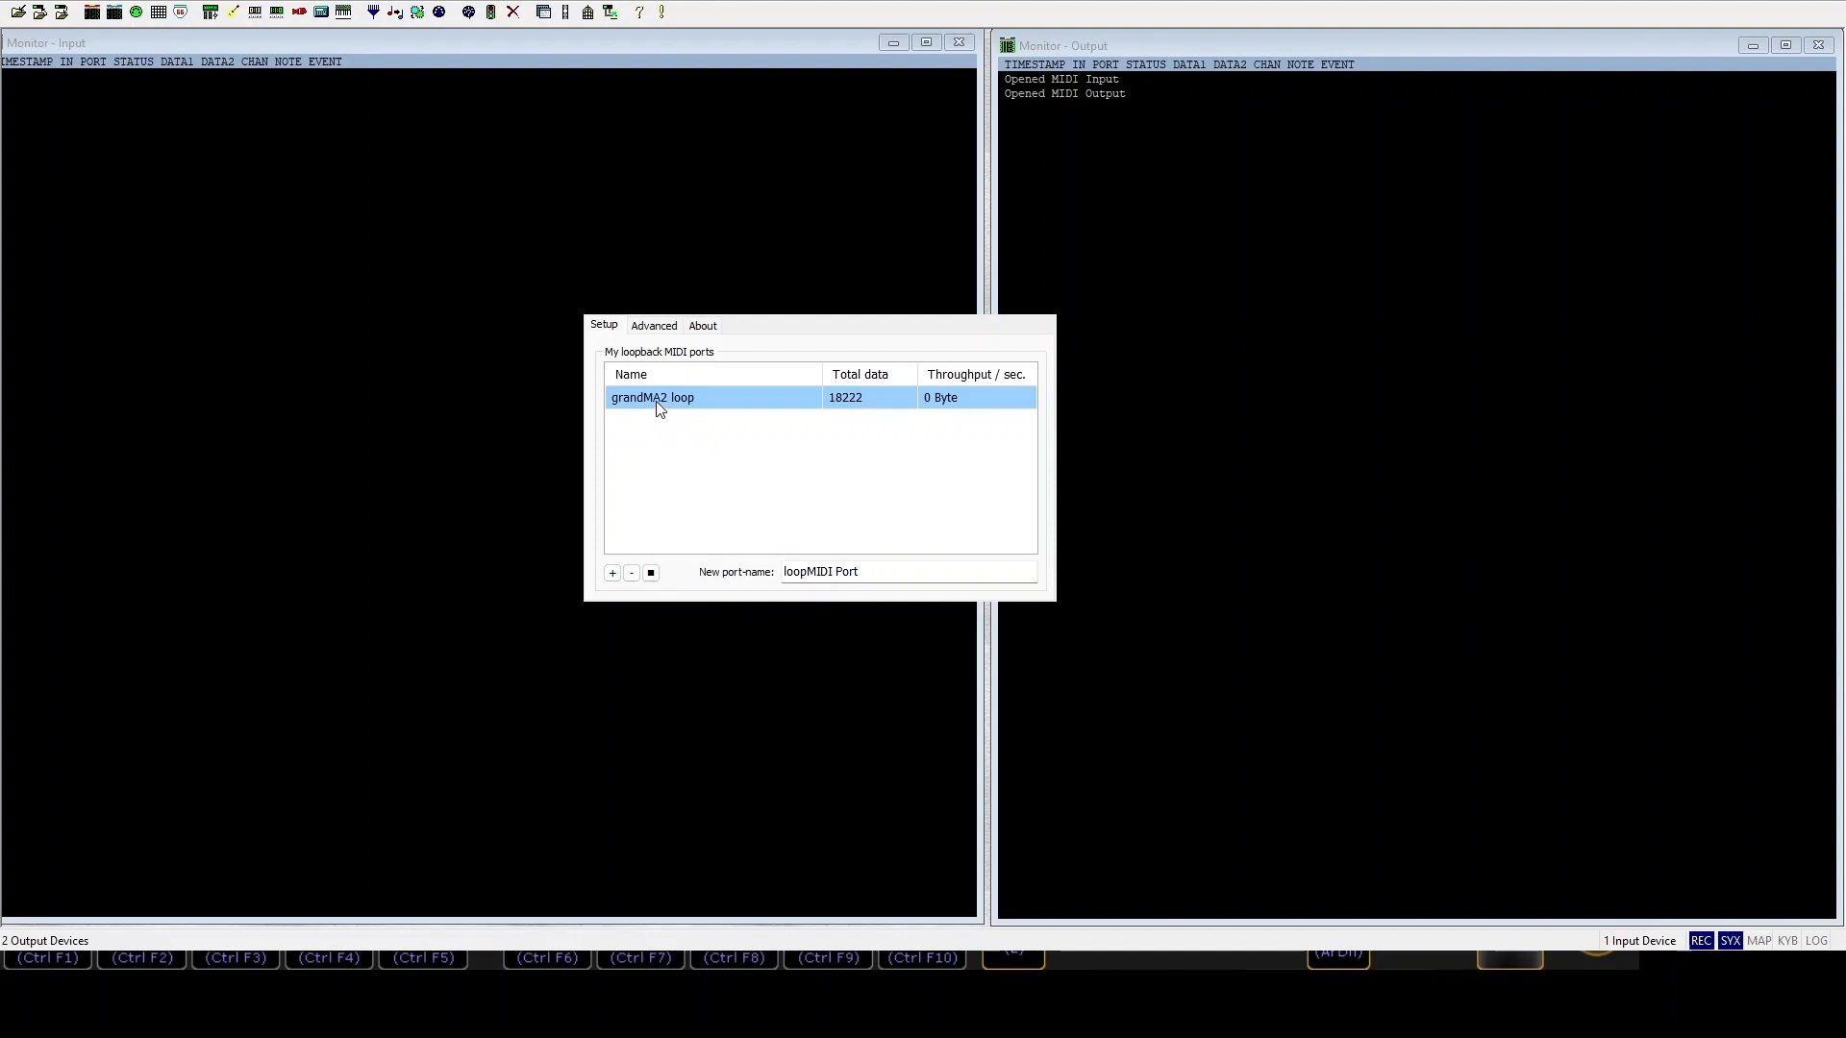
# - View loopMIDI's Advanced settings: Sysex buffer, feedback detection and presentation options
pyautogui.click(654, 325)
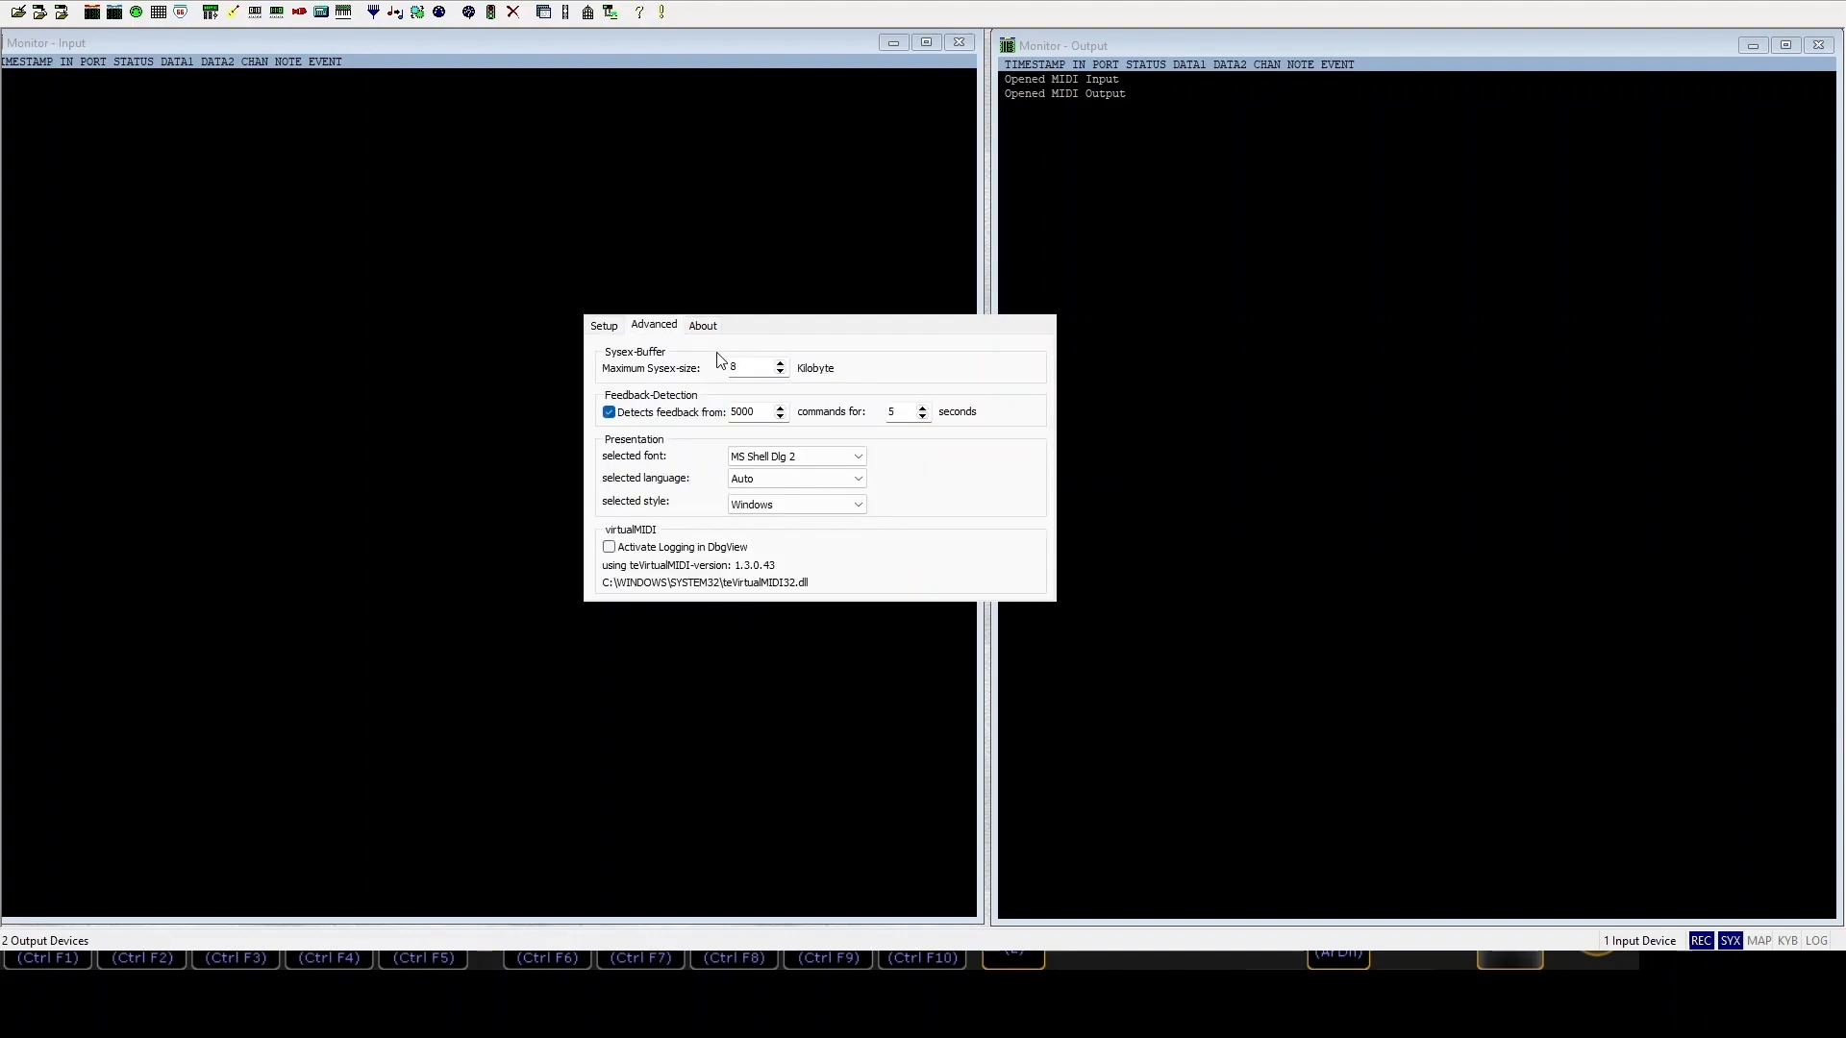
pyautogui.moveTo(986, 340)
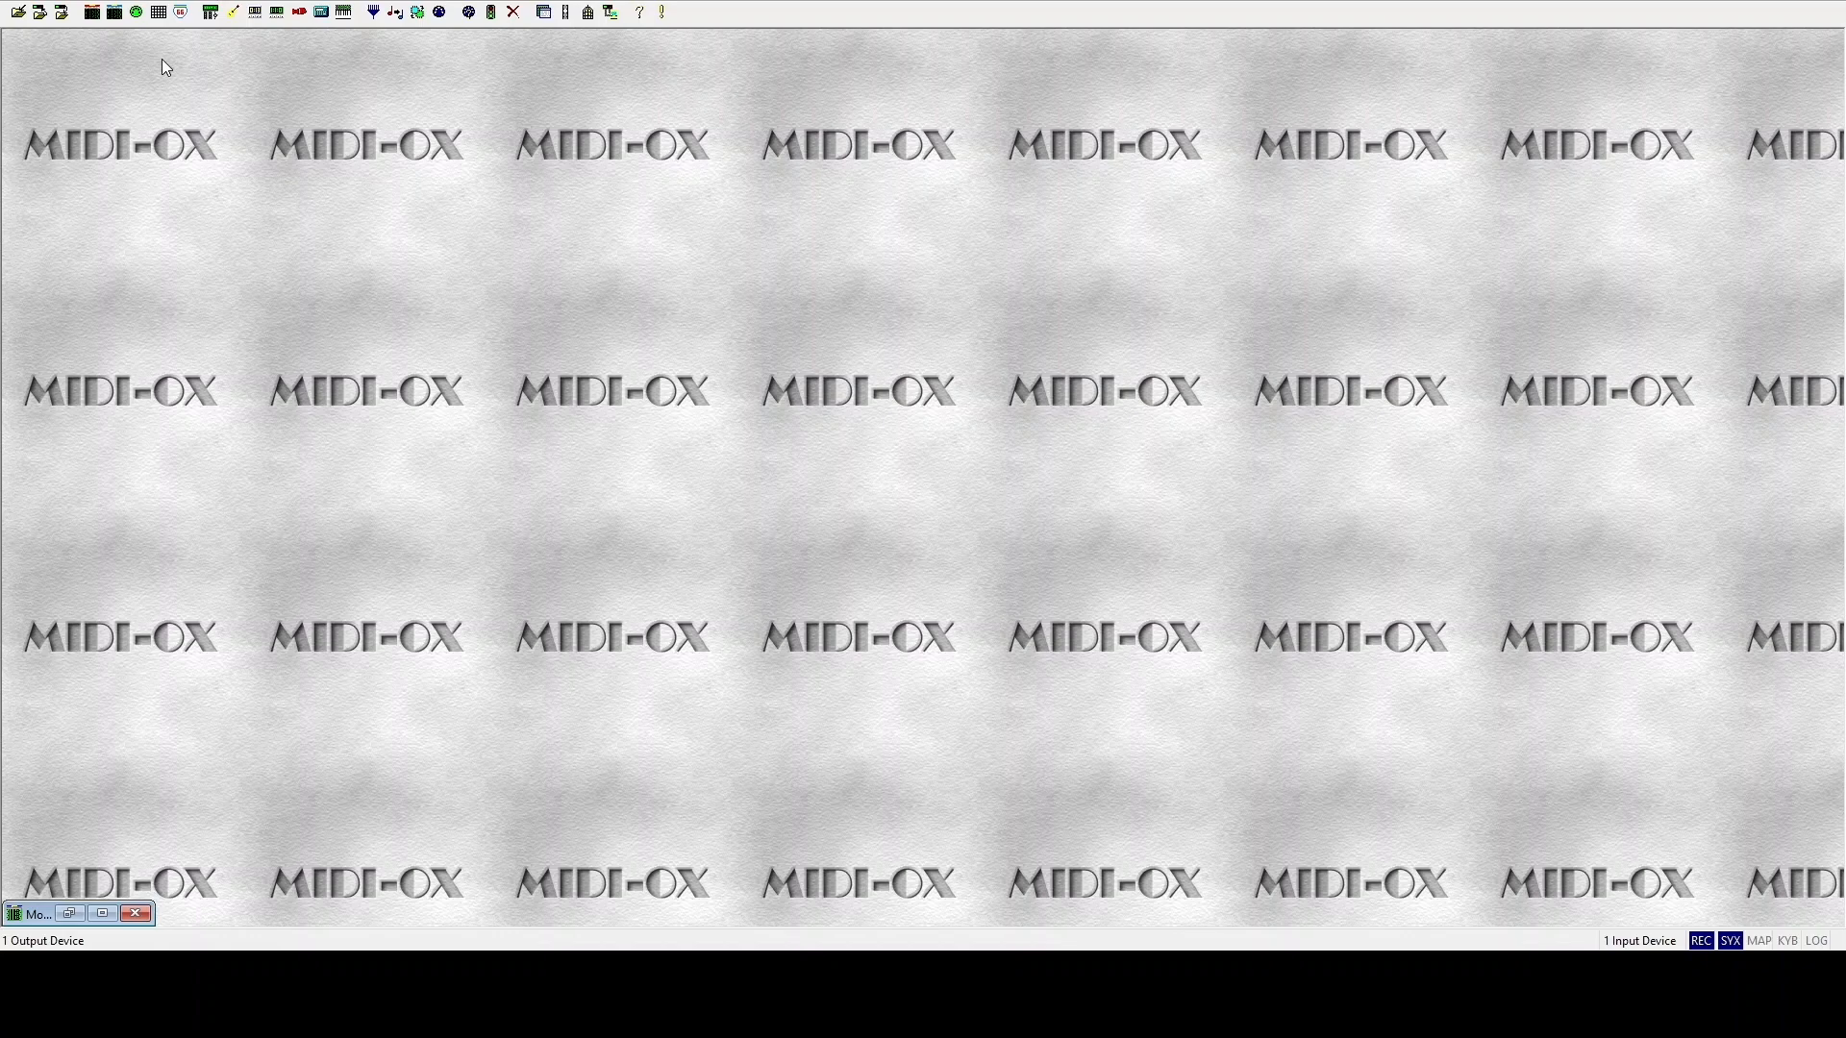
pyautogui.moveTo(157, 59)
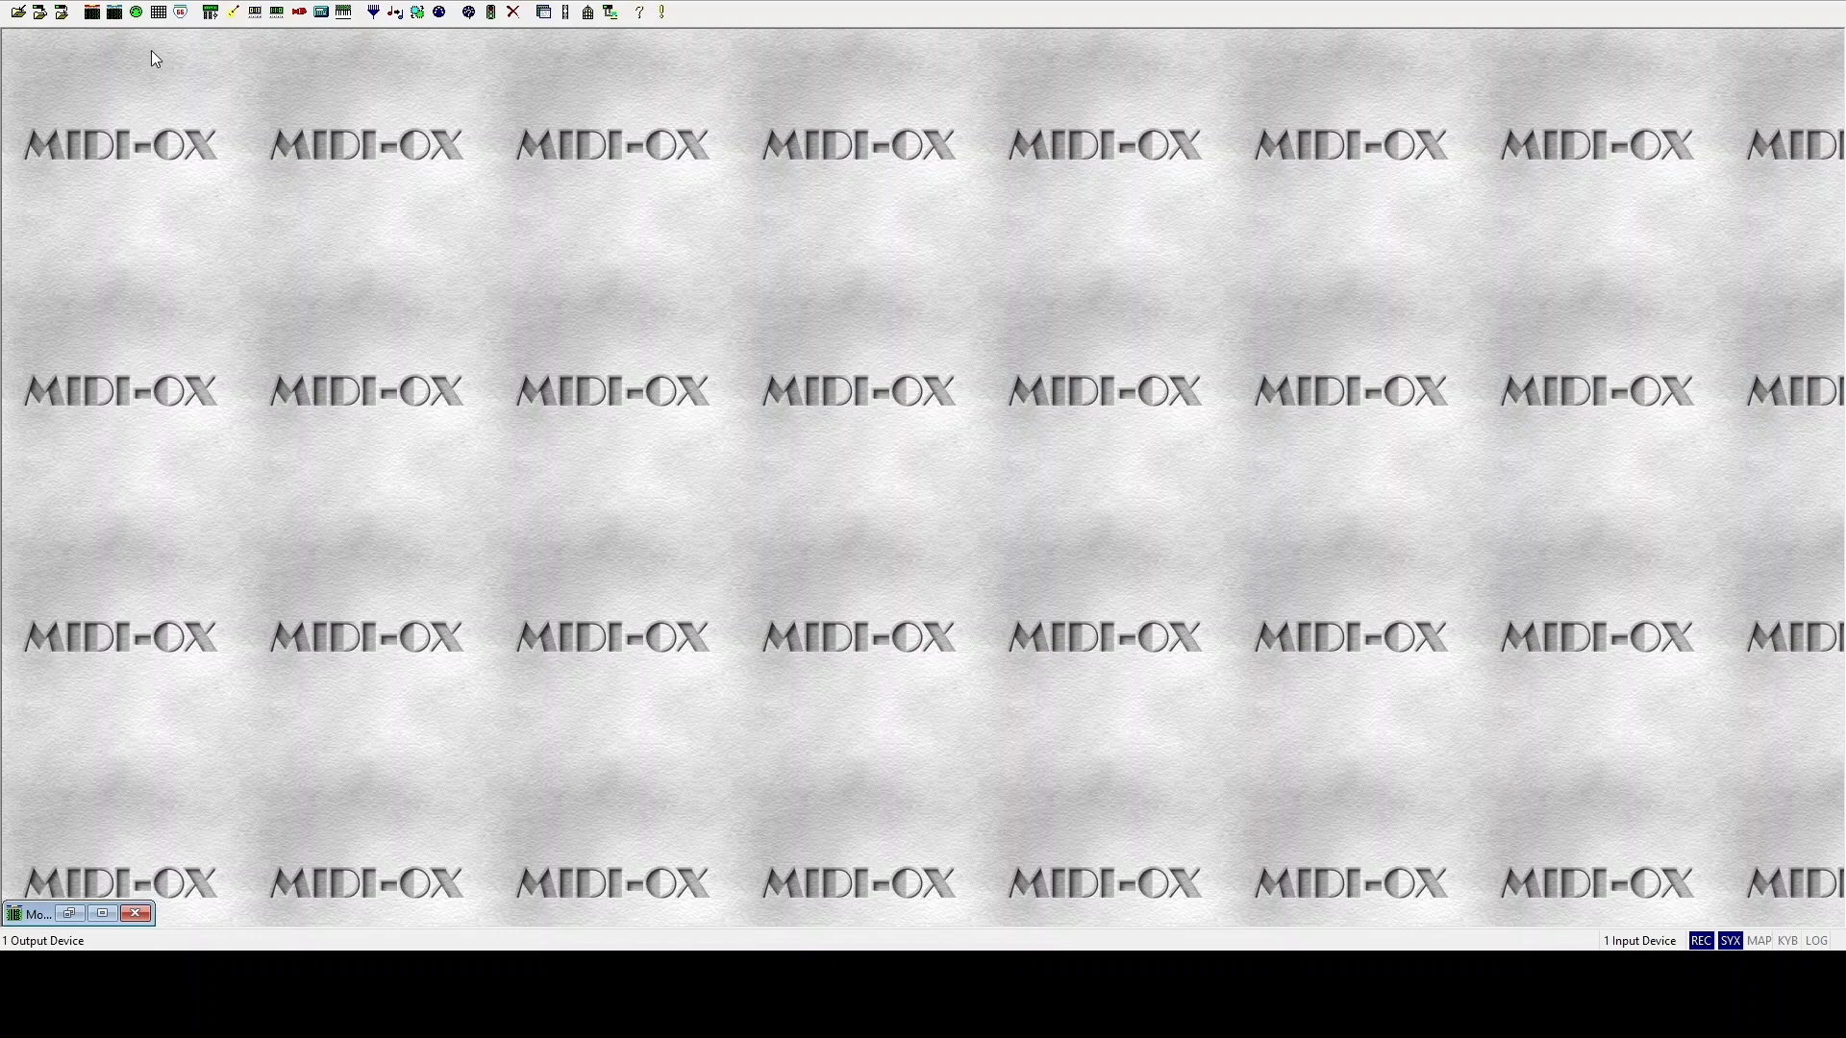
pyautogui.moveTo(165, 66)
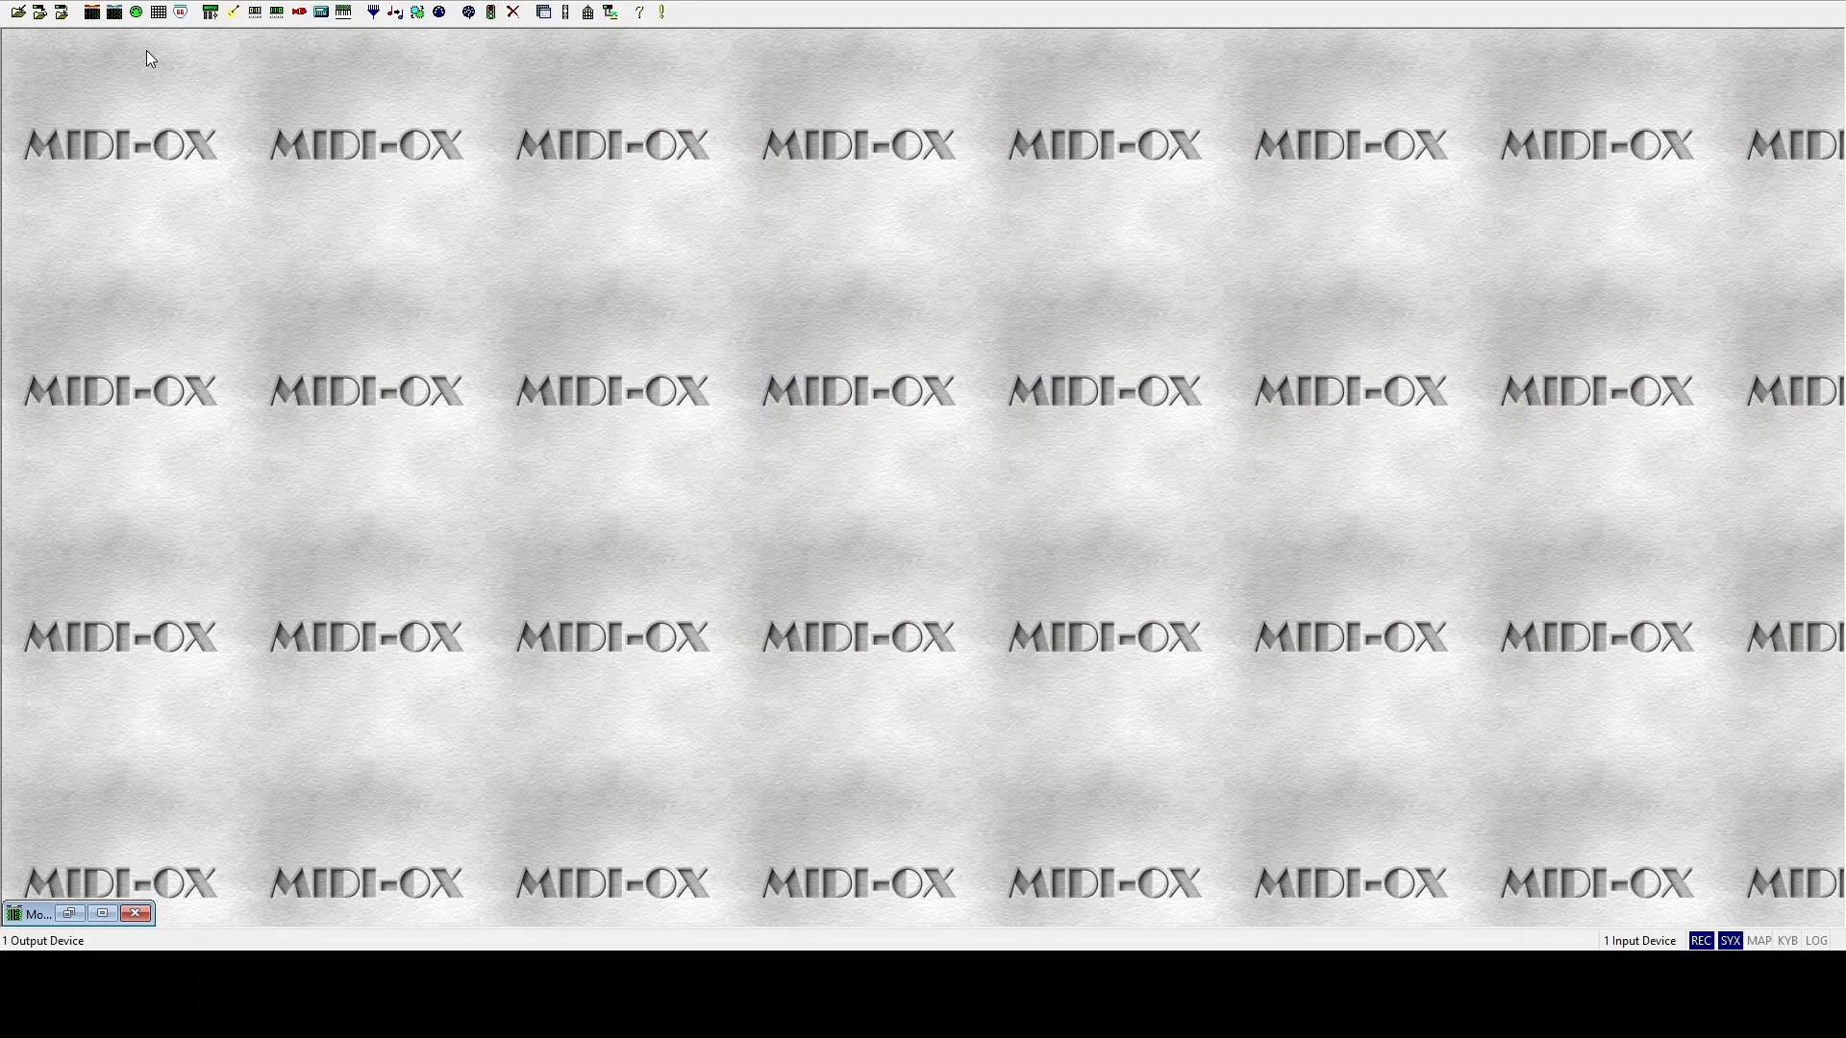
pyautogui.moveTo(138, 56)
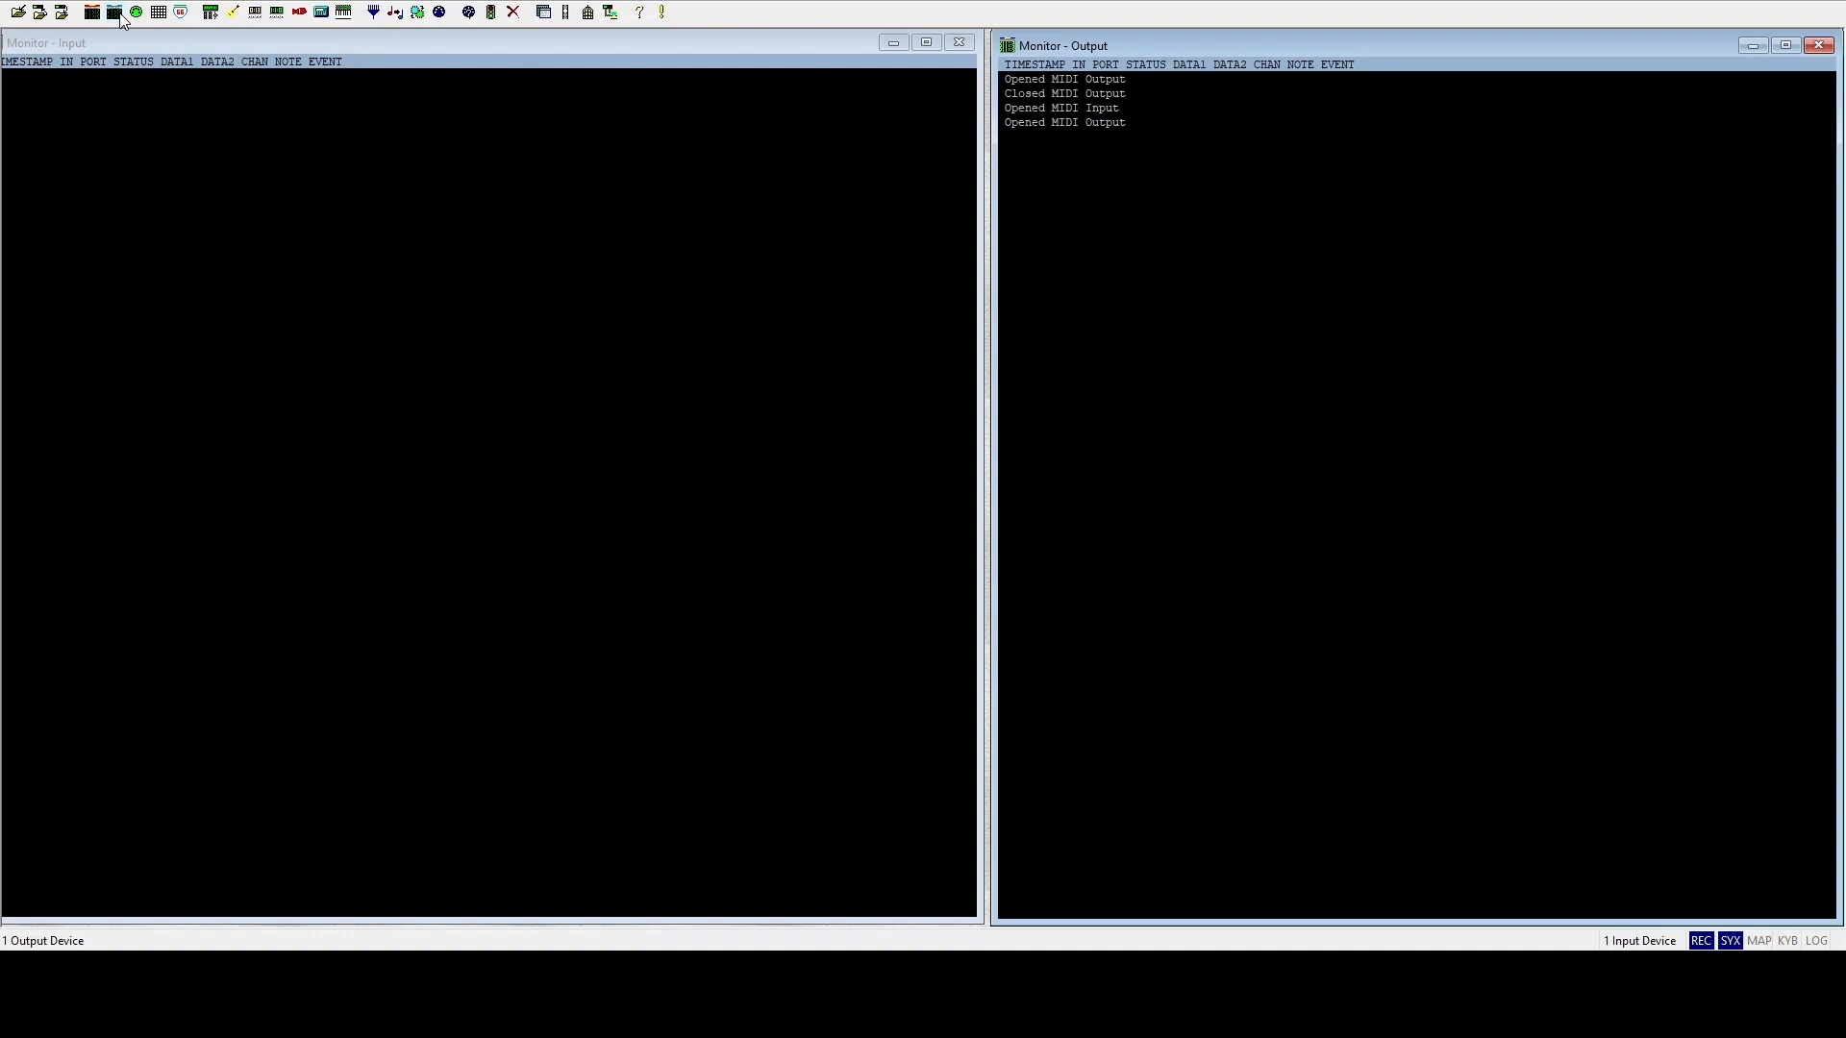
pyautogui.moveTo(421, 30)
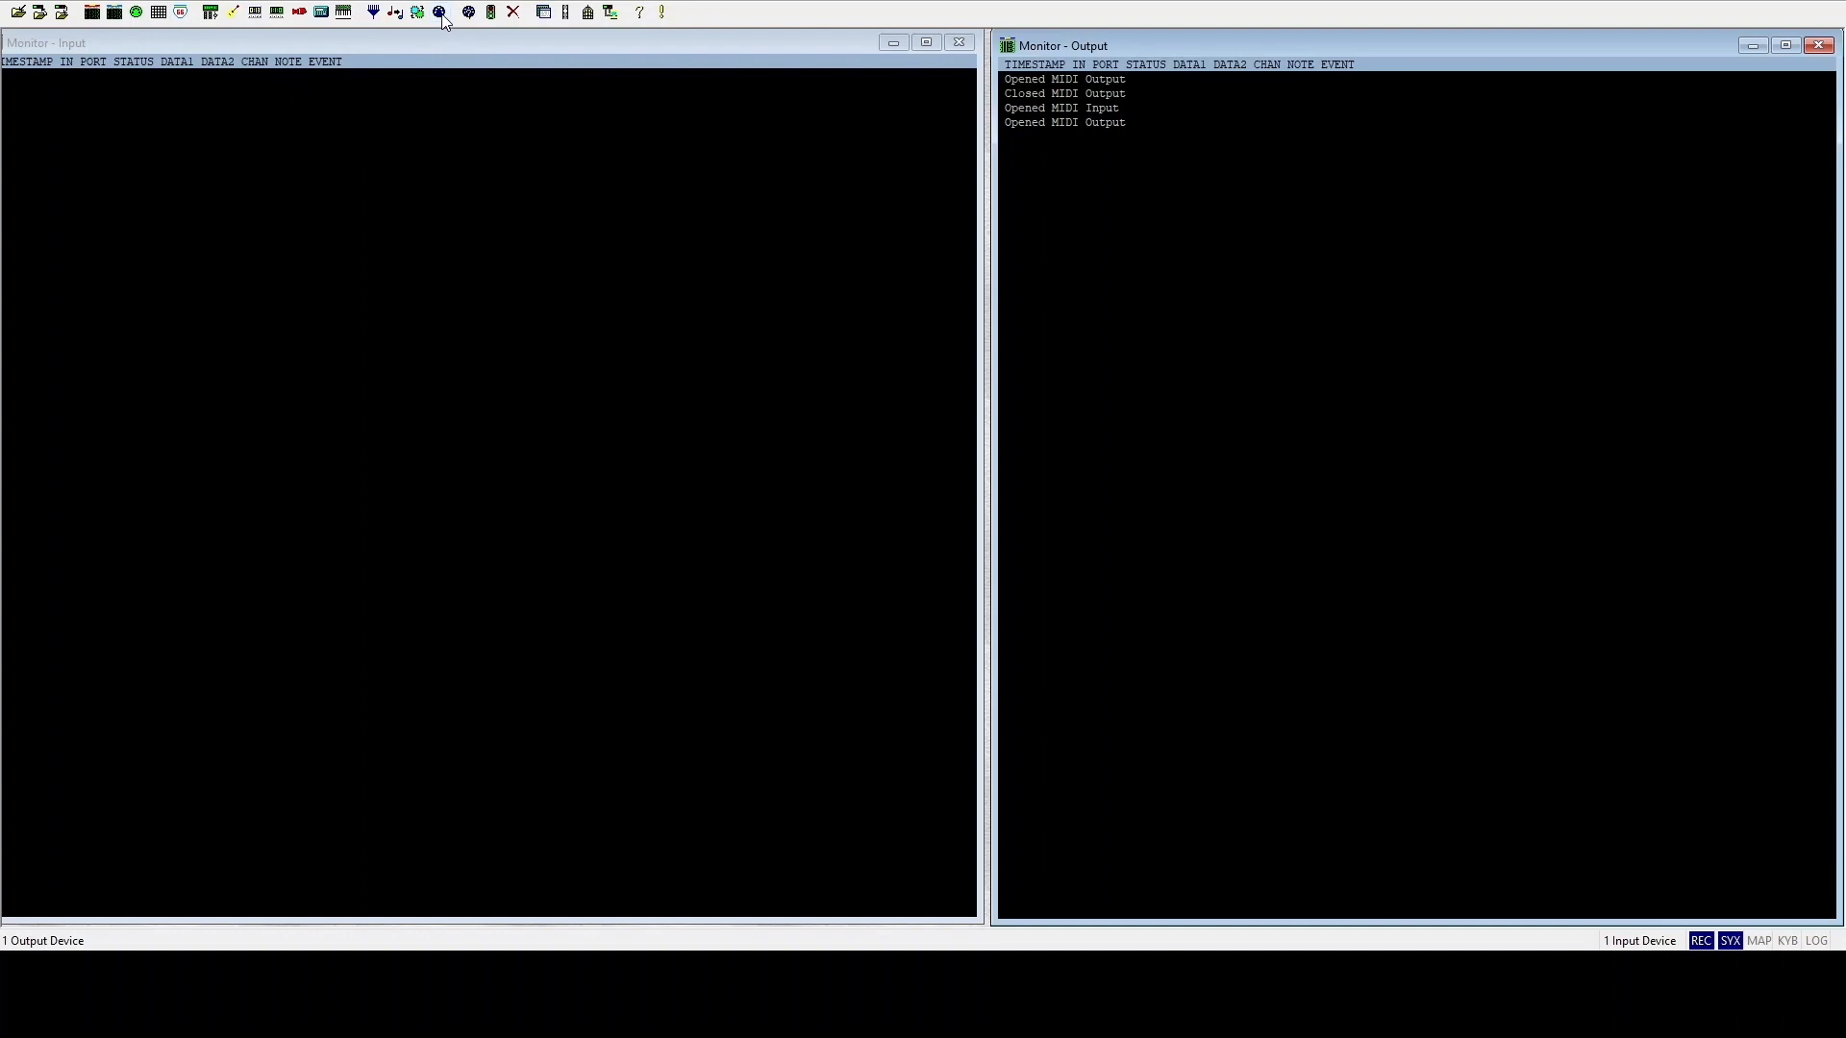
# - Open MIDI-OX's MIDI Devices port routing settings
pyautogui.click(438, 11)
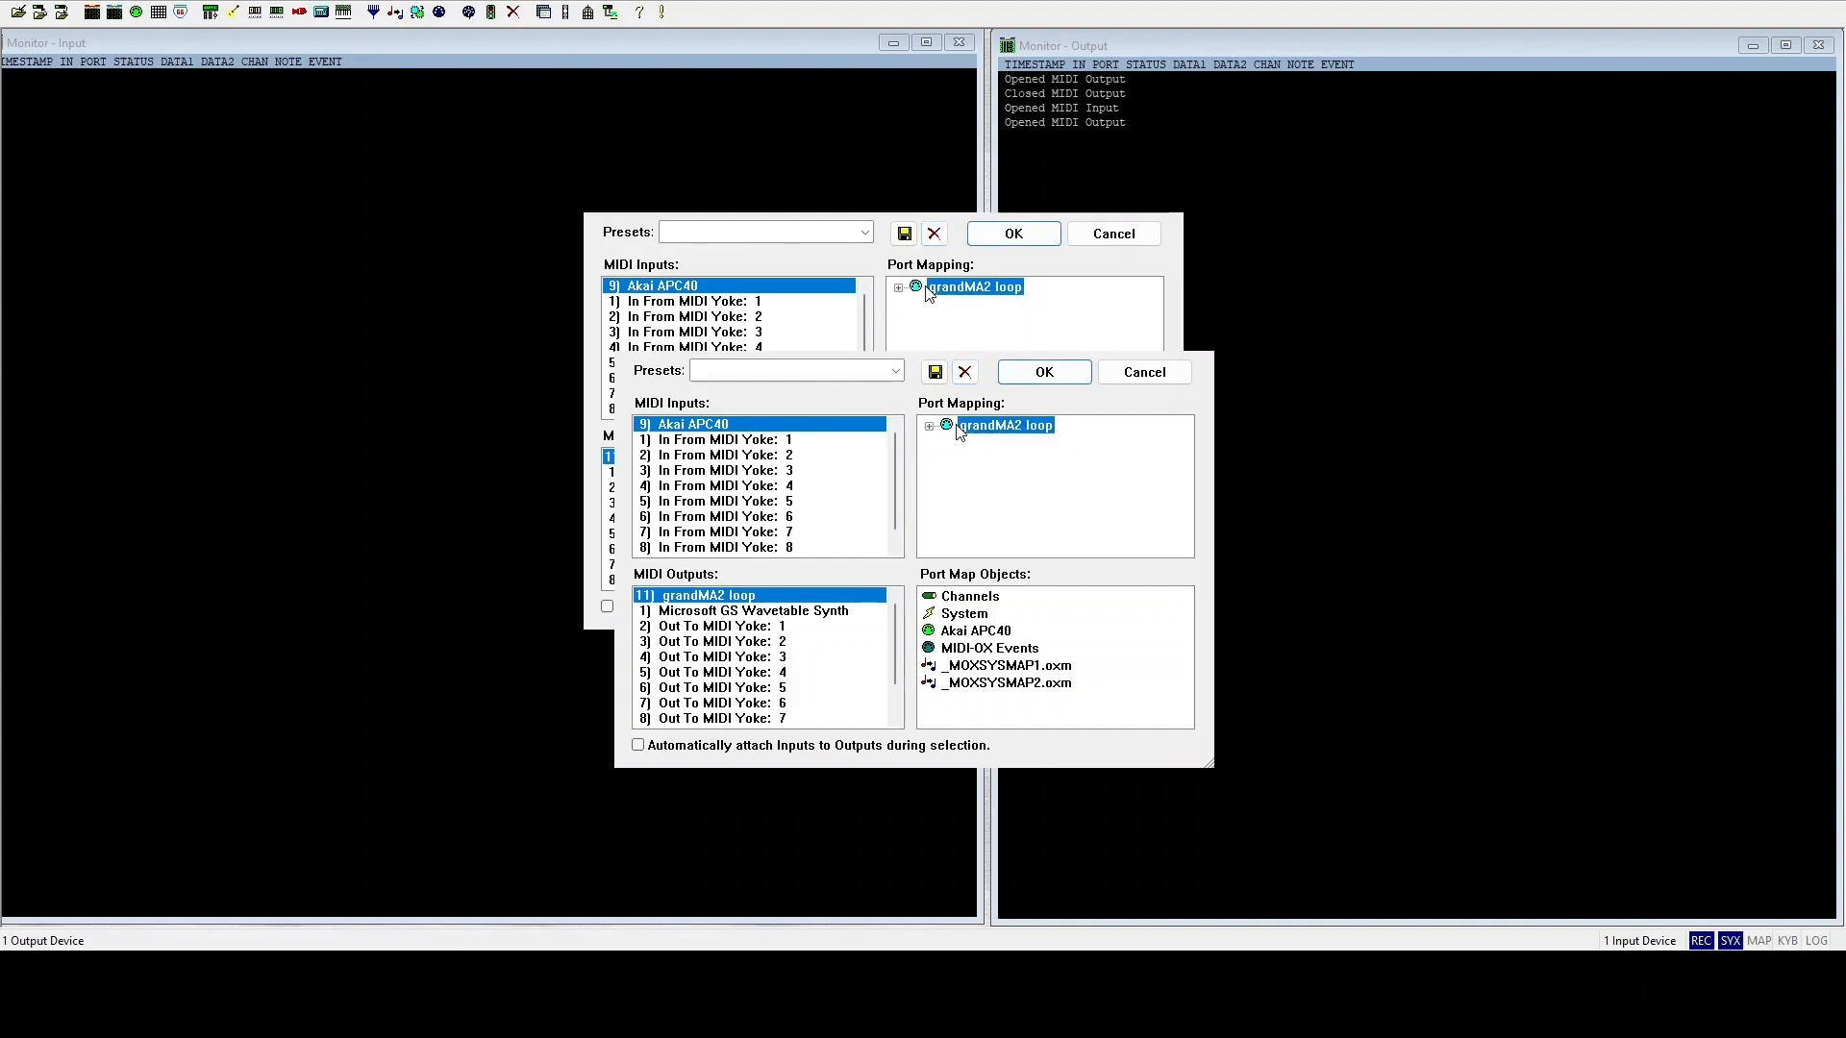
# - Map Akai APC40 input under the grandMA2 loop output port and confirm
pyautogui.click(756, 595)
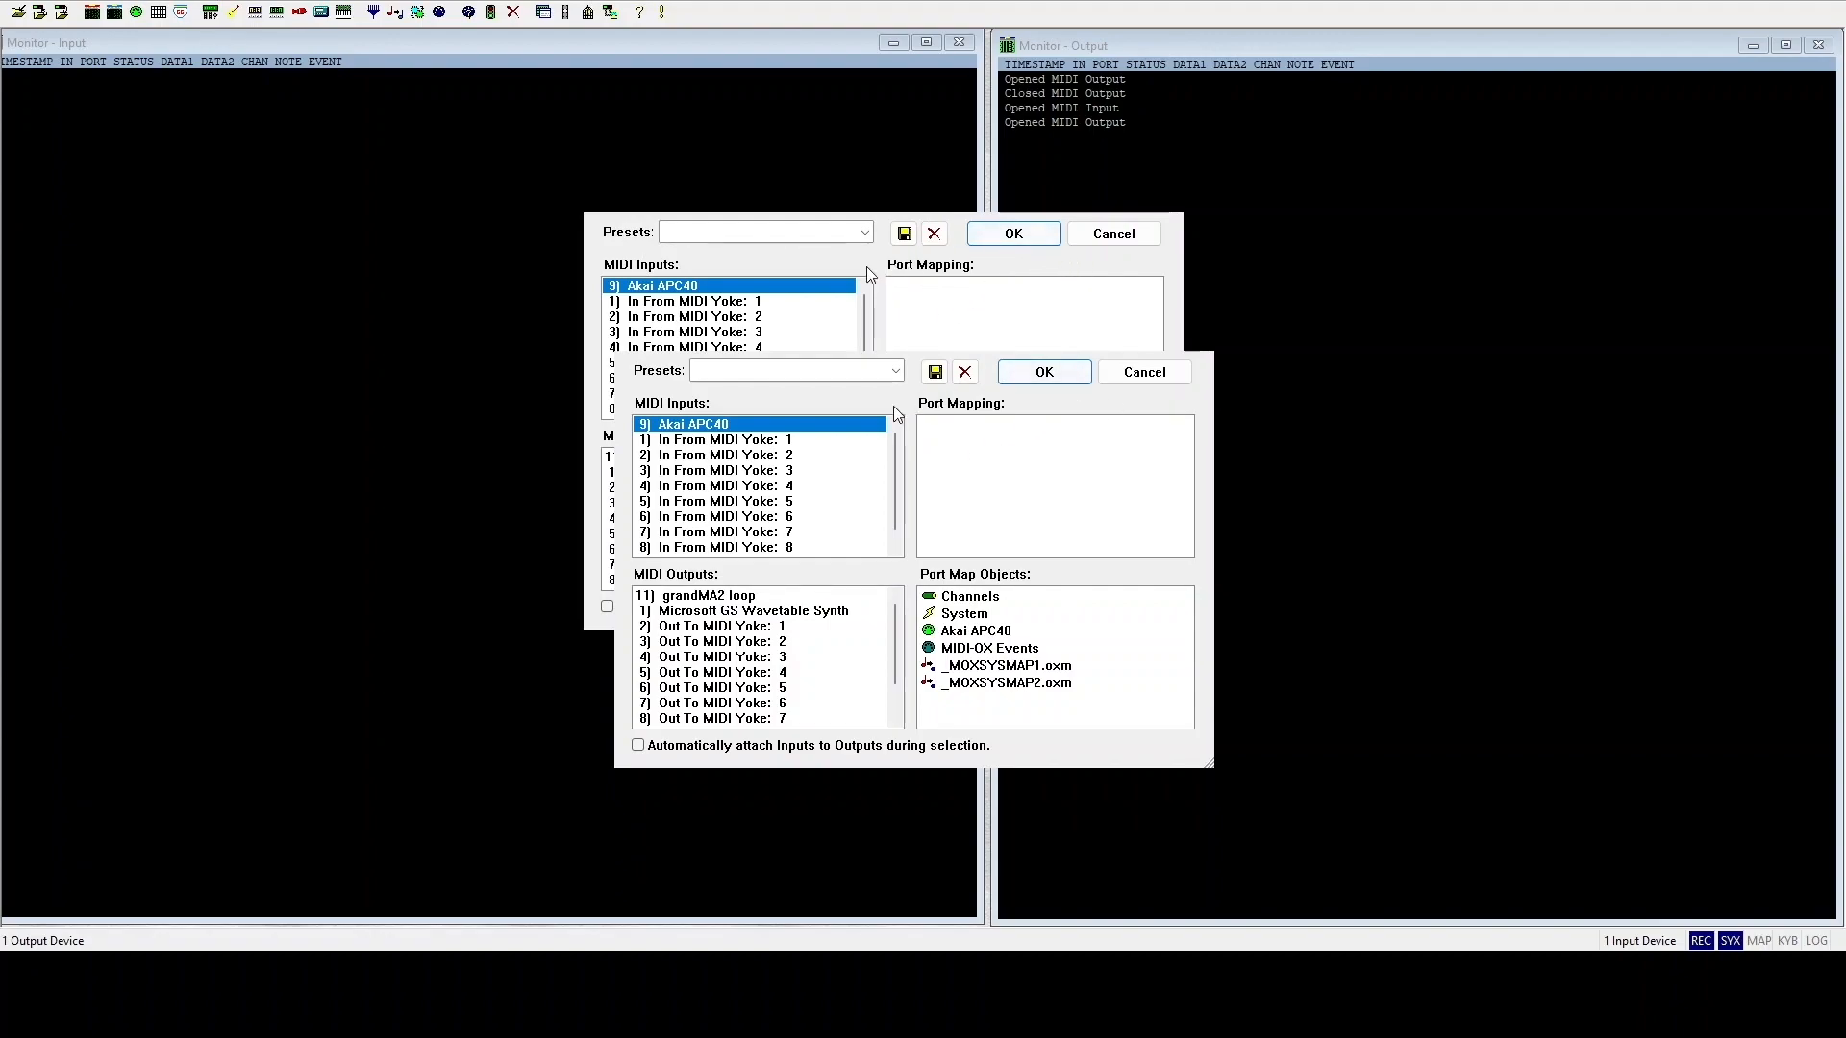
pyautogui.moveTo(742, 549)
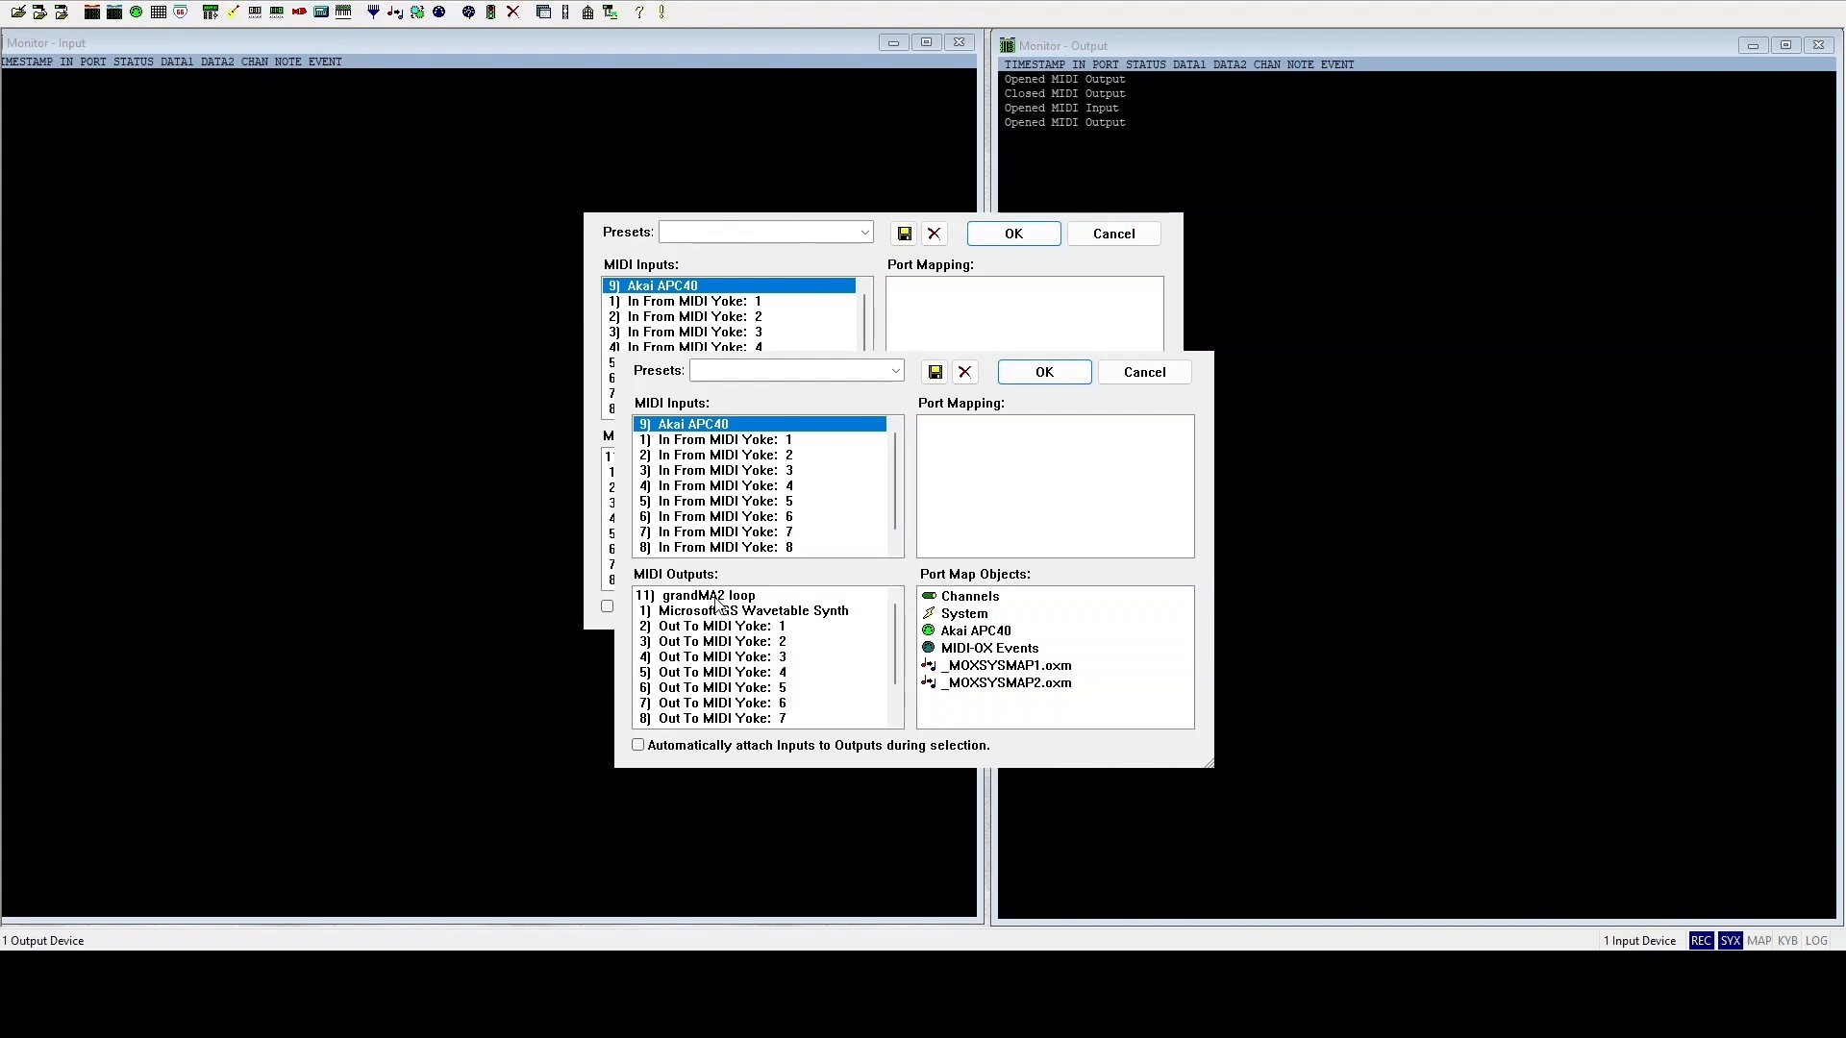
pyautogui.click(707, 594)
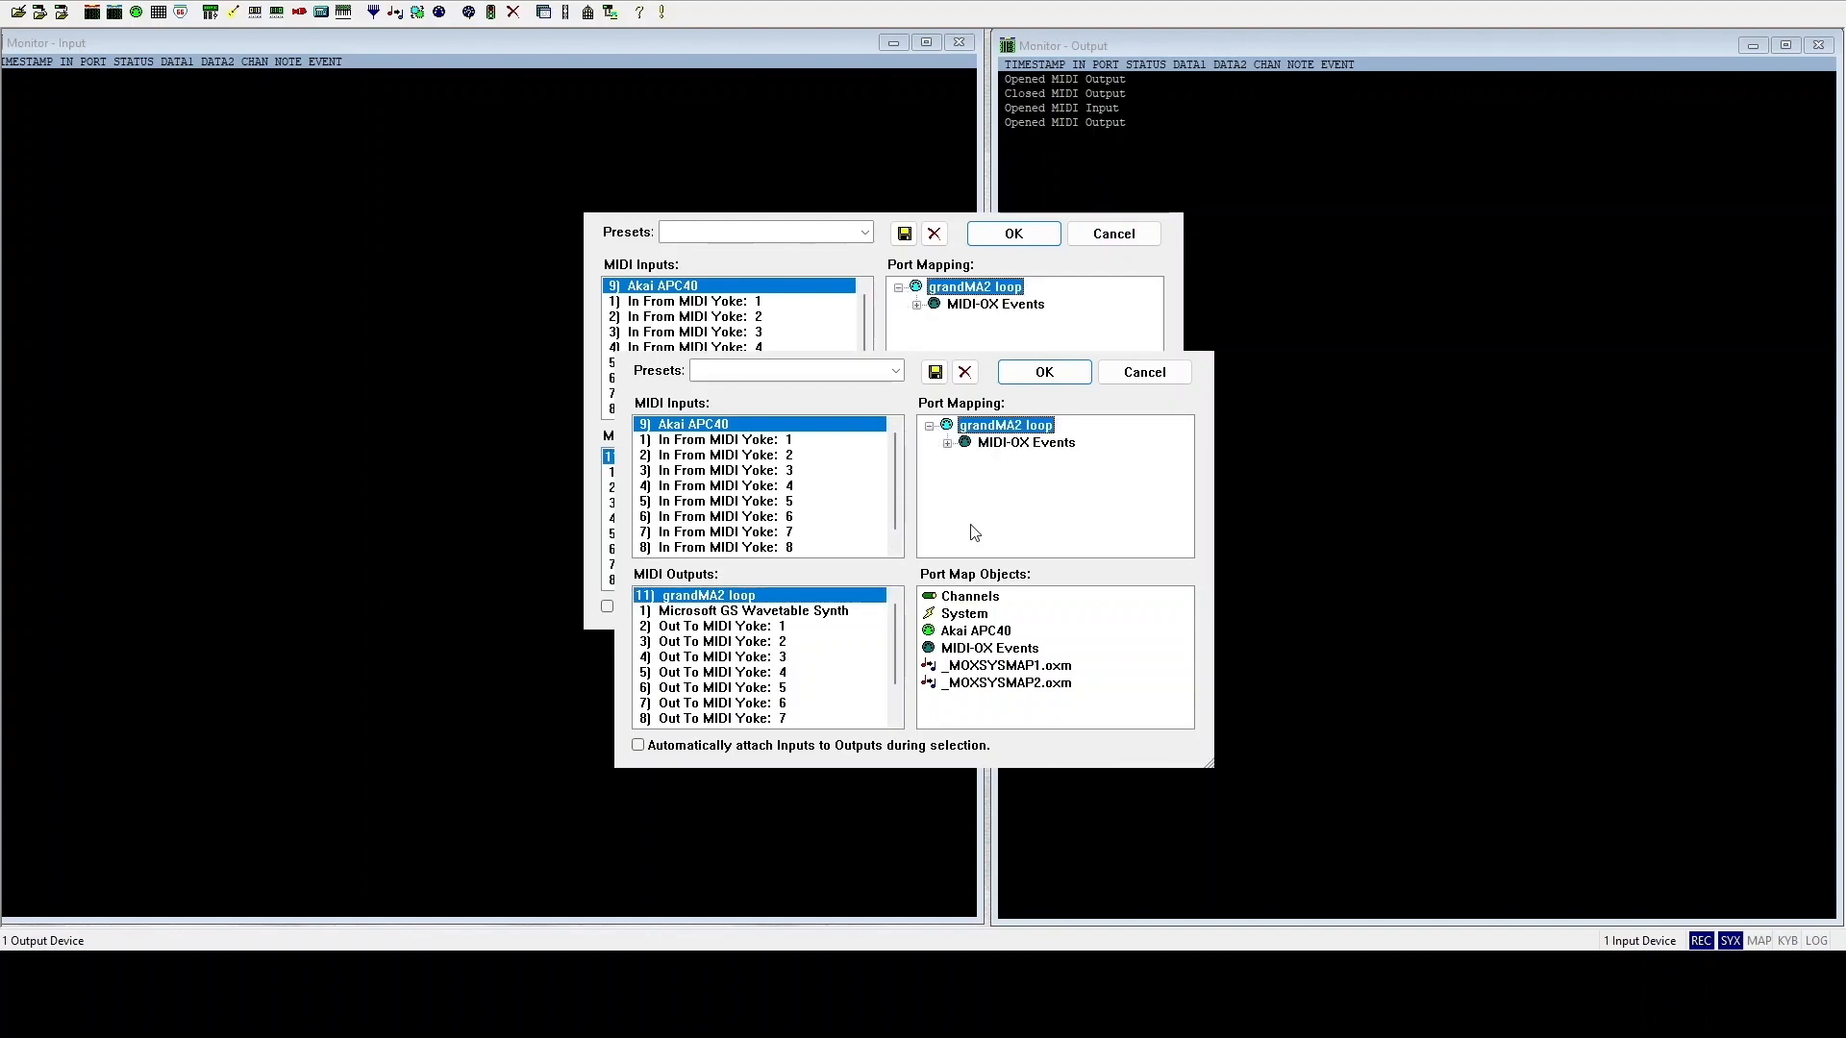
pyautogui.click(976, 630)
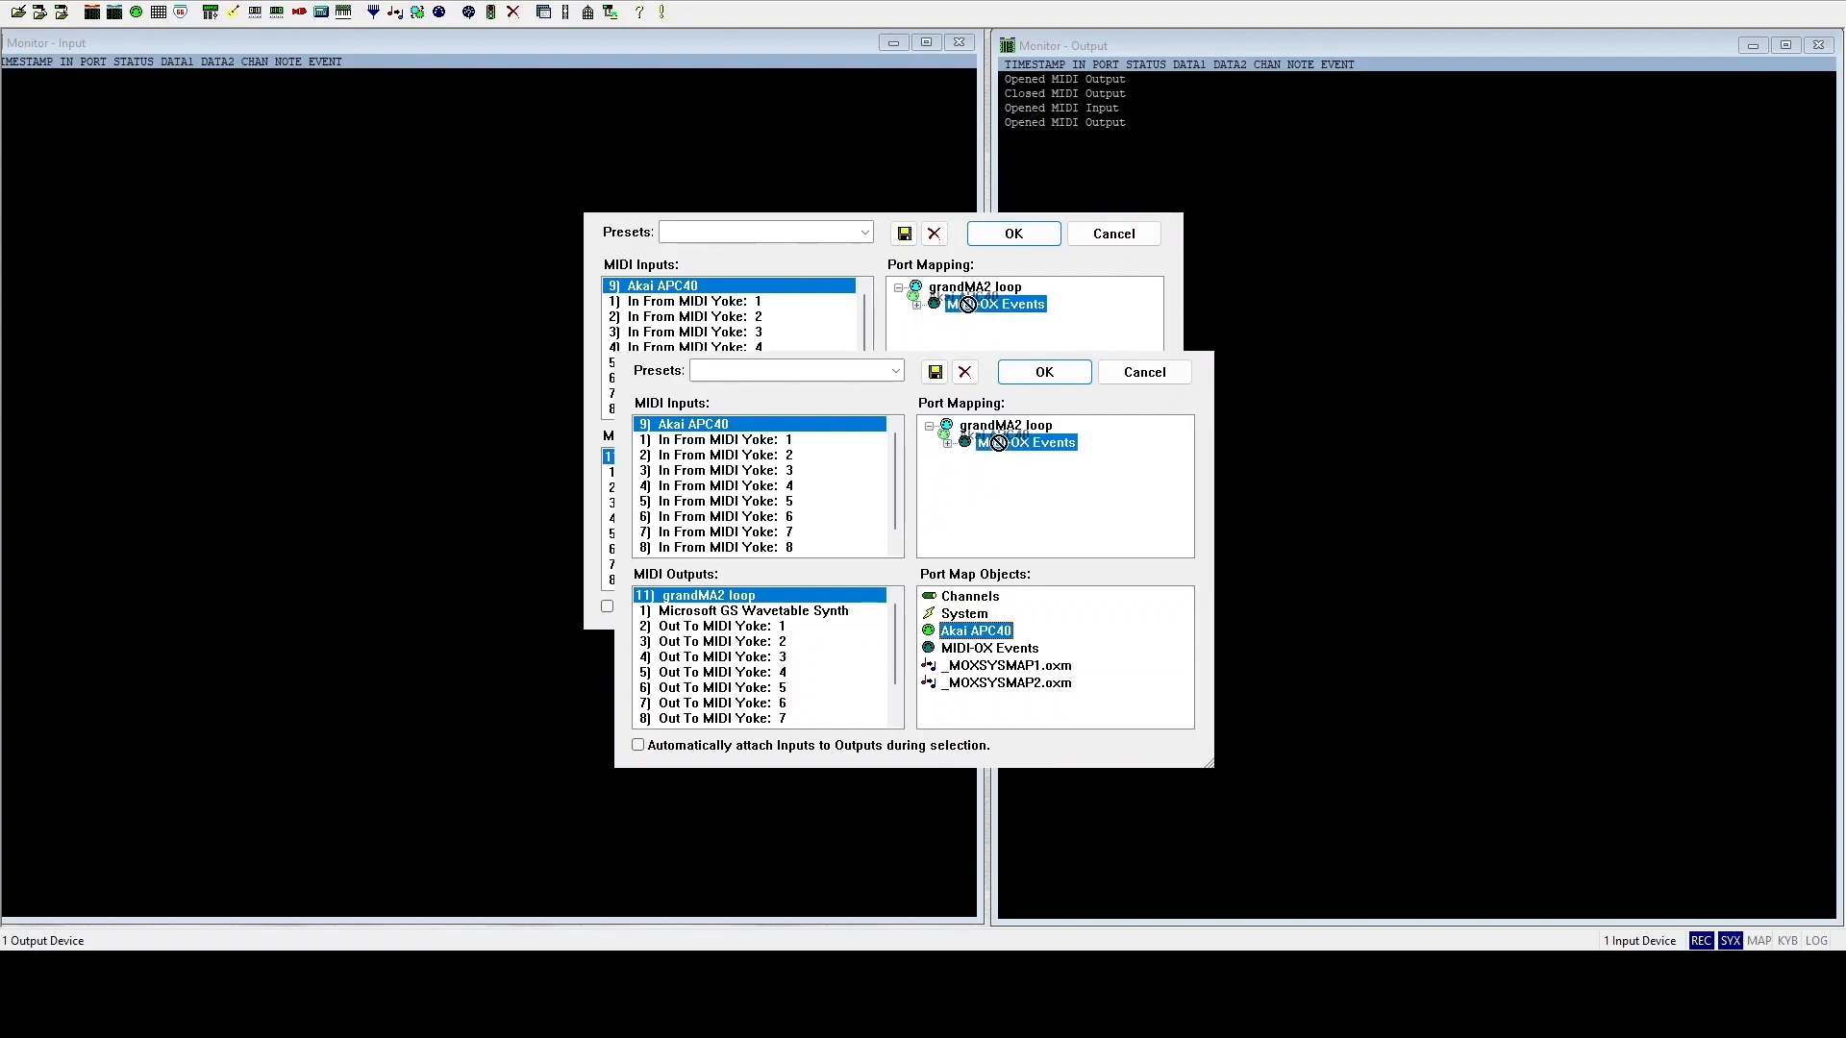
pyautogui.click(975, 630)
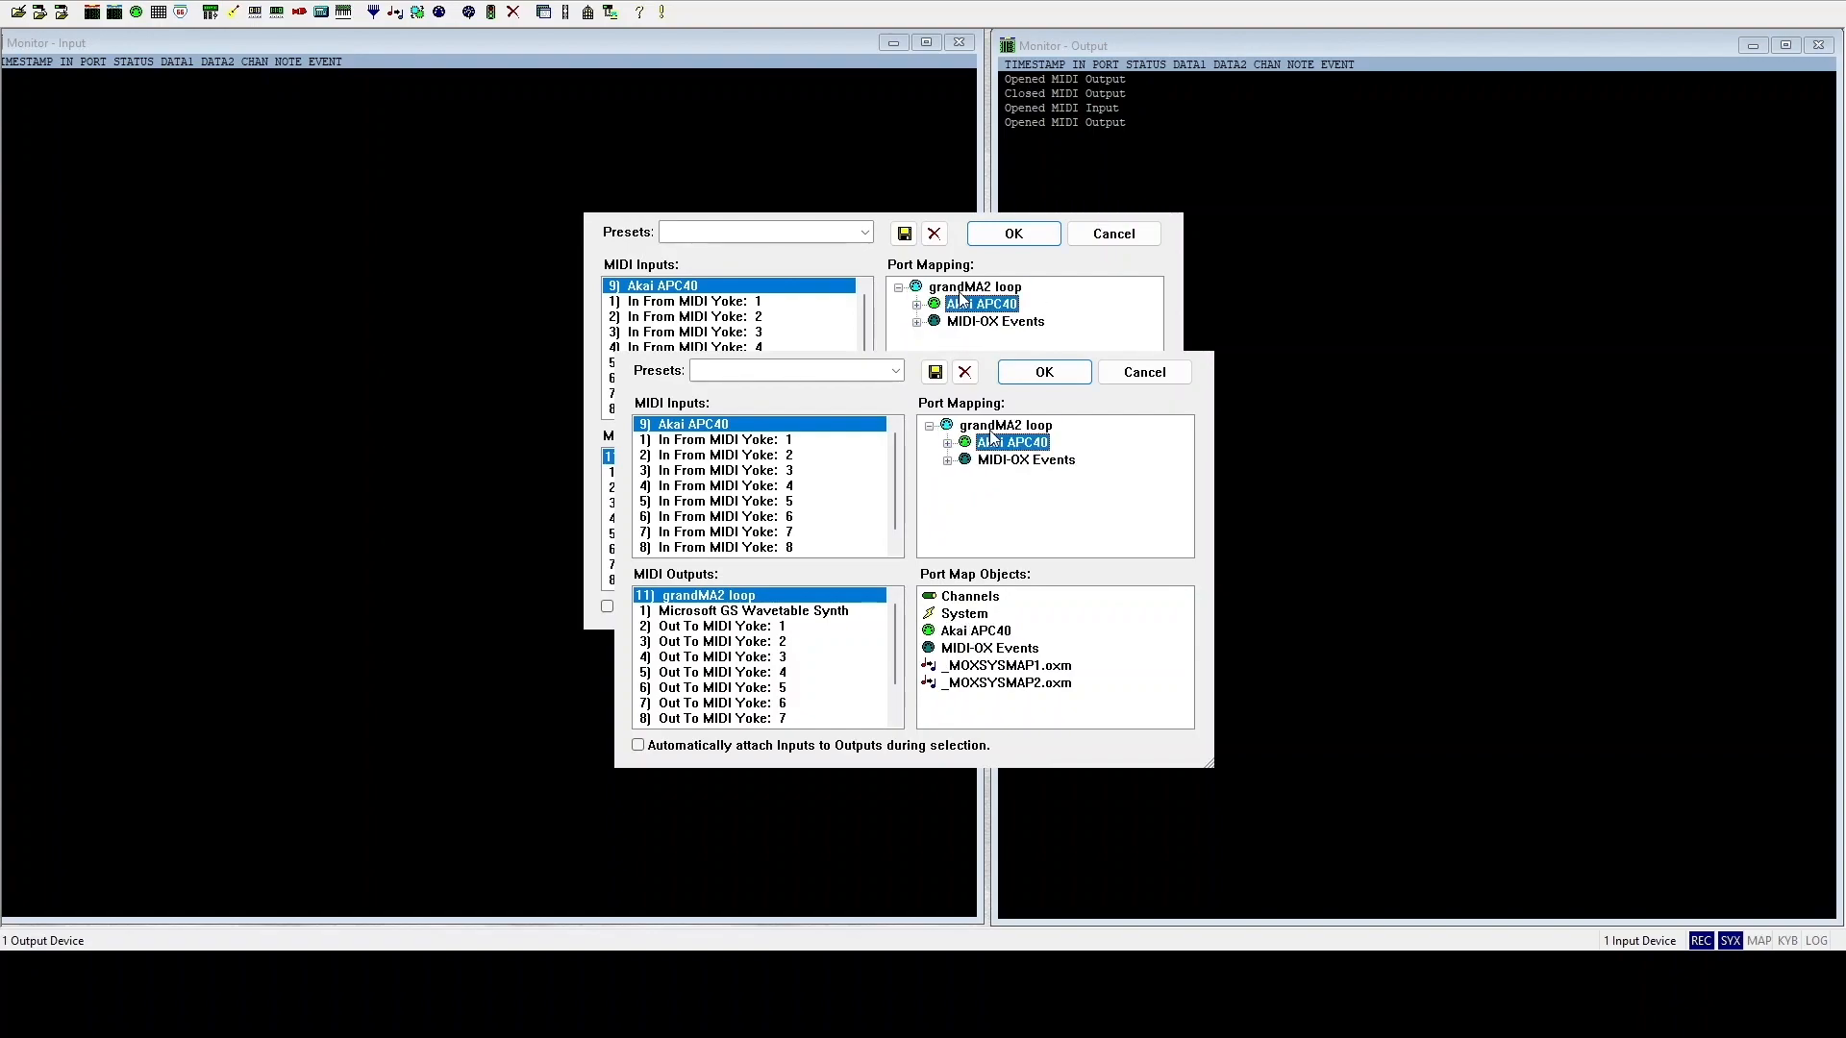
pyautogui.moveTo(1041, 404)
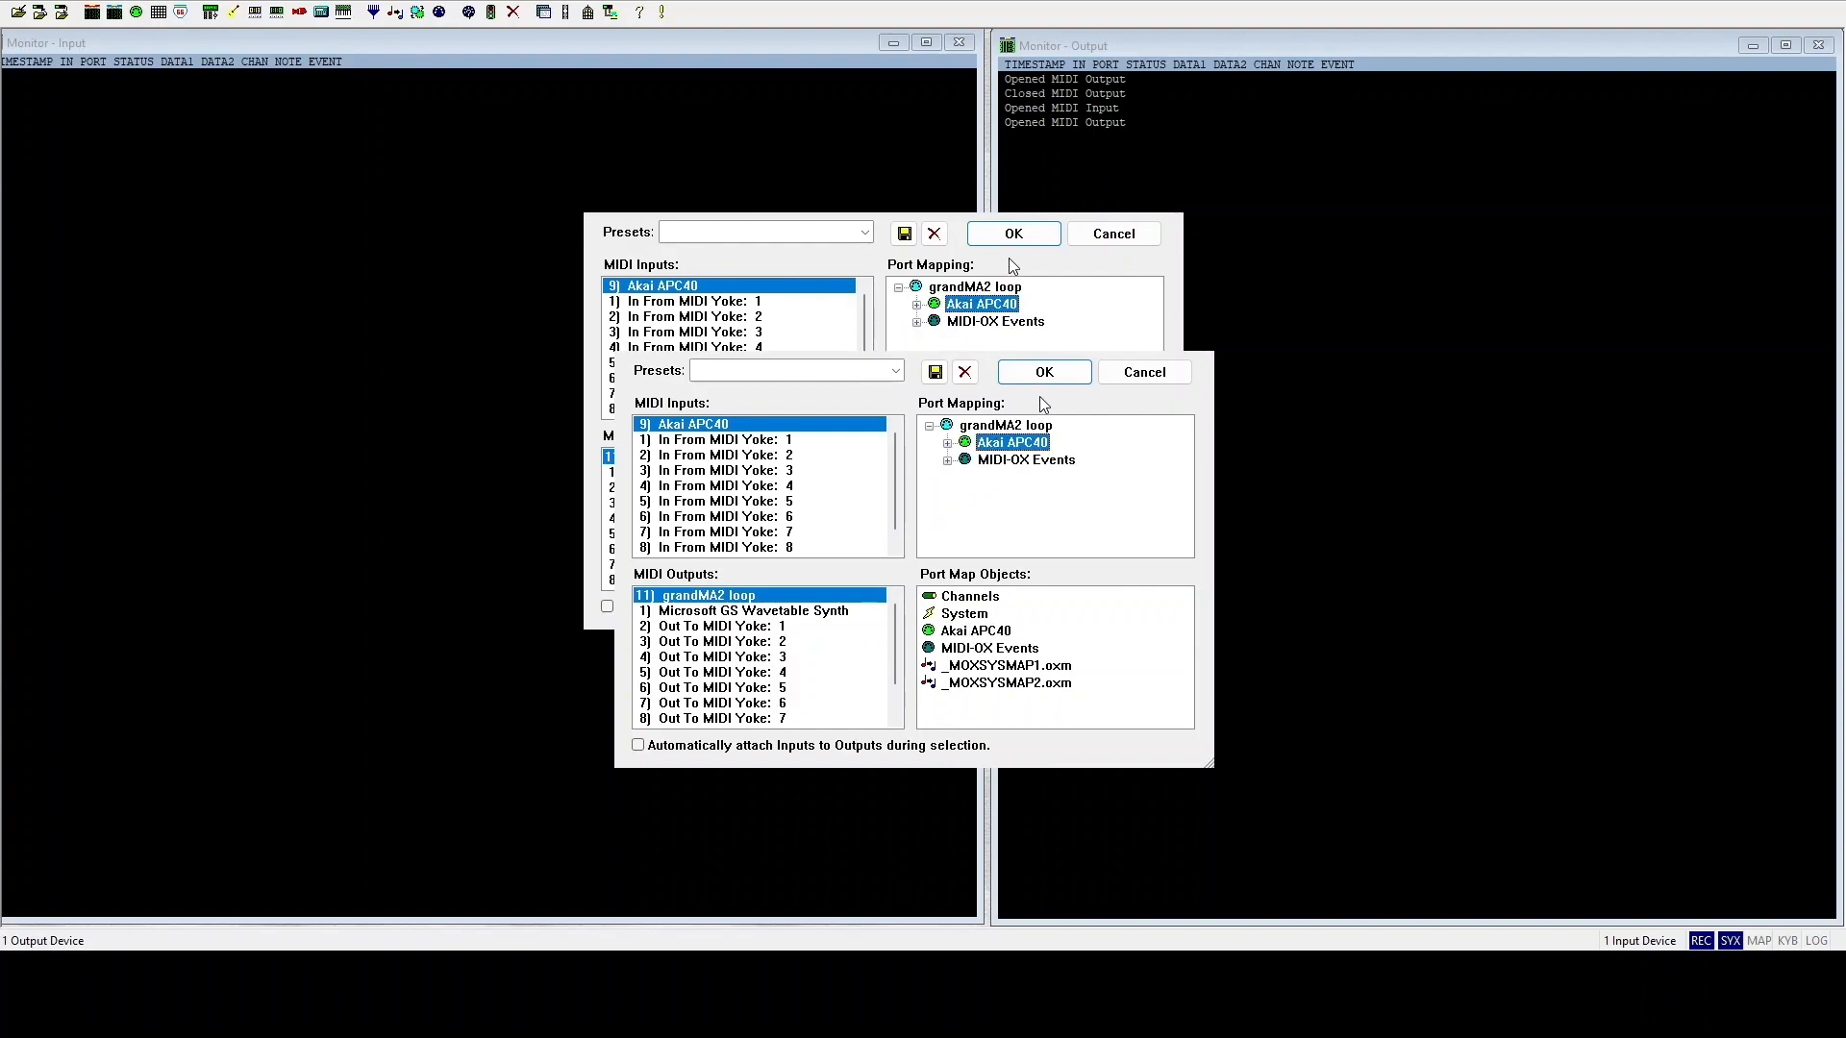
pyautogui.click(1043, 371)
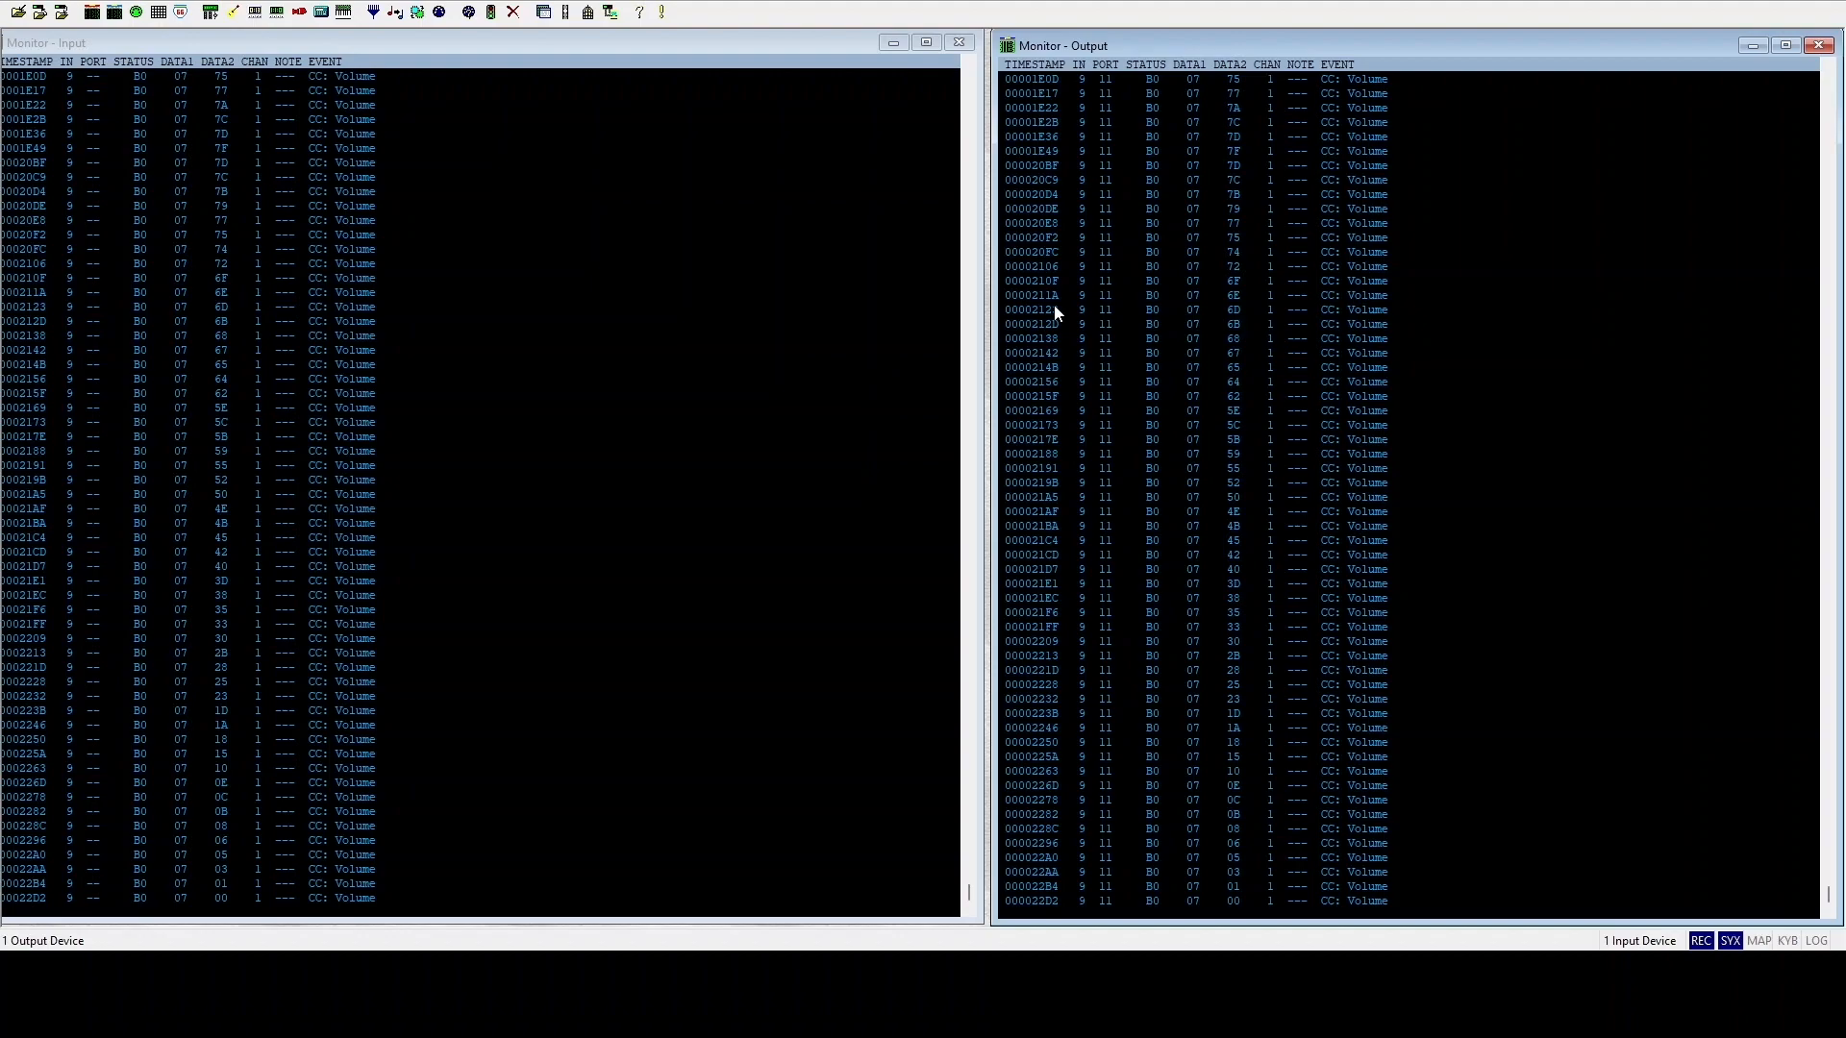
# - Scroll the MIDI-OX monitors to watch APC40 fader CC7 messages
pyautogui.click(179, 62)
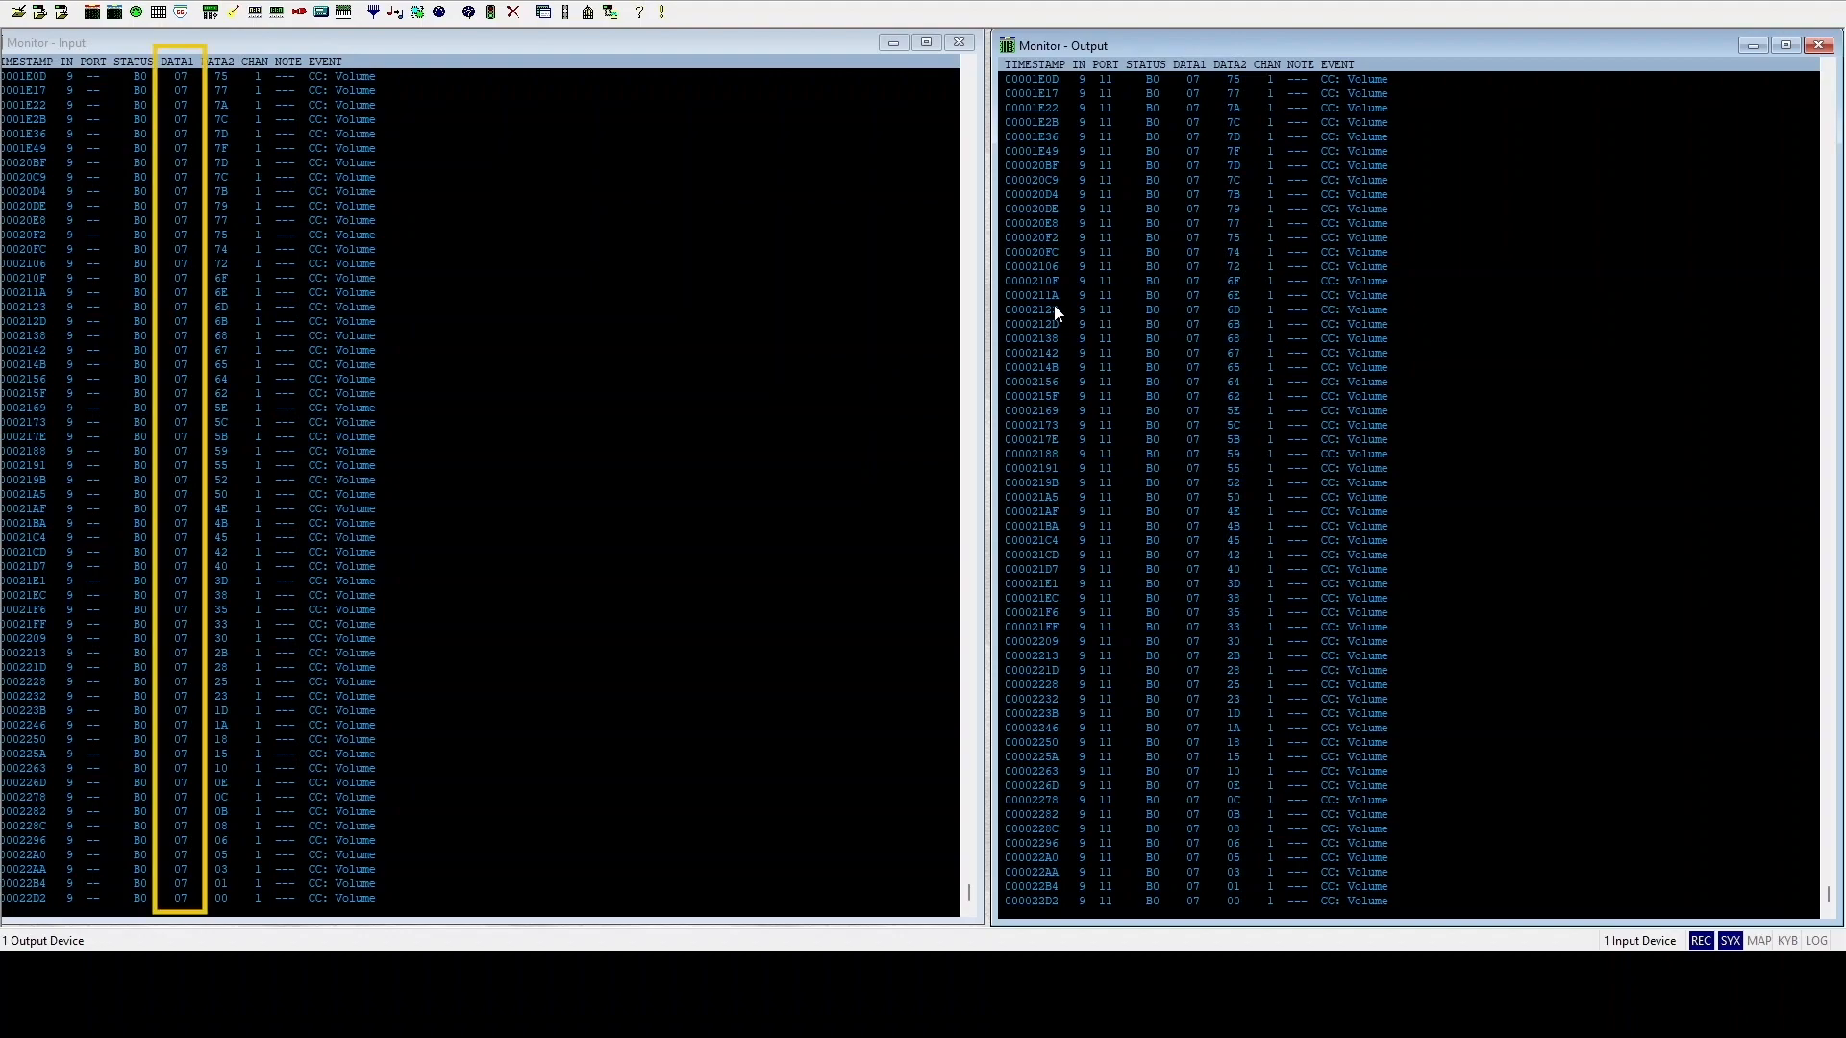
pyautogui.scroll(-3)
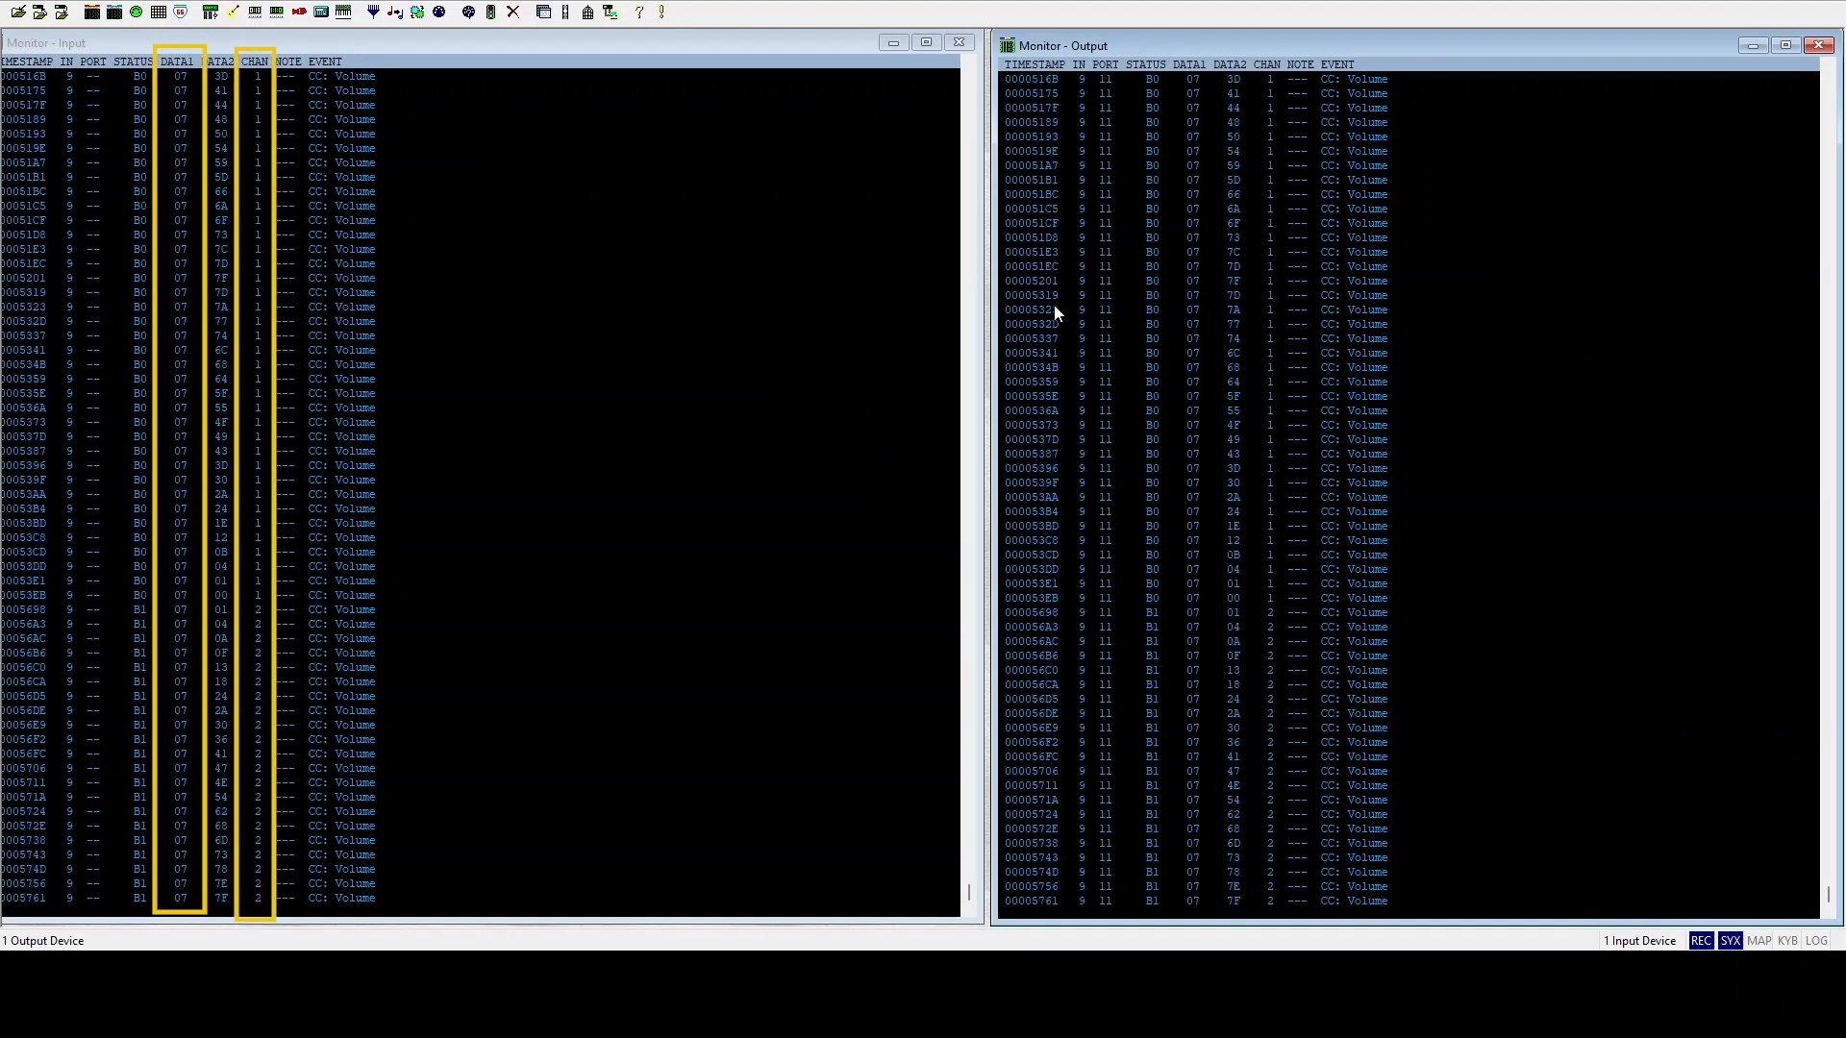
pyautogui.scroll(-3)
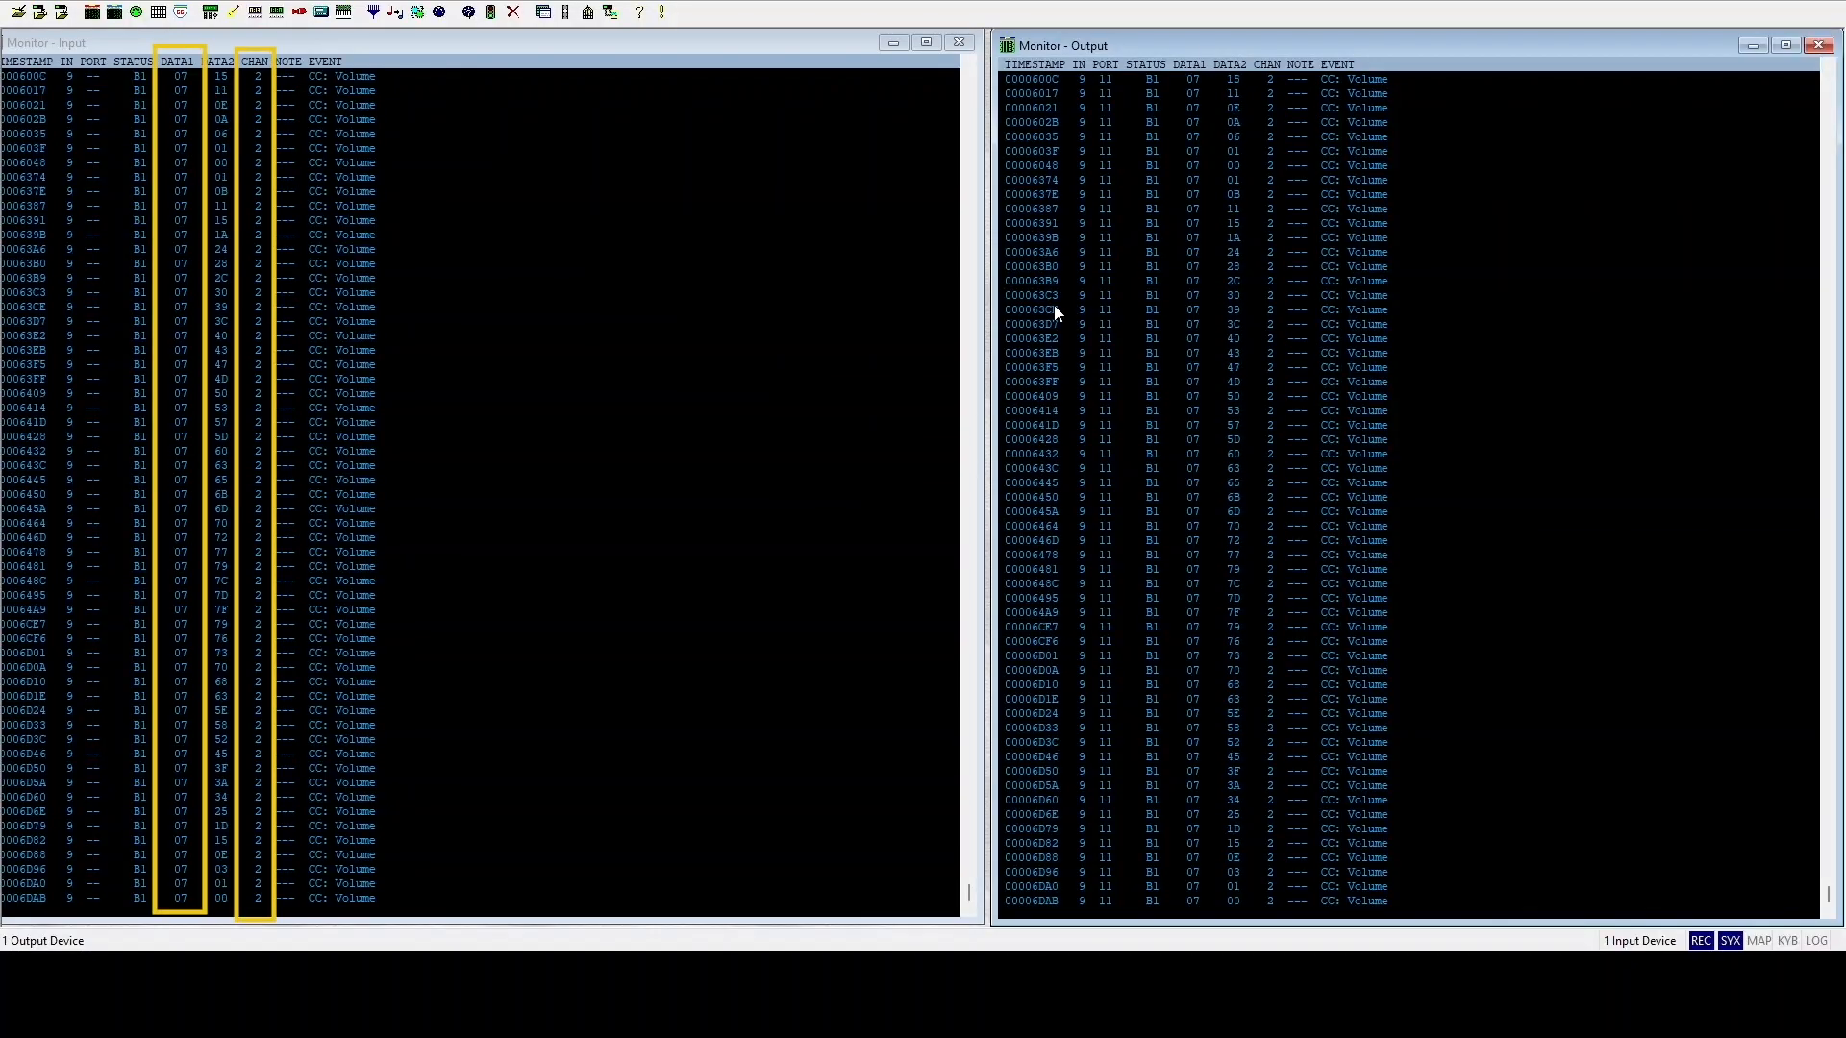
pyautogui.scroll(-3)
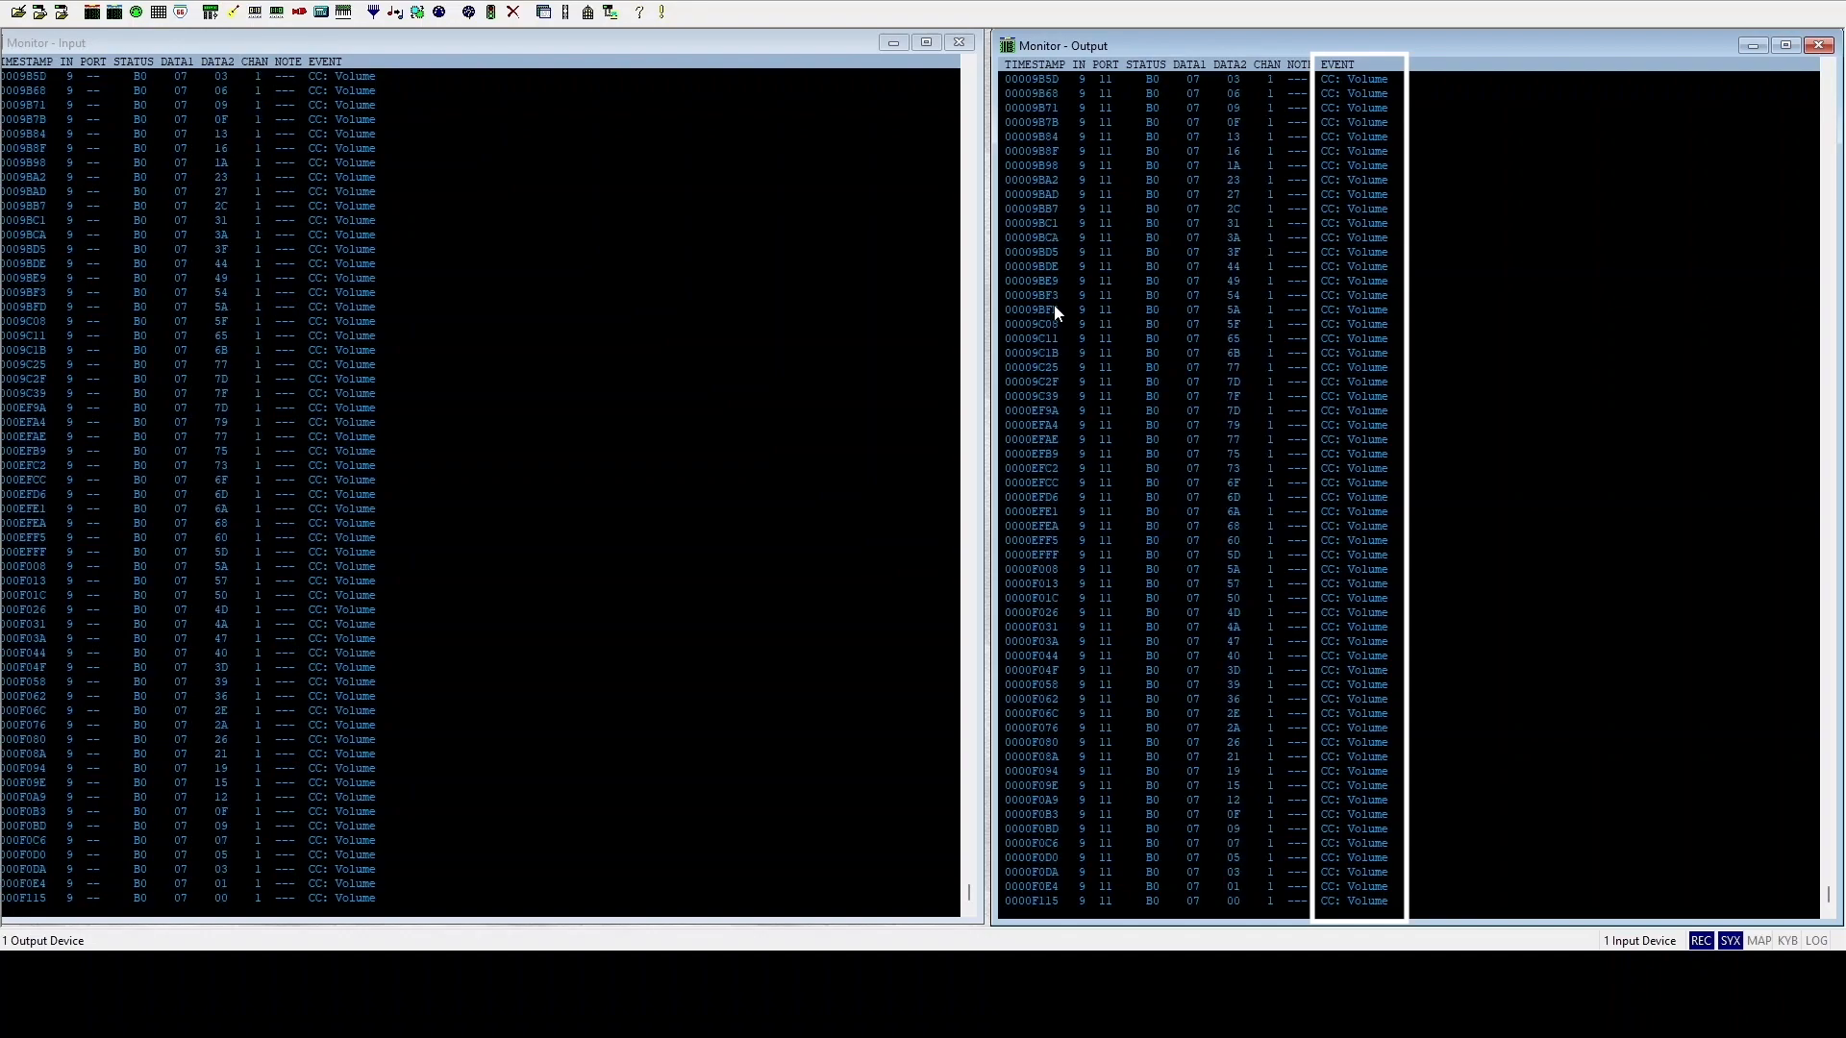
pyautogui.scroll(-3)
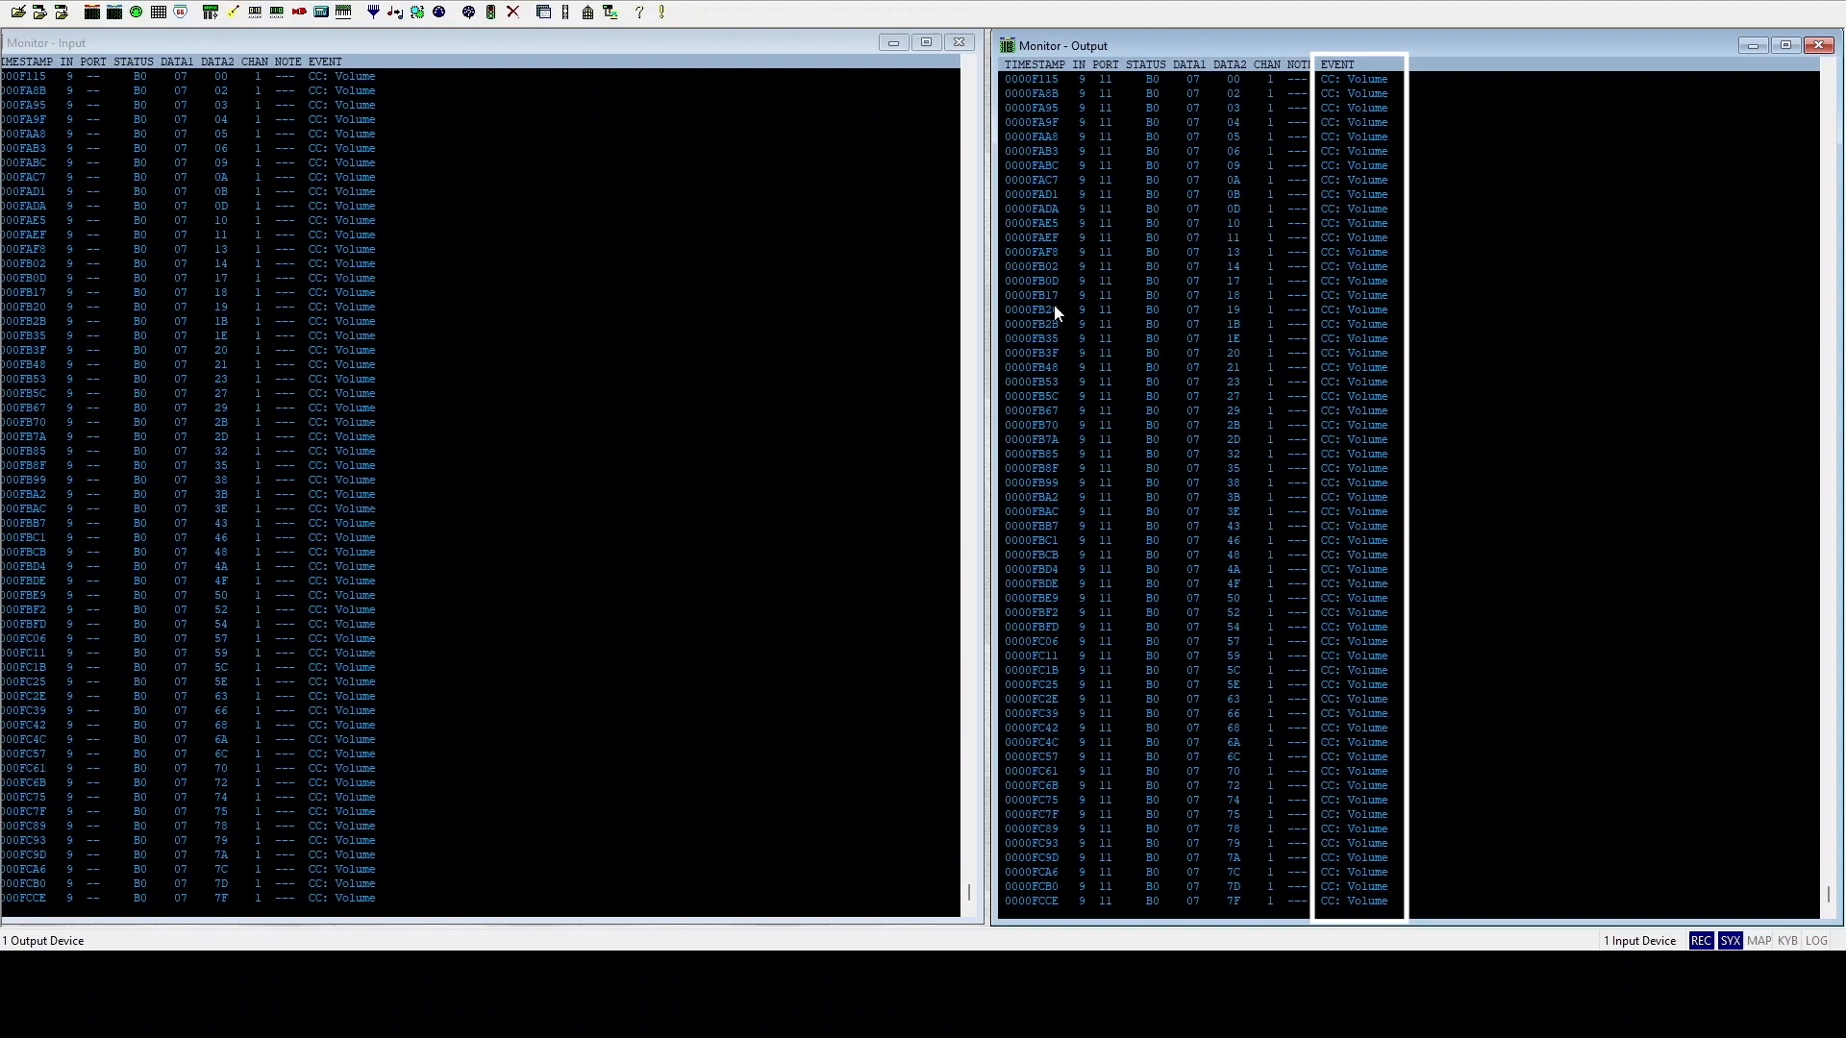
pyautogui.click(1228, 64)
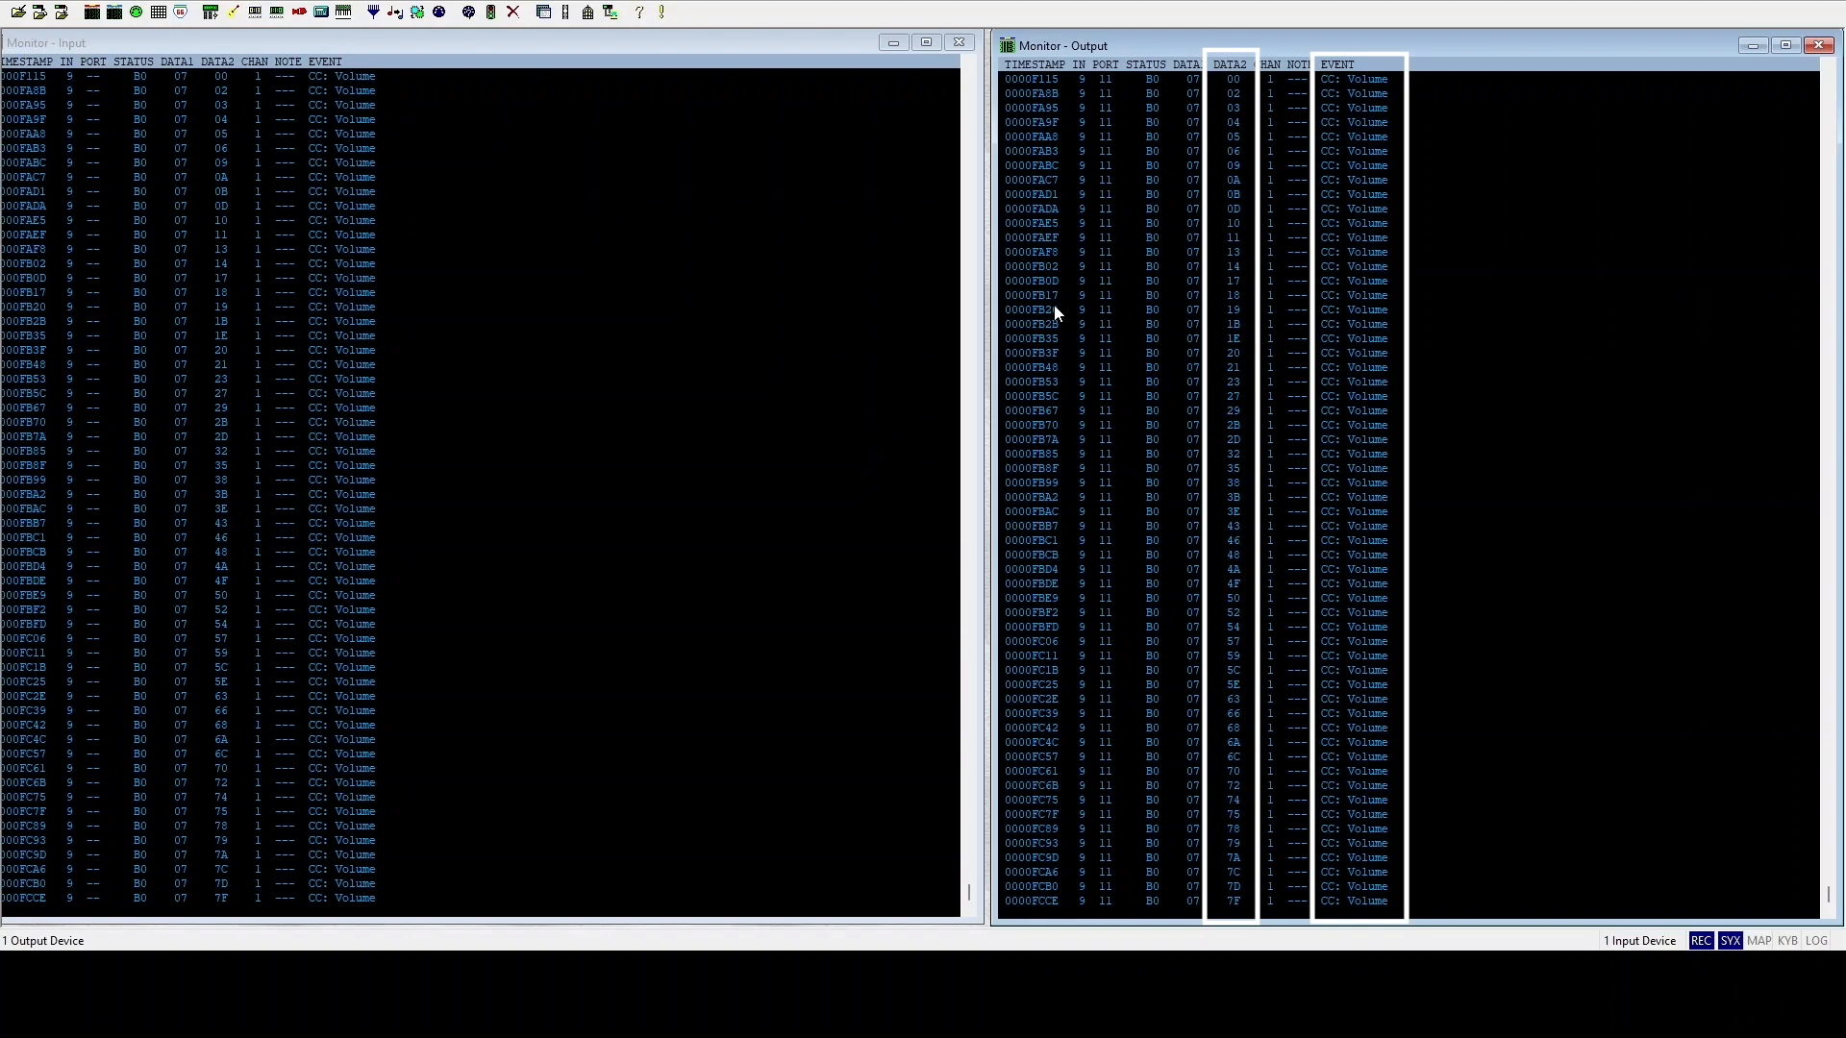
pyautogui.scroll(-3)
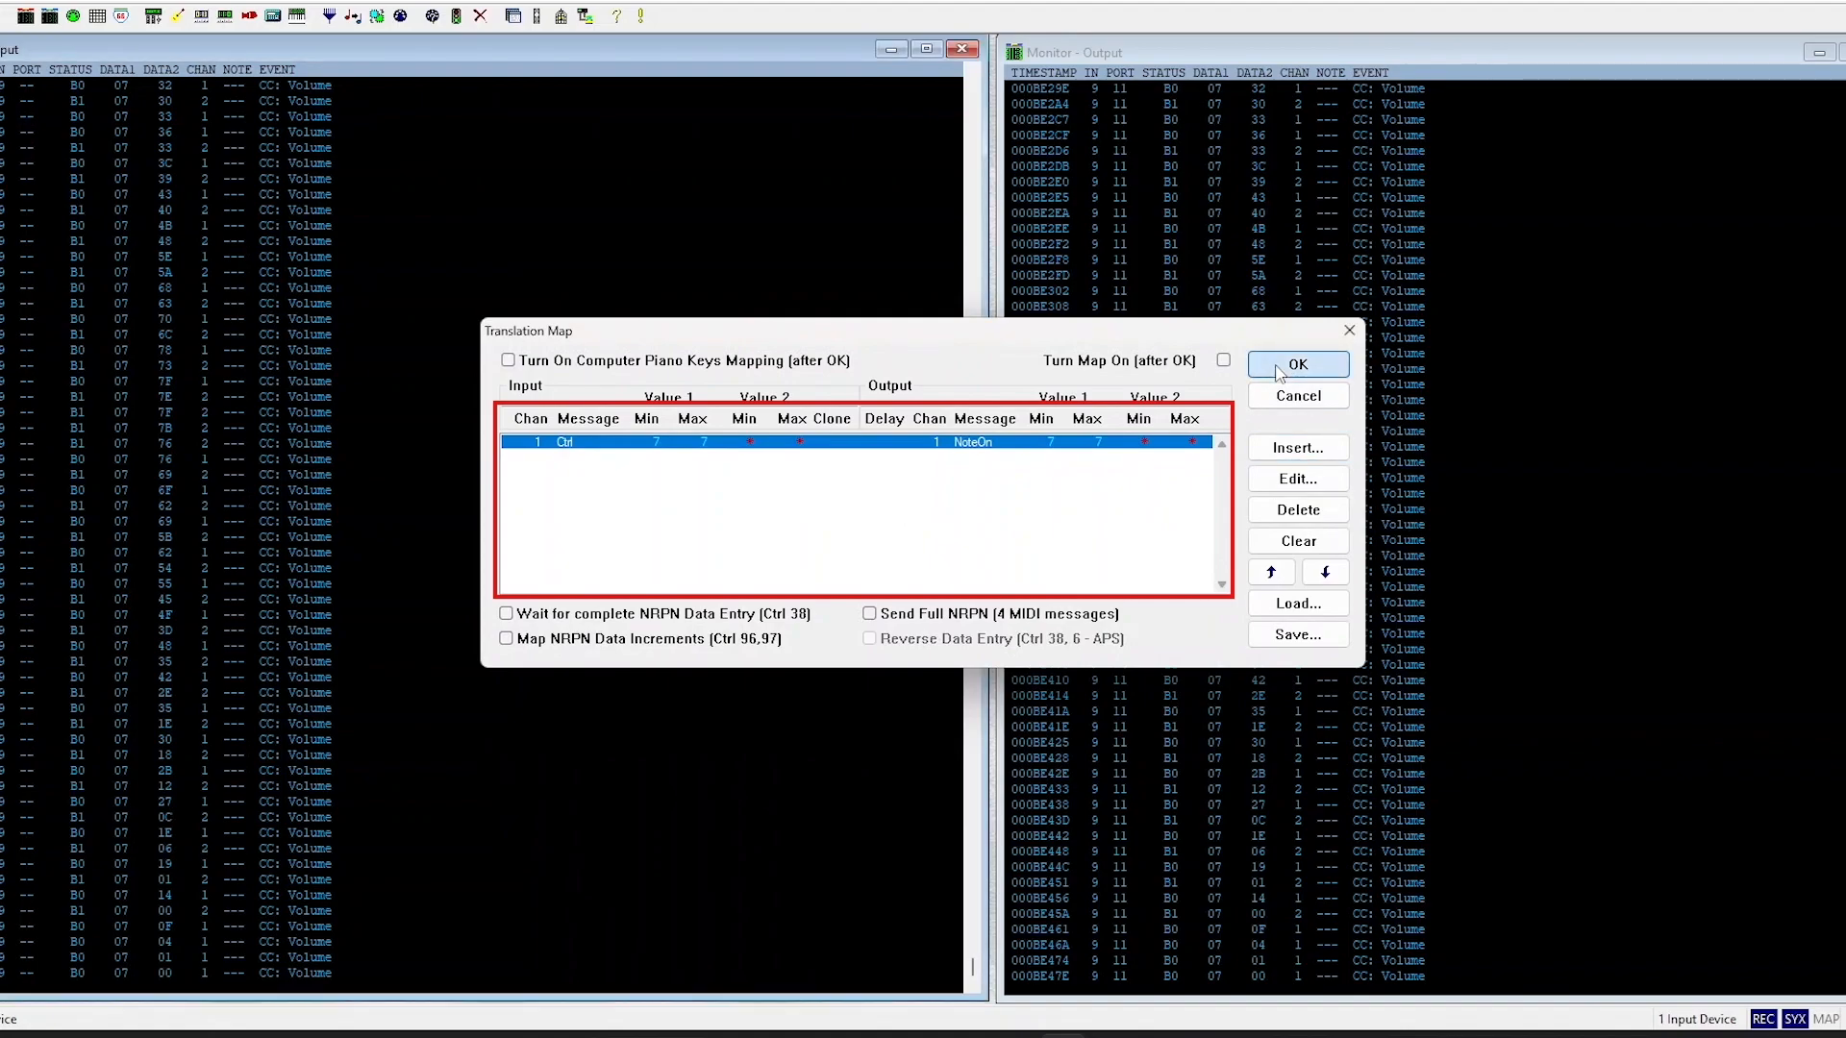
# - Insert a new translation rule matching Ctrl messages on input channel 1
pyautogui.click(1296, 363)
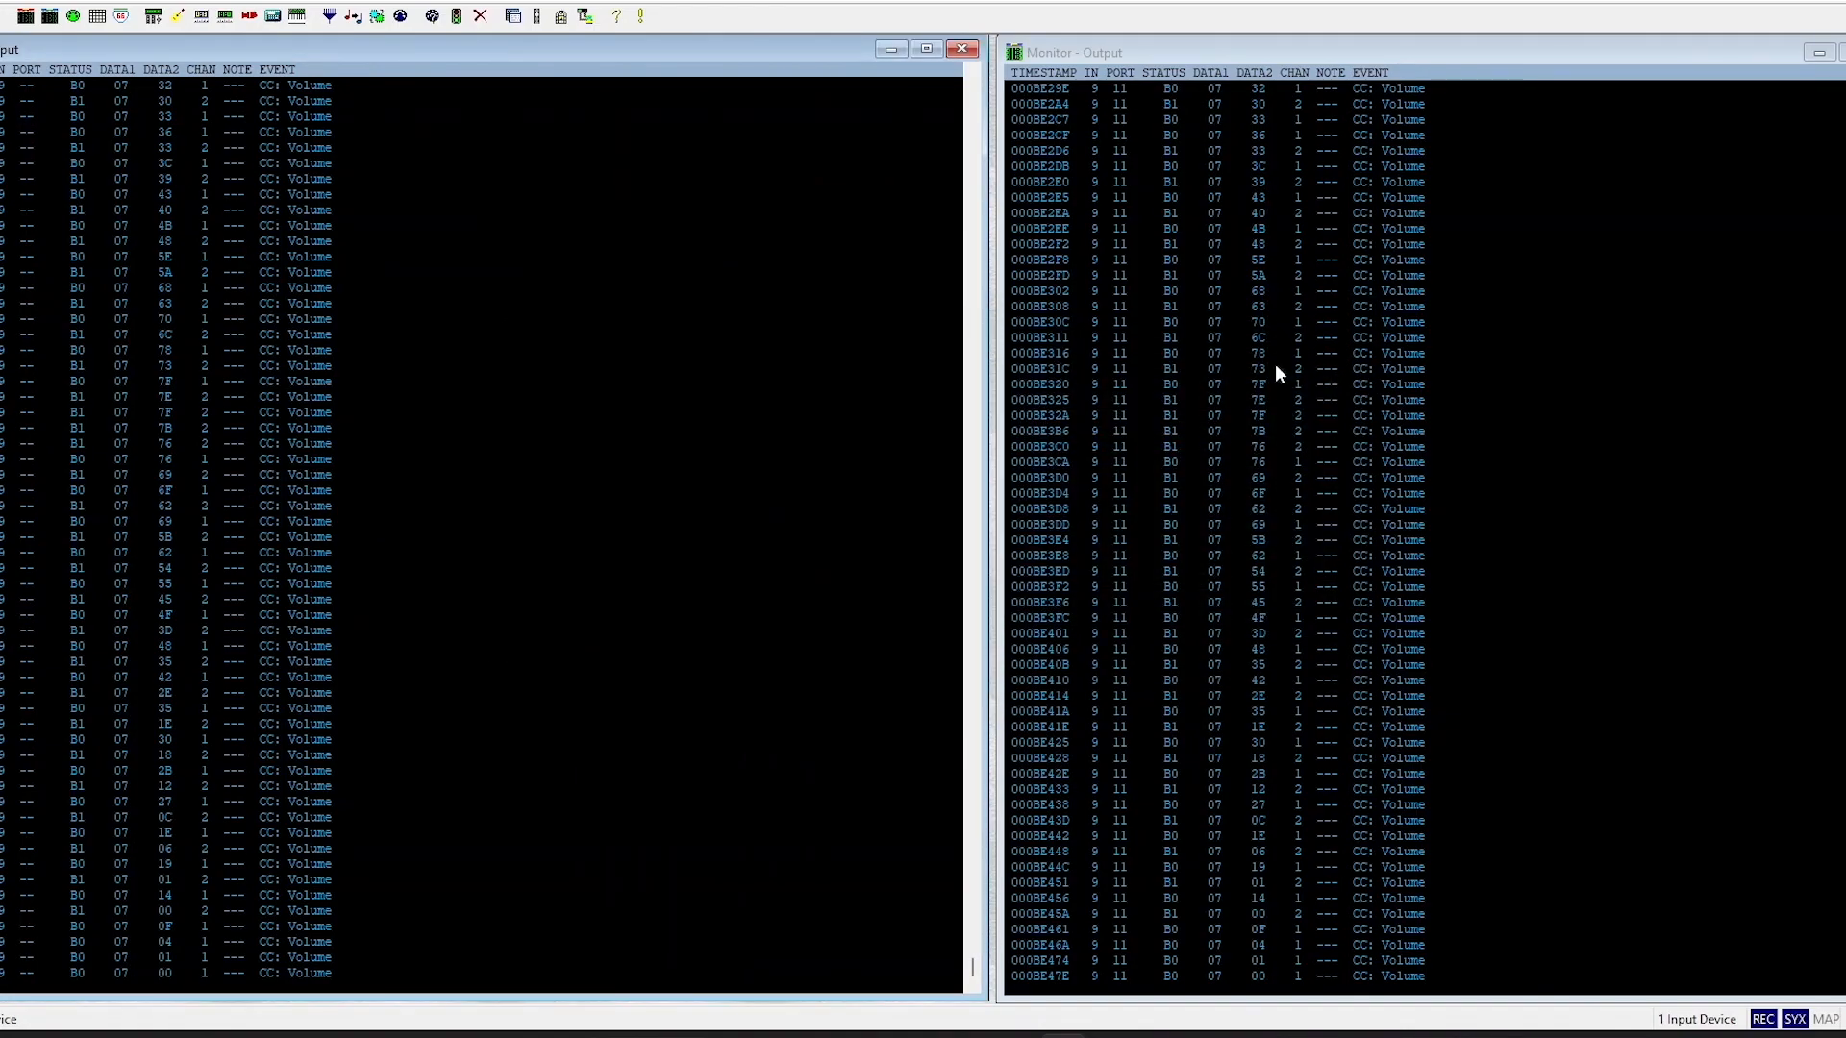
pyautogui.click(346, 12)
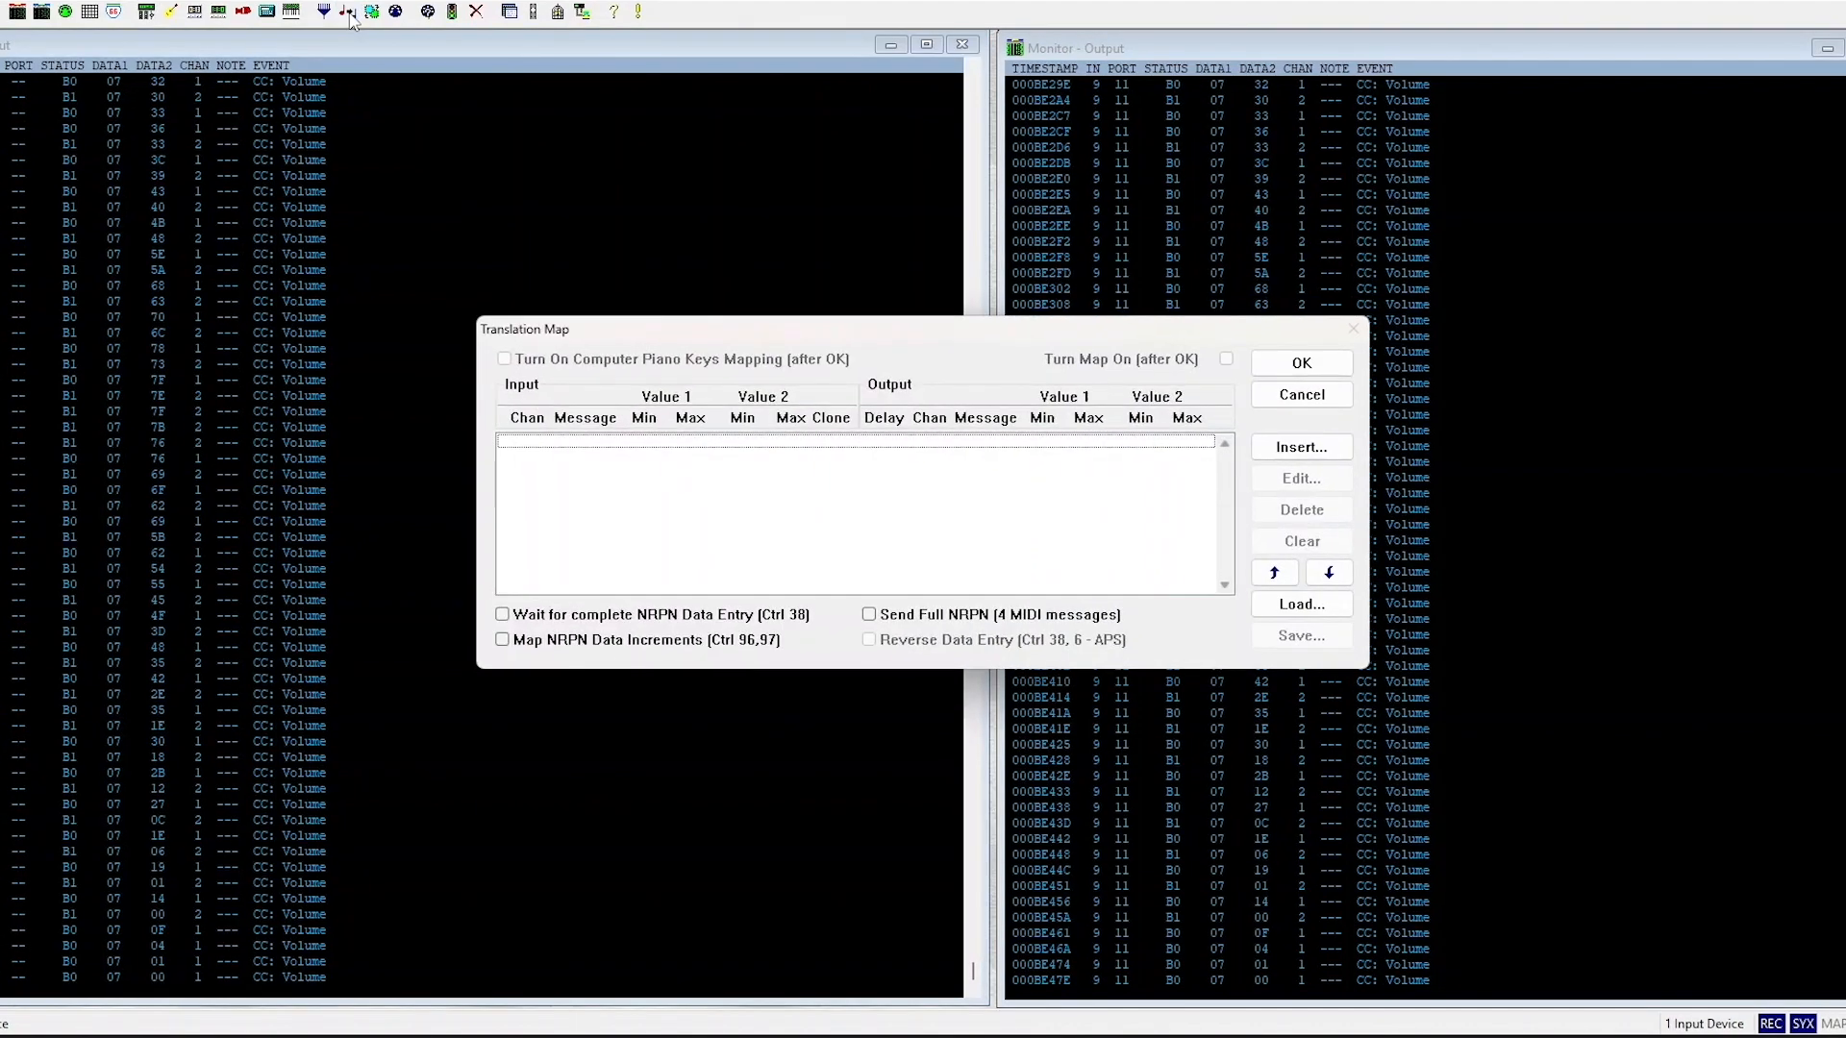
pyautogui.moveTo(1254, 400)
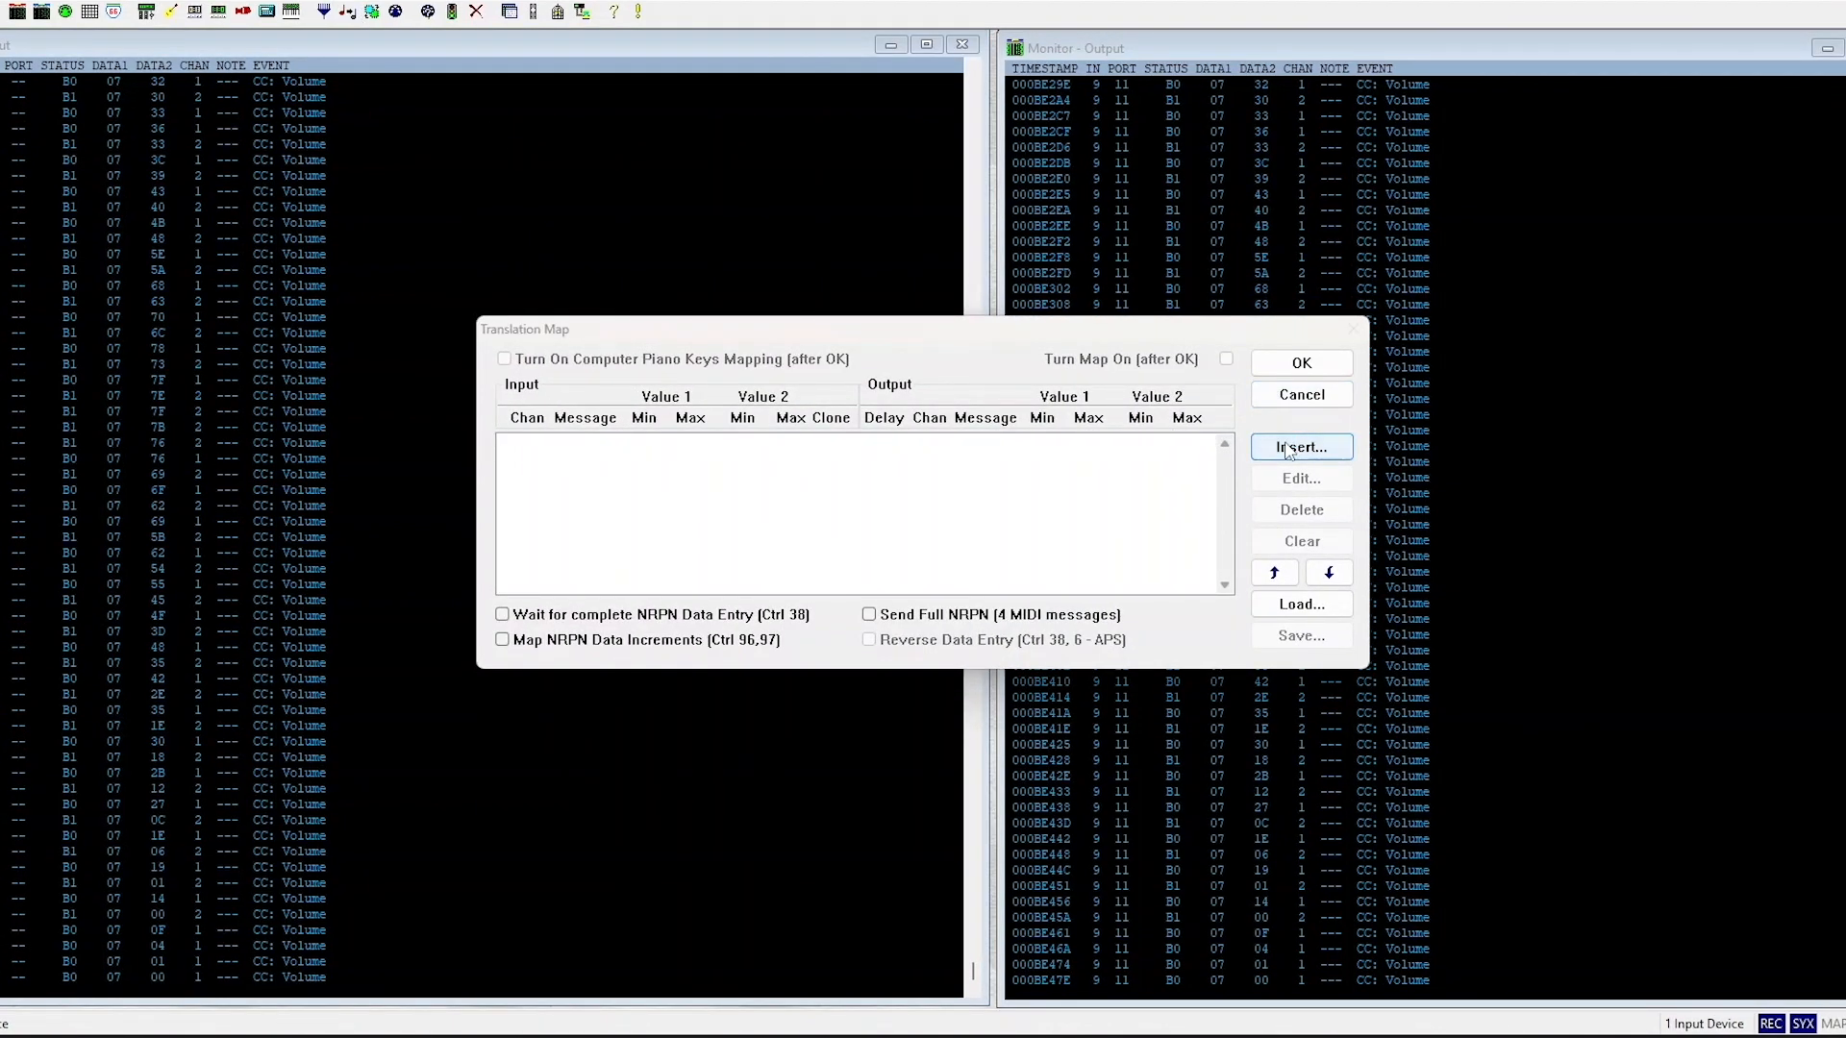
pyautogui.click(1300, 446)
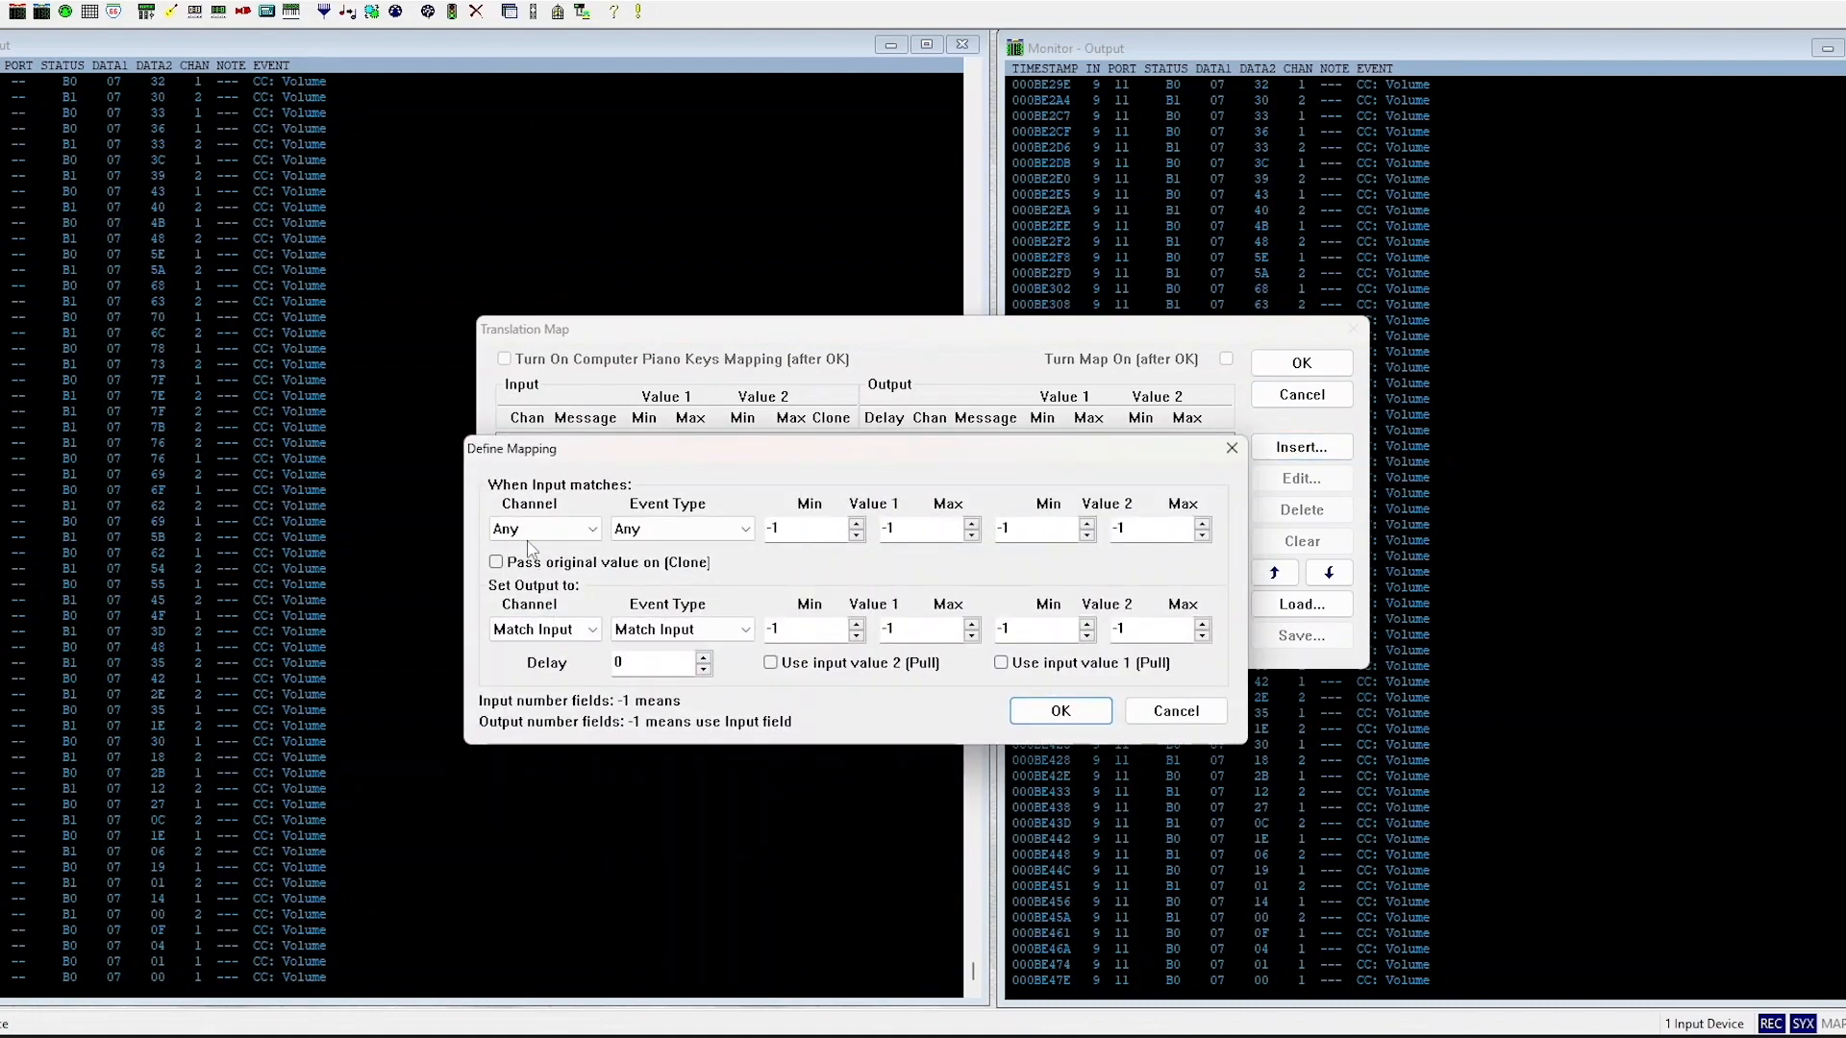
pyautogui.click(592, 528)
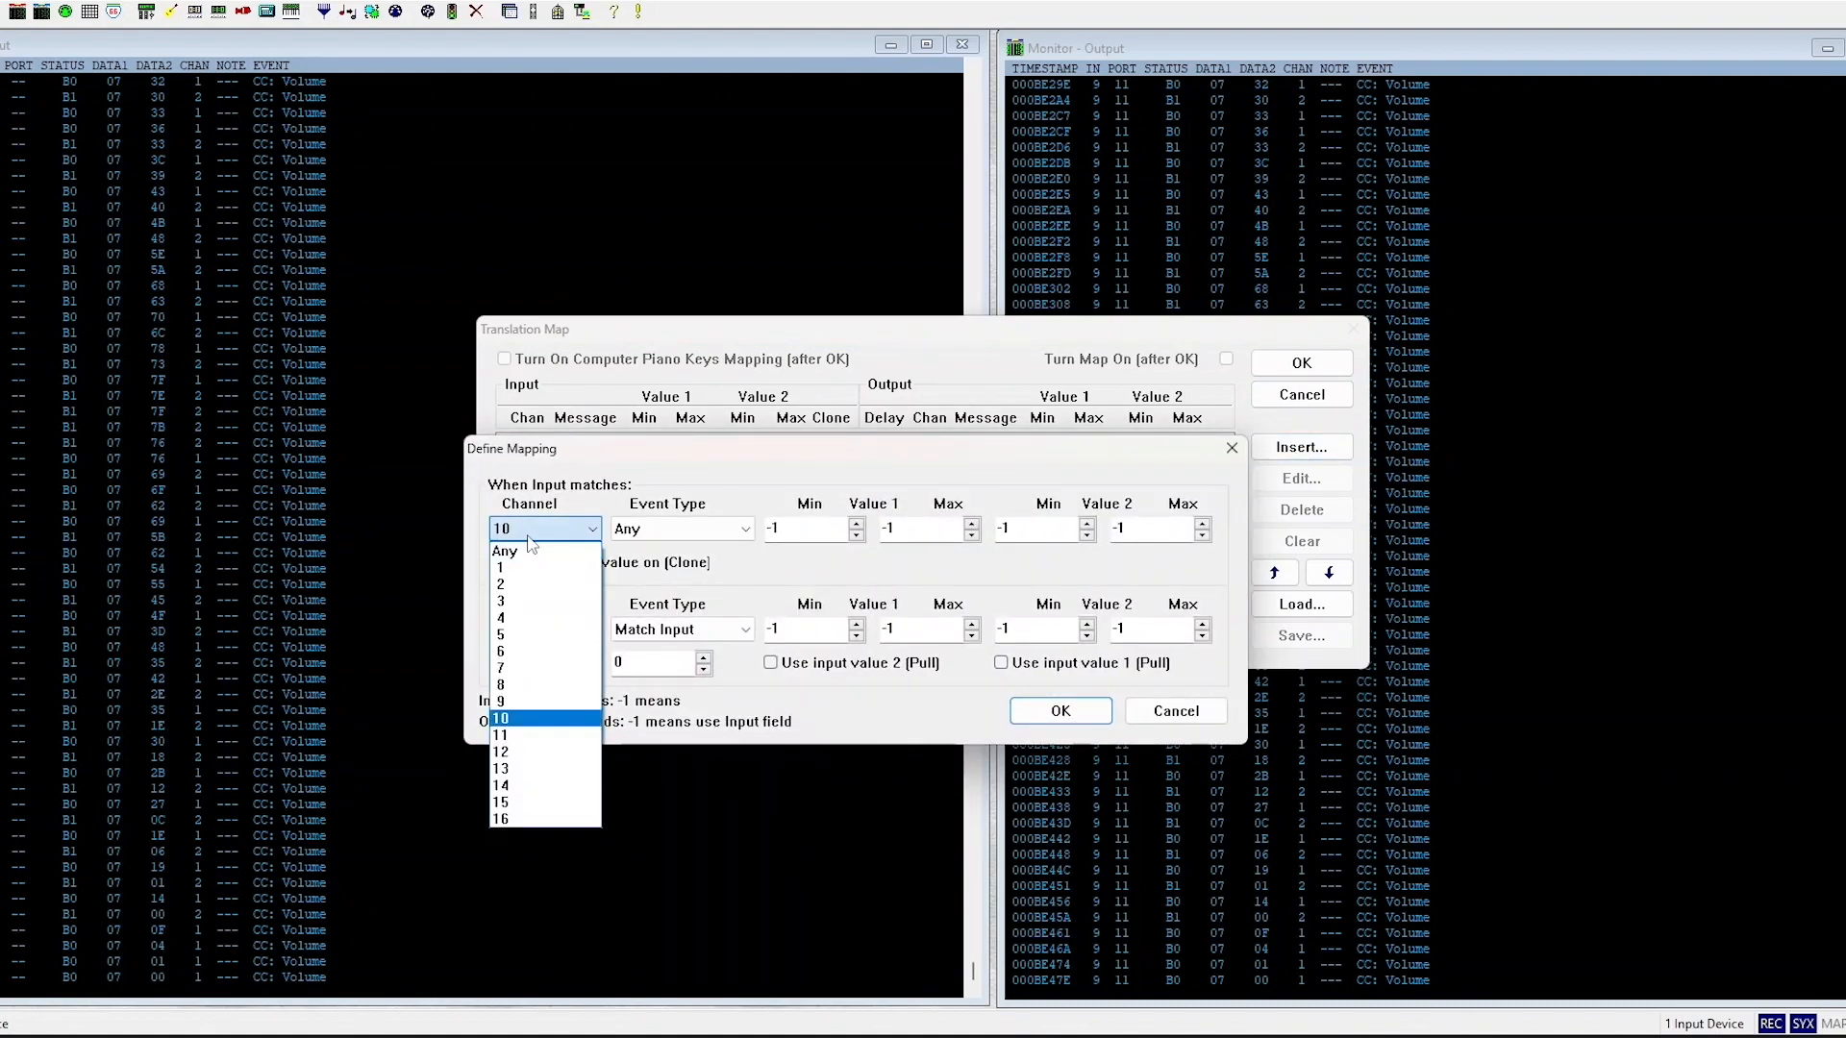
pyautogui.click(502, 718)
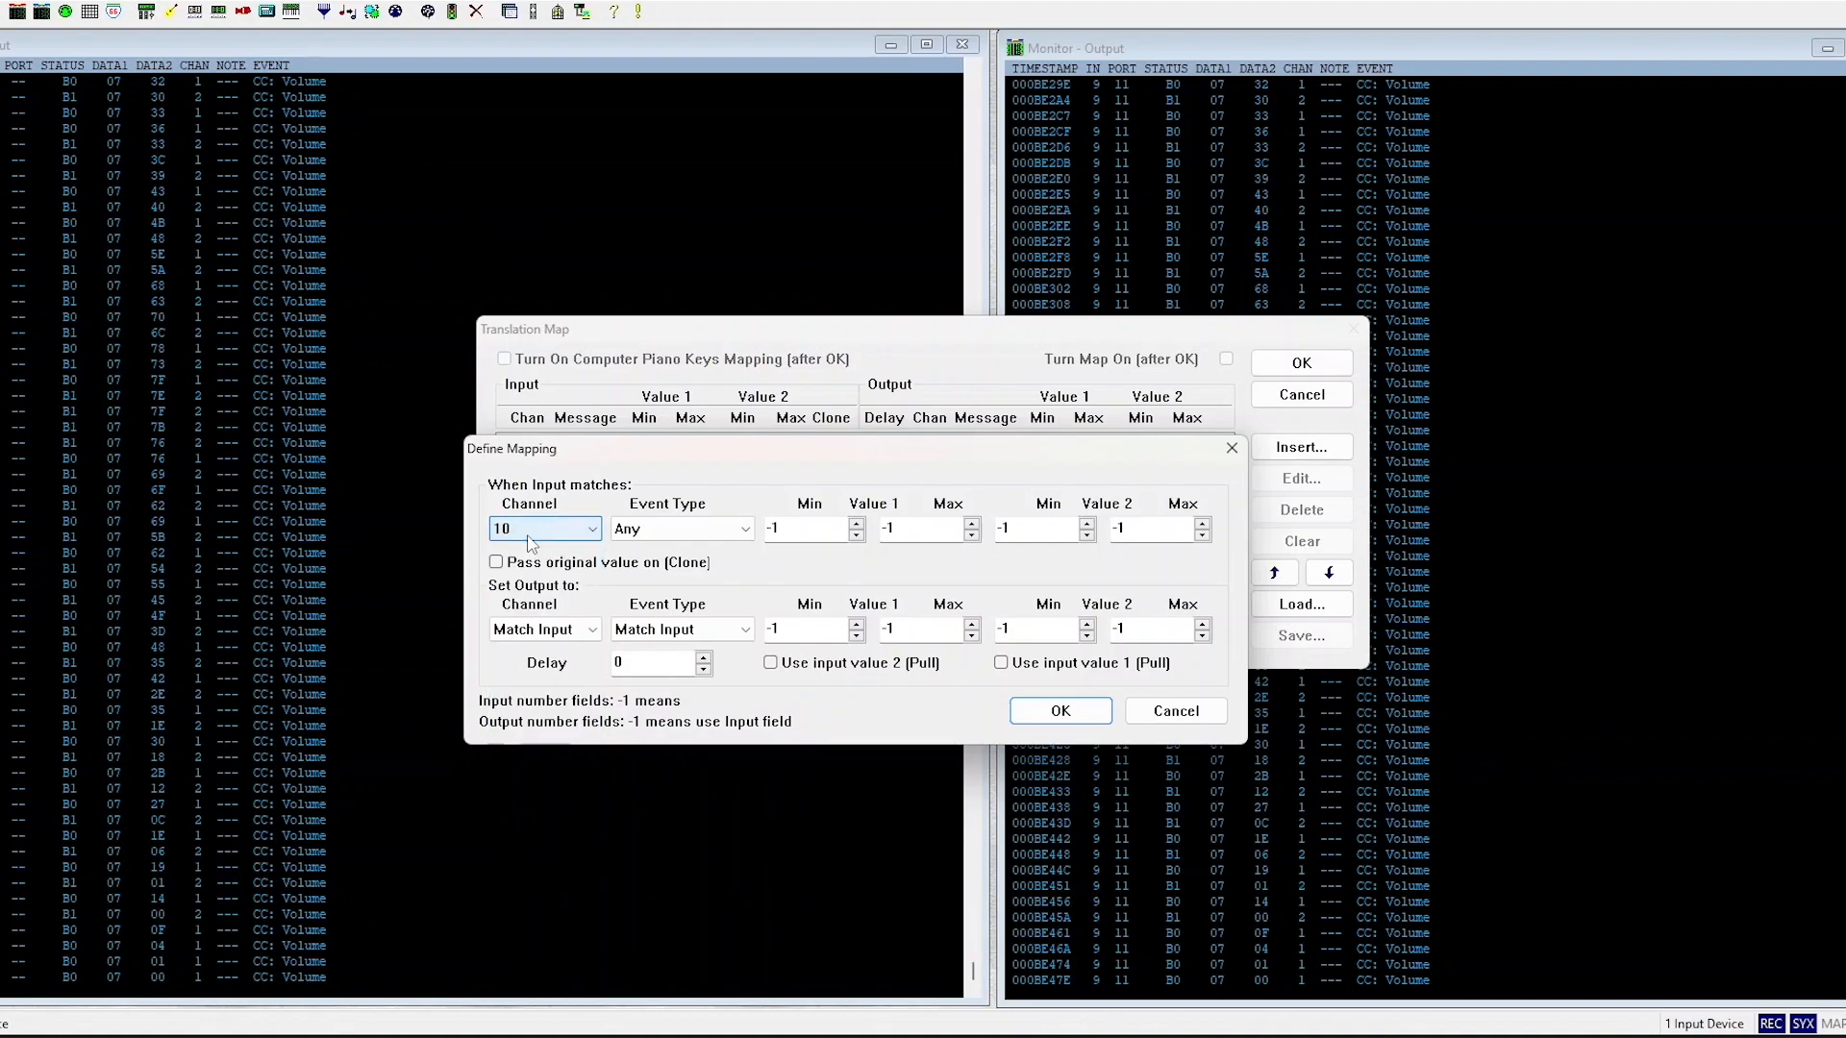
pyautogui.click(594, 528)
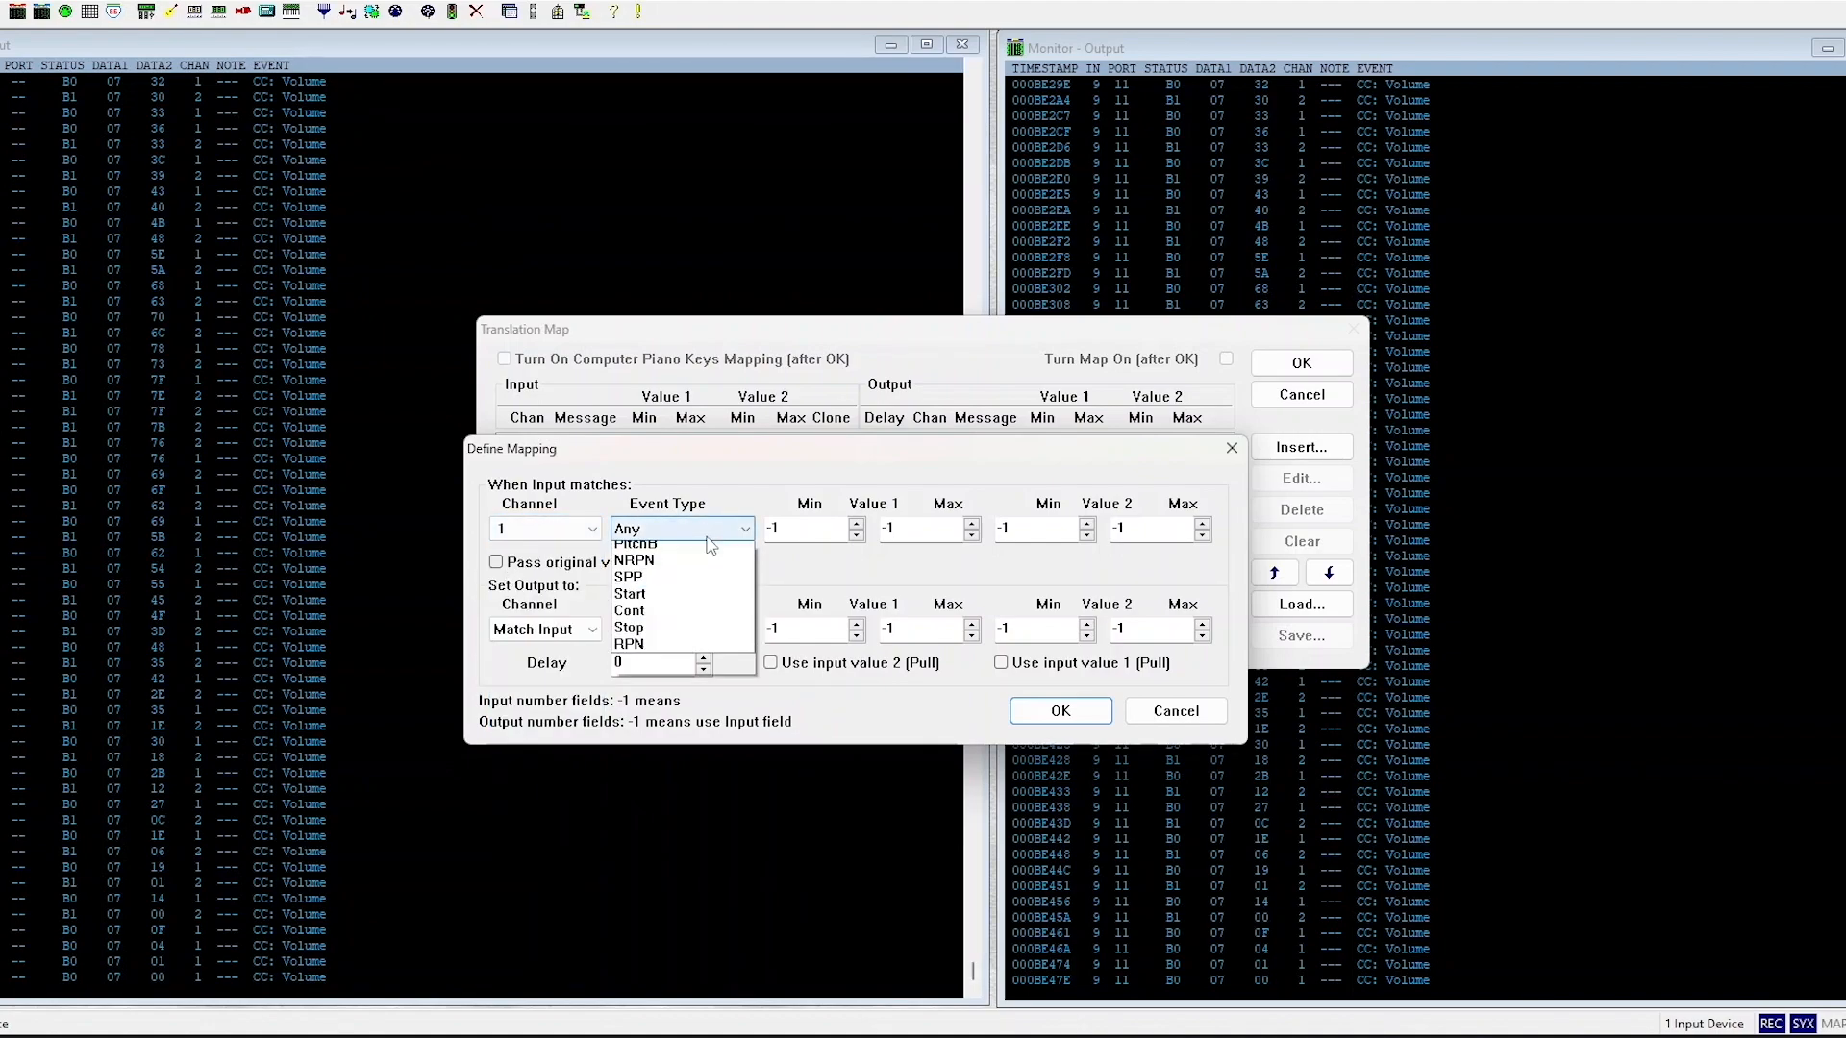
pyautogui.click(645, 602)
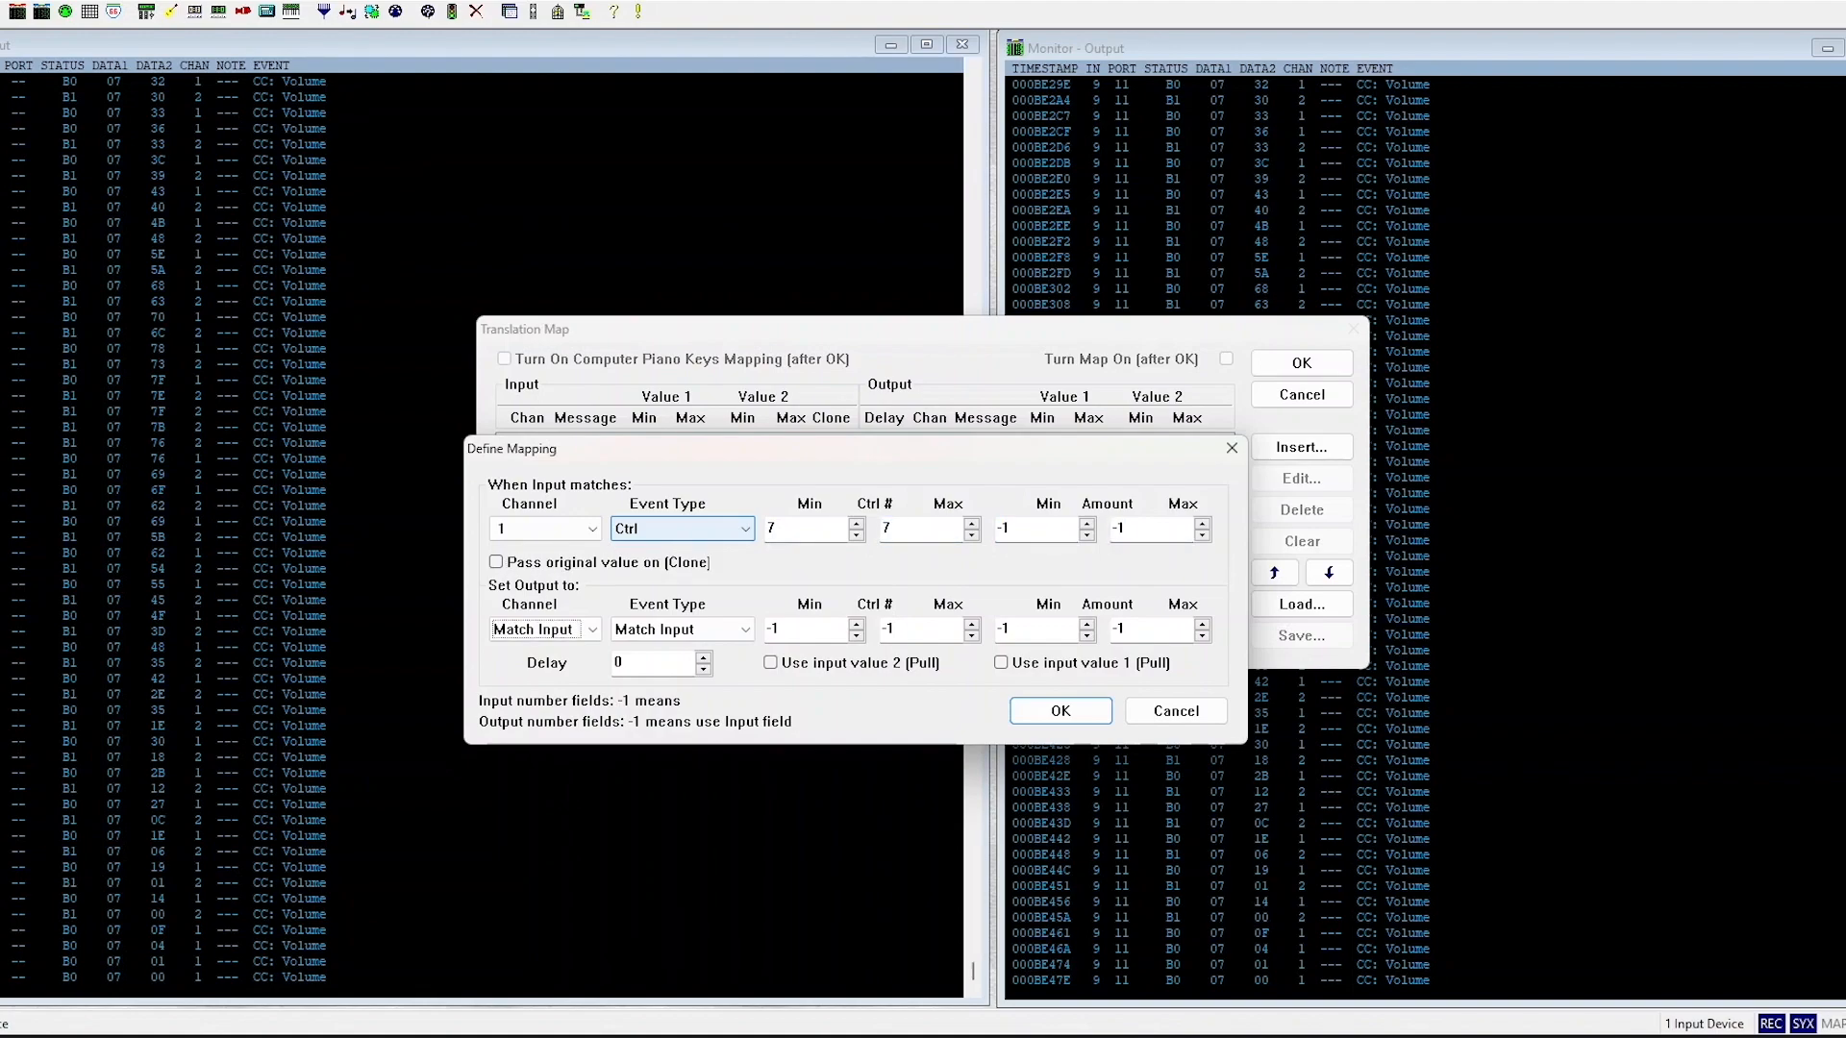
# - Set the rule's output to channel 1 NoteOn, note 7, and confirm
pyautogui.click(544, 629)
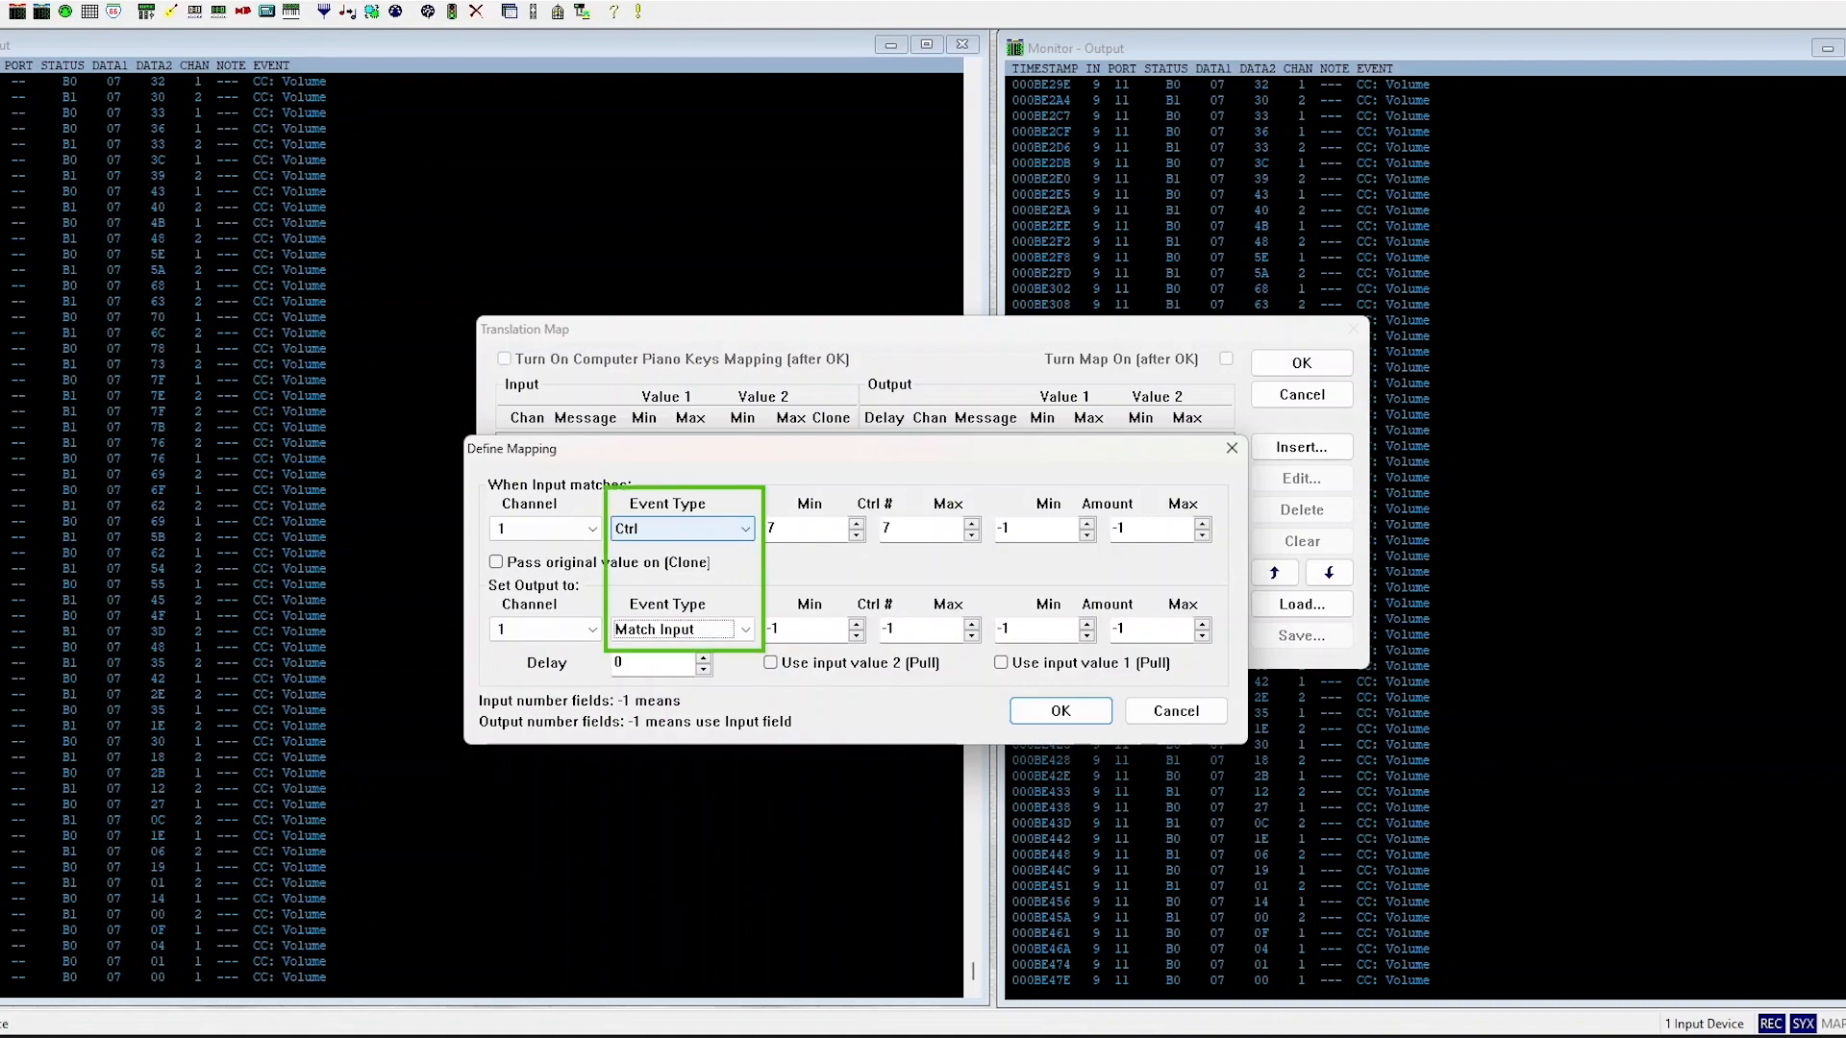
pyautogui.click(677, 629)
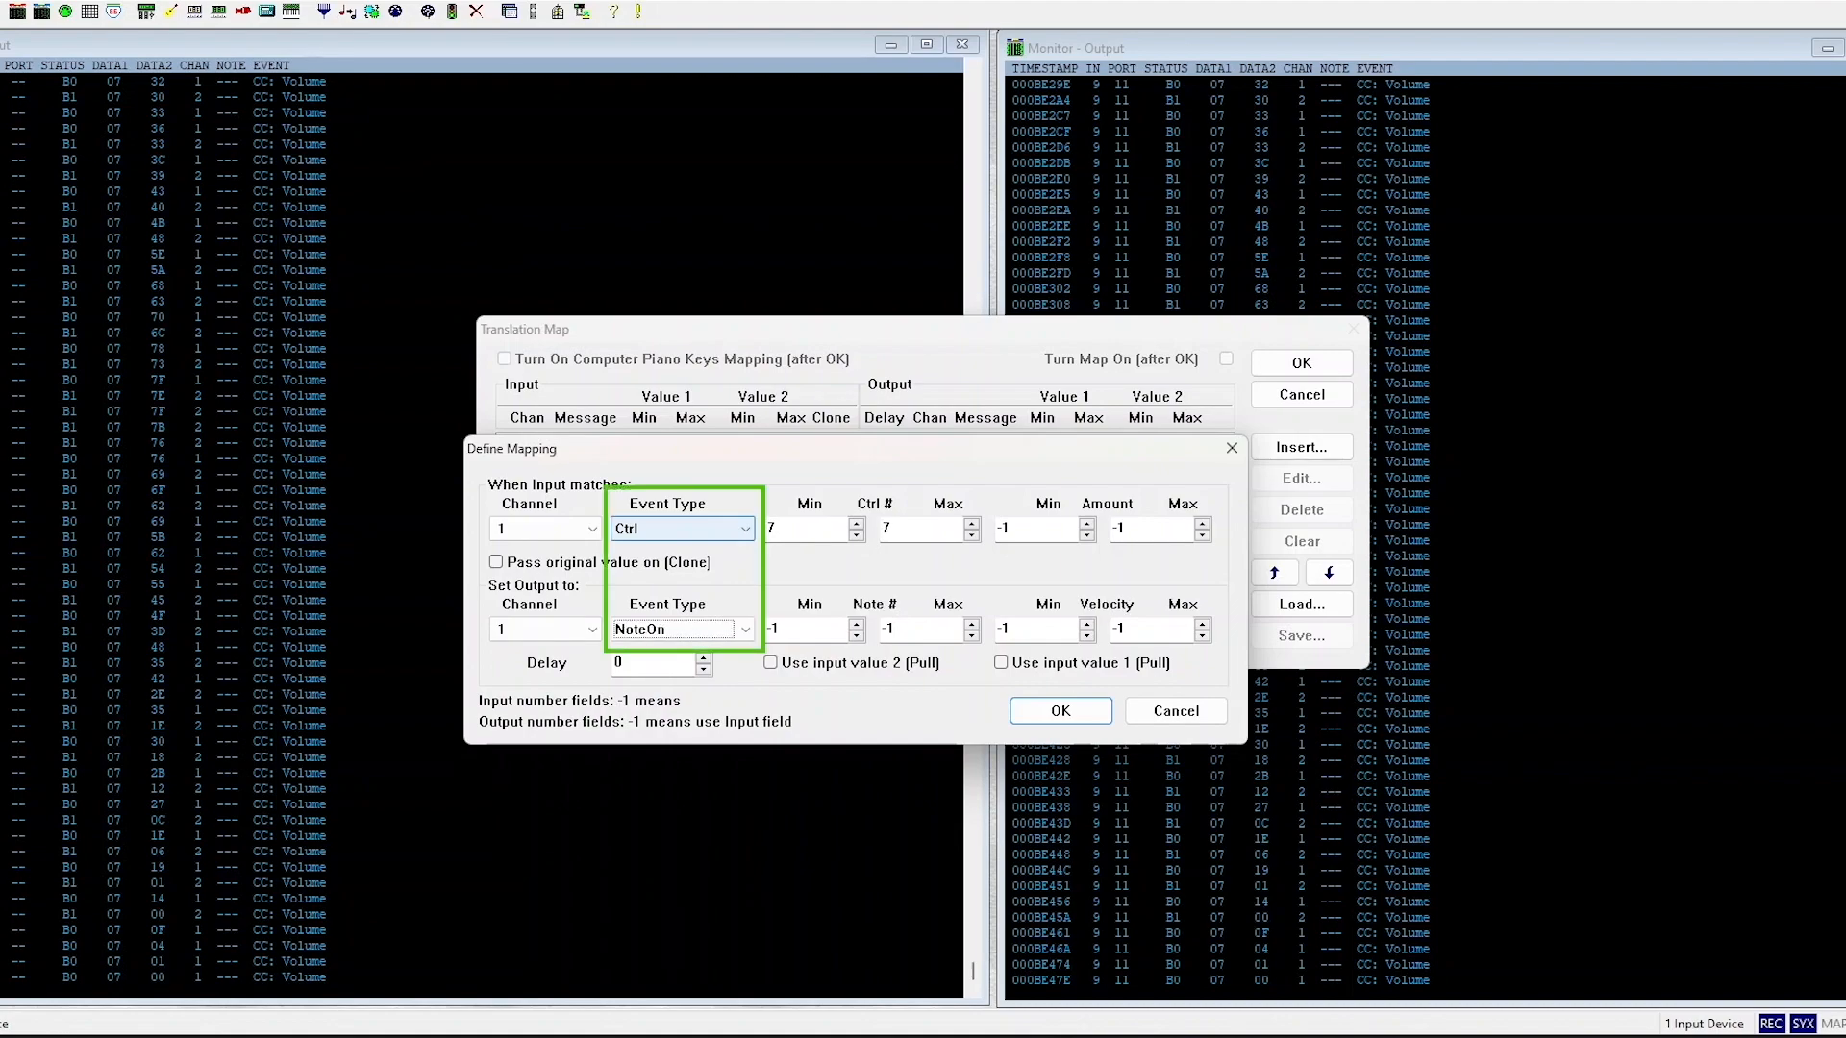
pyautogui.click(807, 628)
pyautogui.write('7')
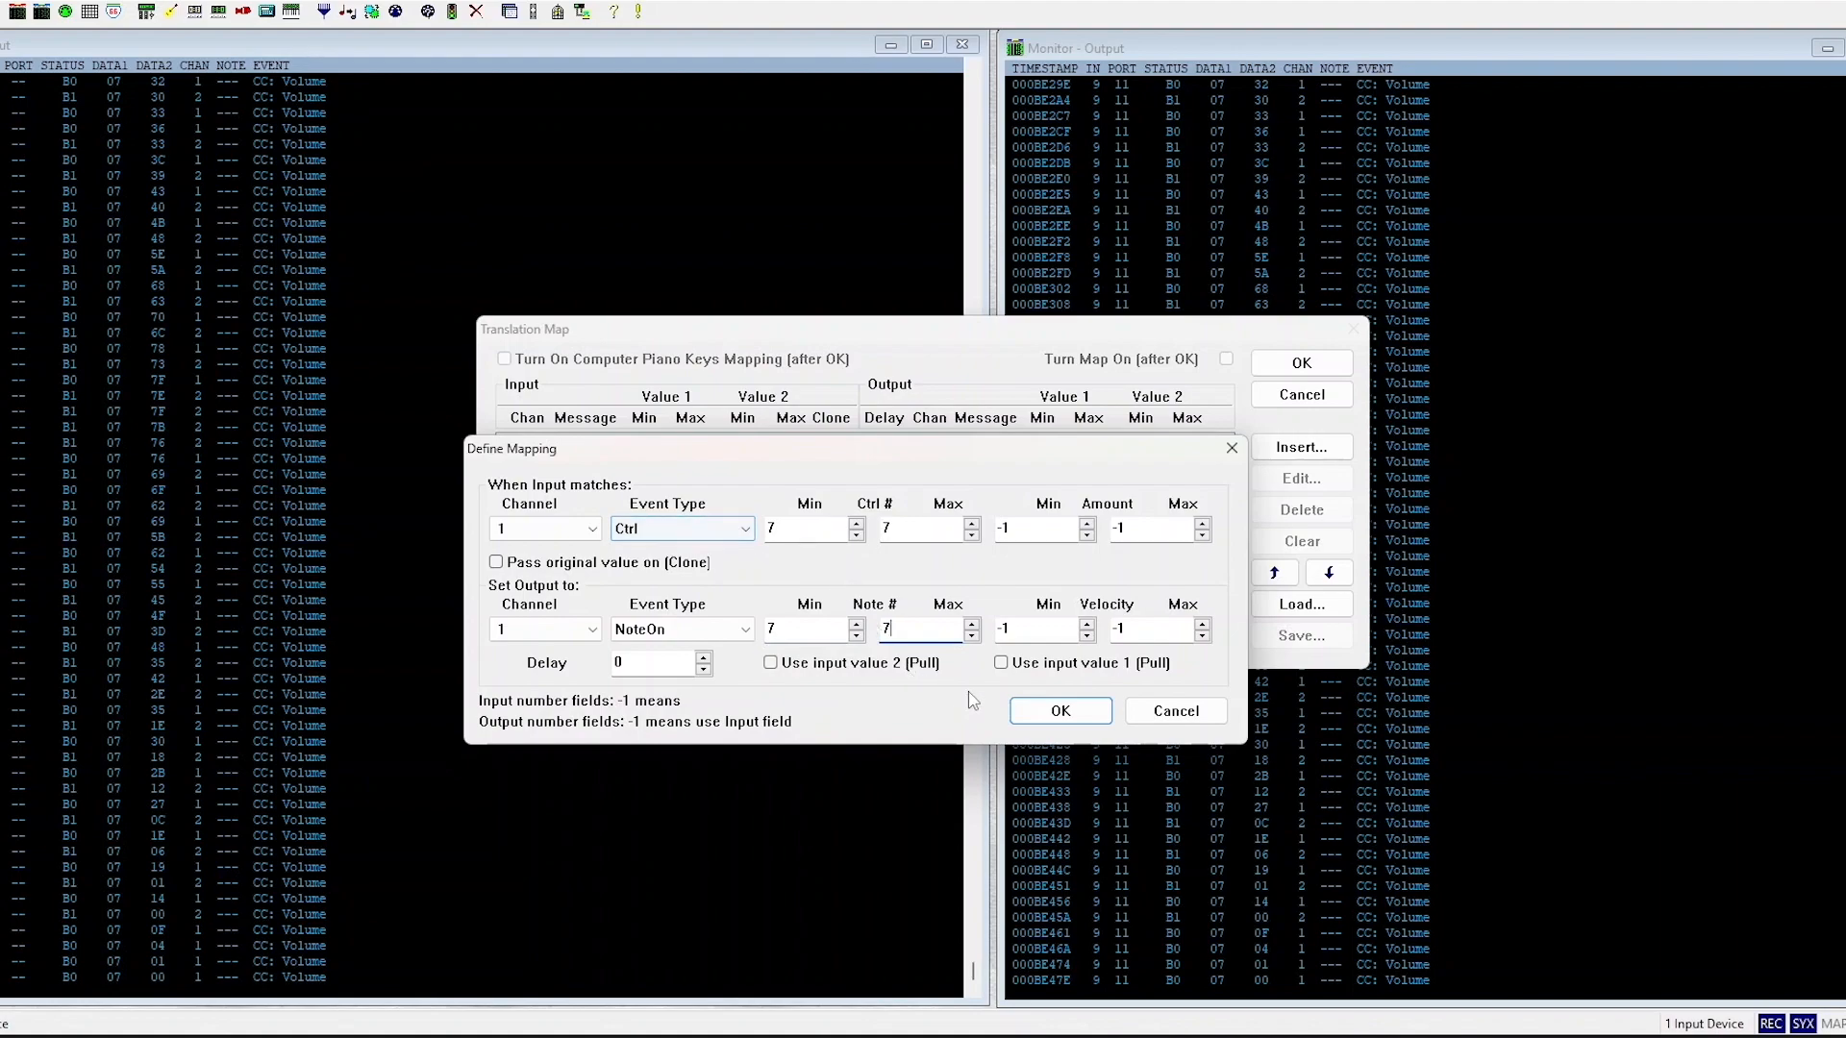
pyautogui.click(1058, 709)
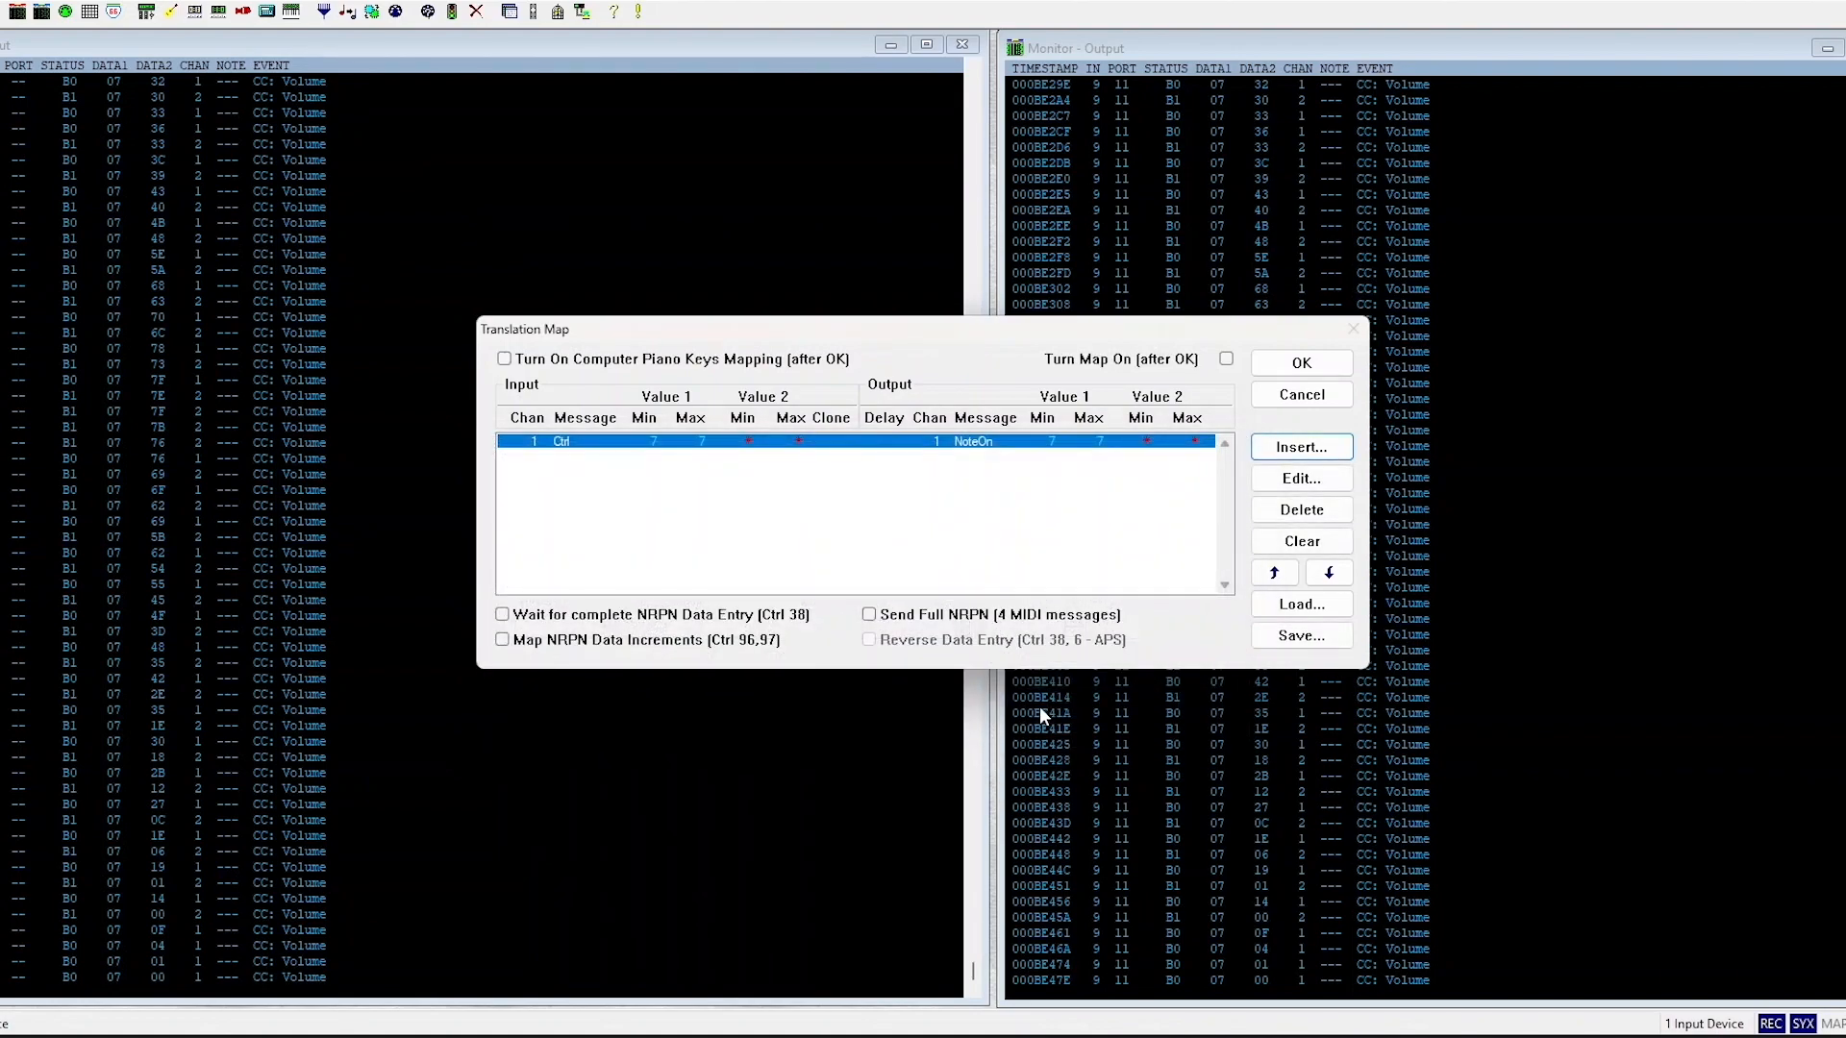
pyautogui.moveTo(1301, 363)
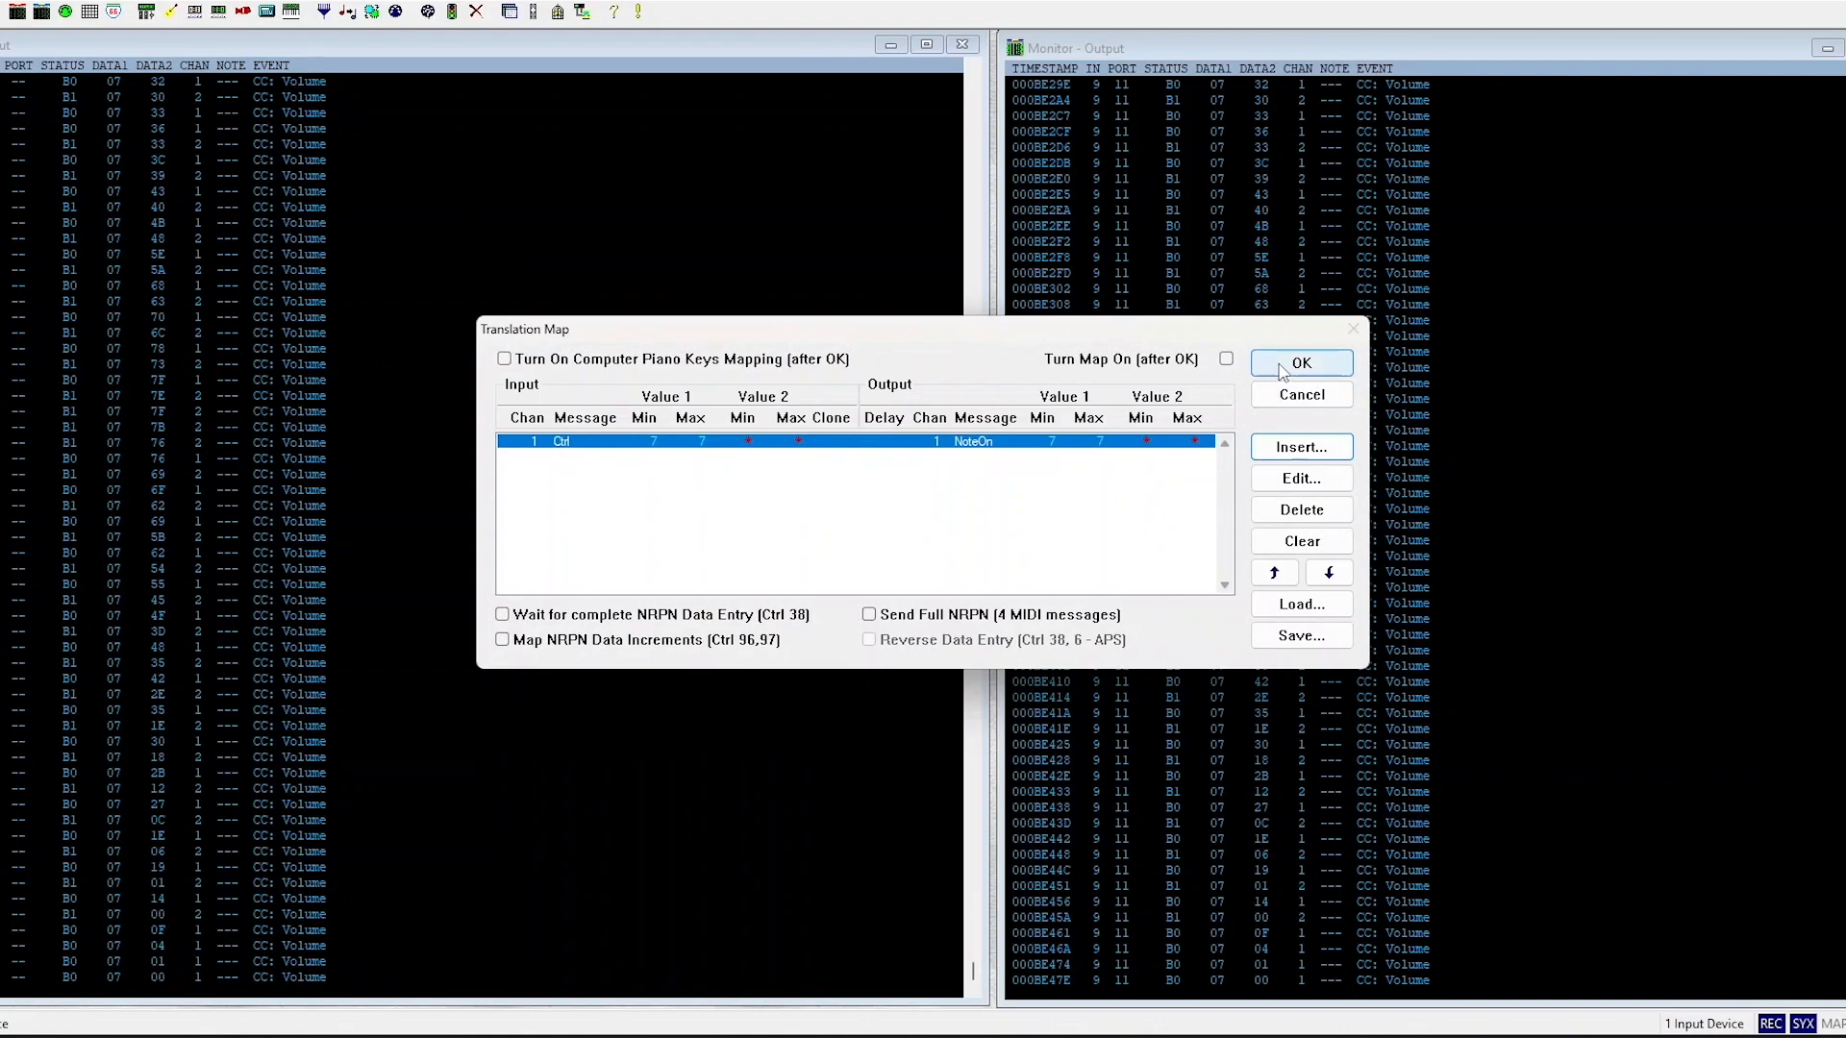
# - Reopen the Translation Map, tick 'Turn Map On (after OK)' and apply
pyautogui.click(1301, 362)
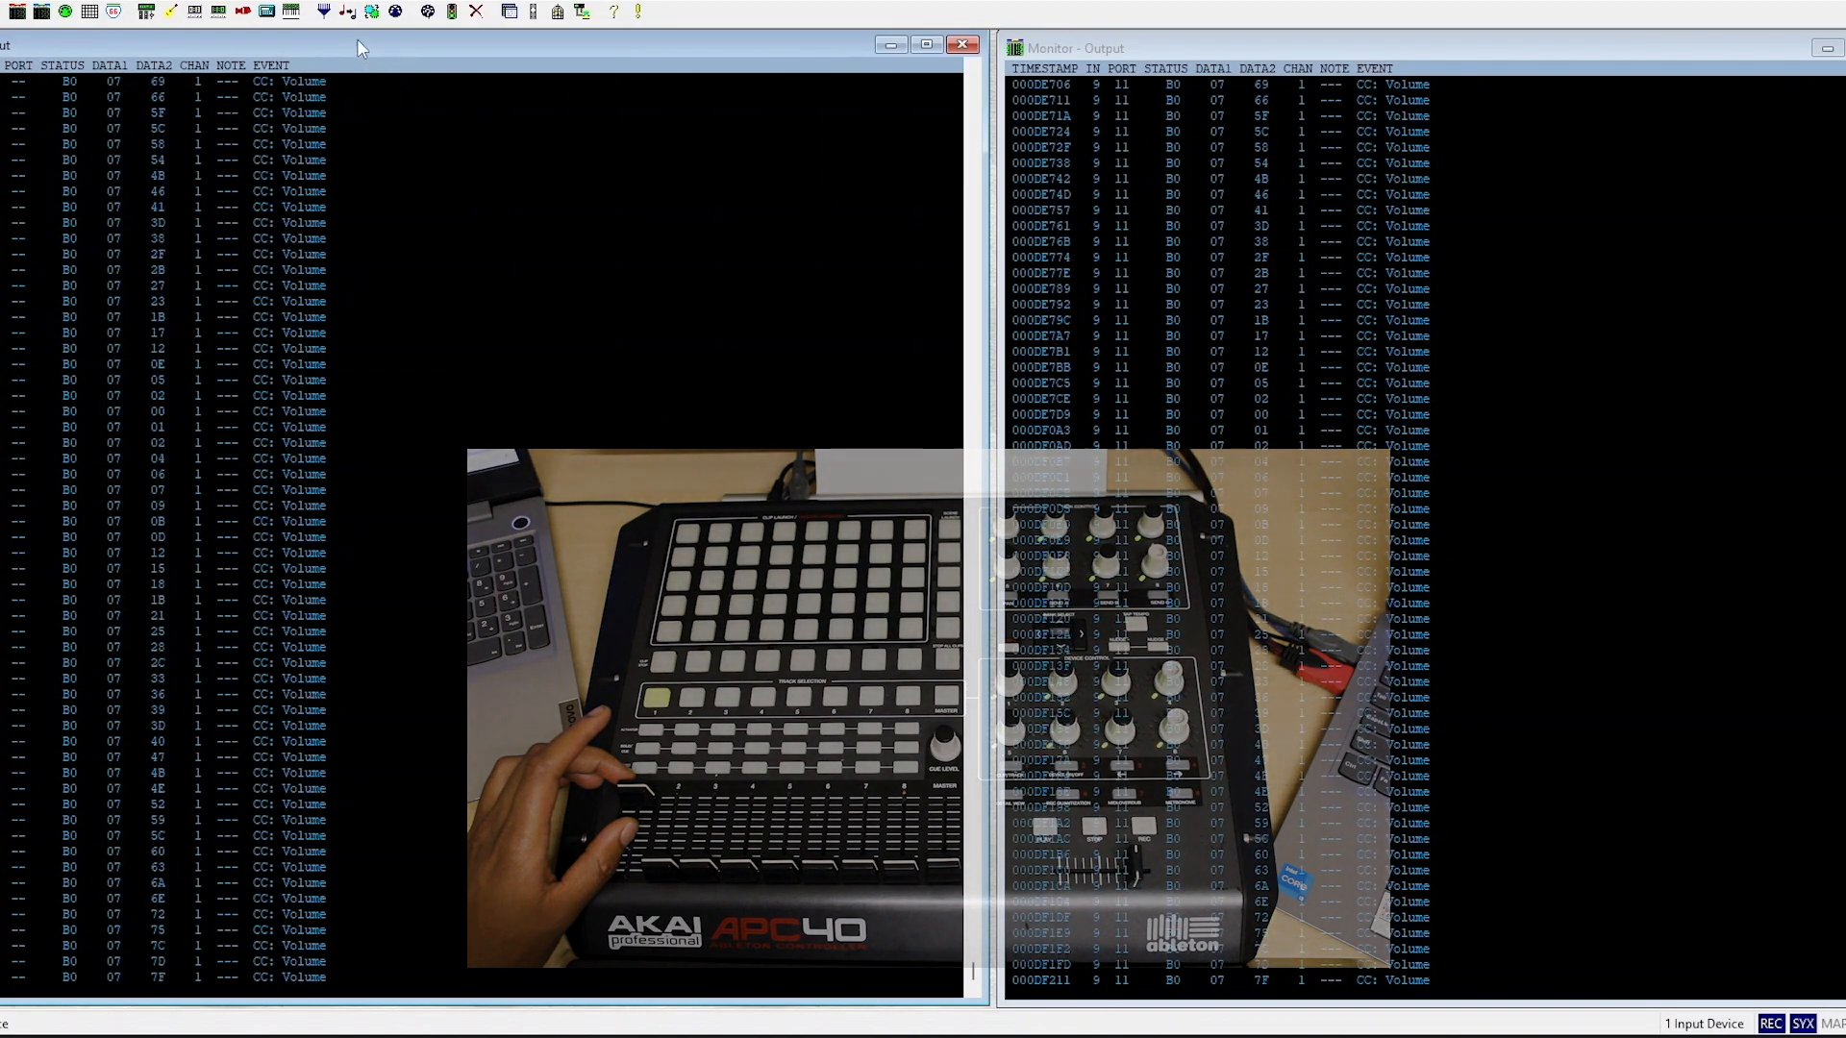
pyautogui.click(348, 11)
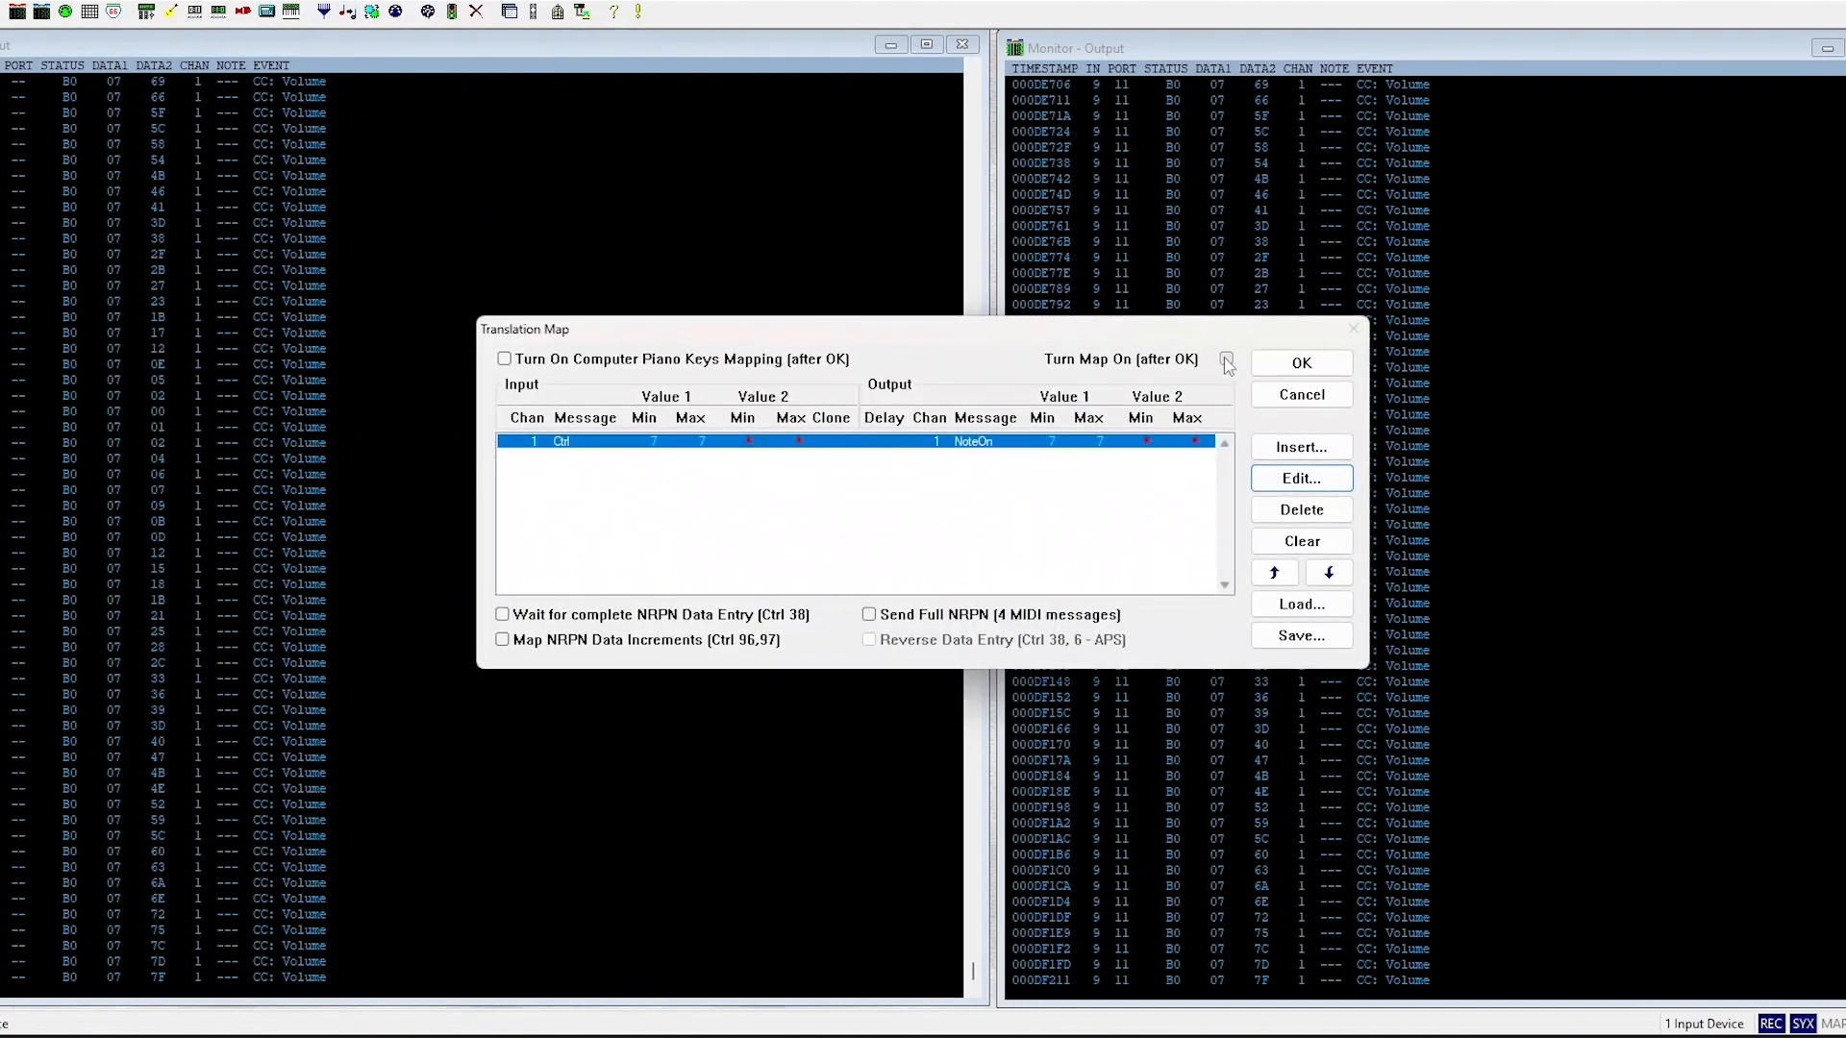
pyautogui.click(1224, 359)
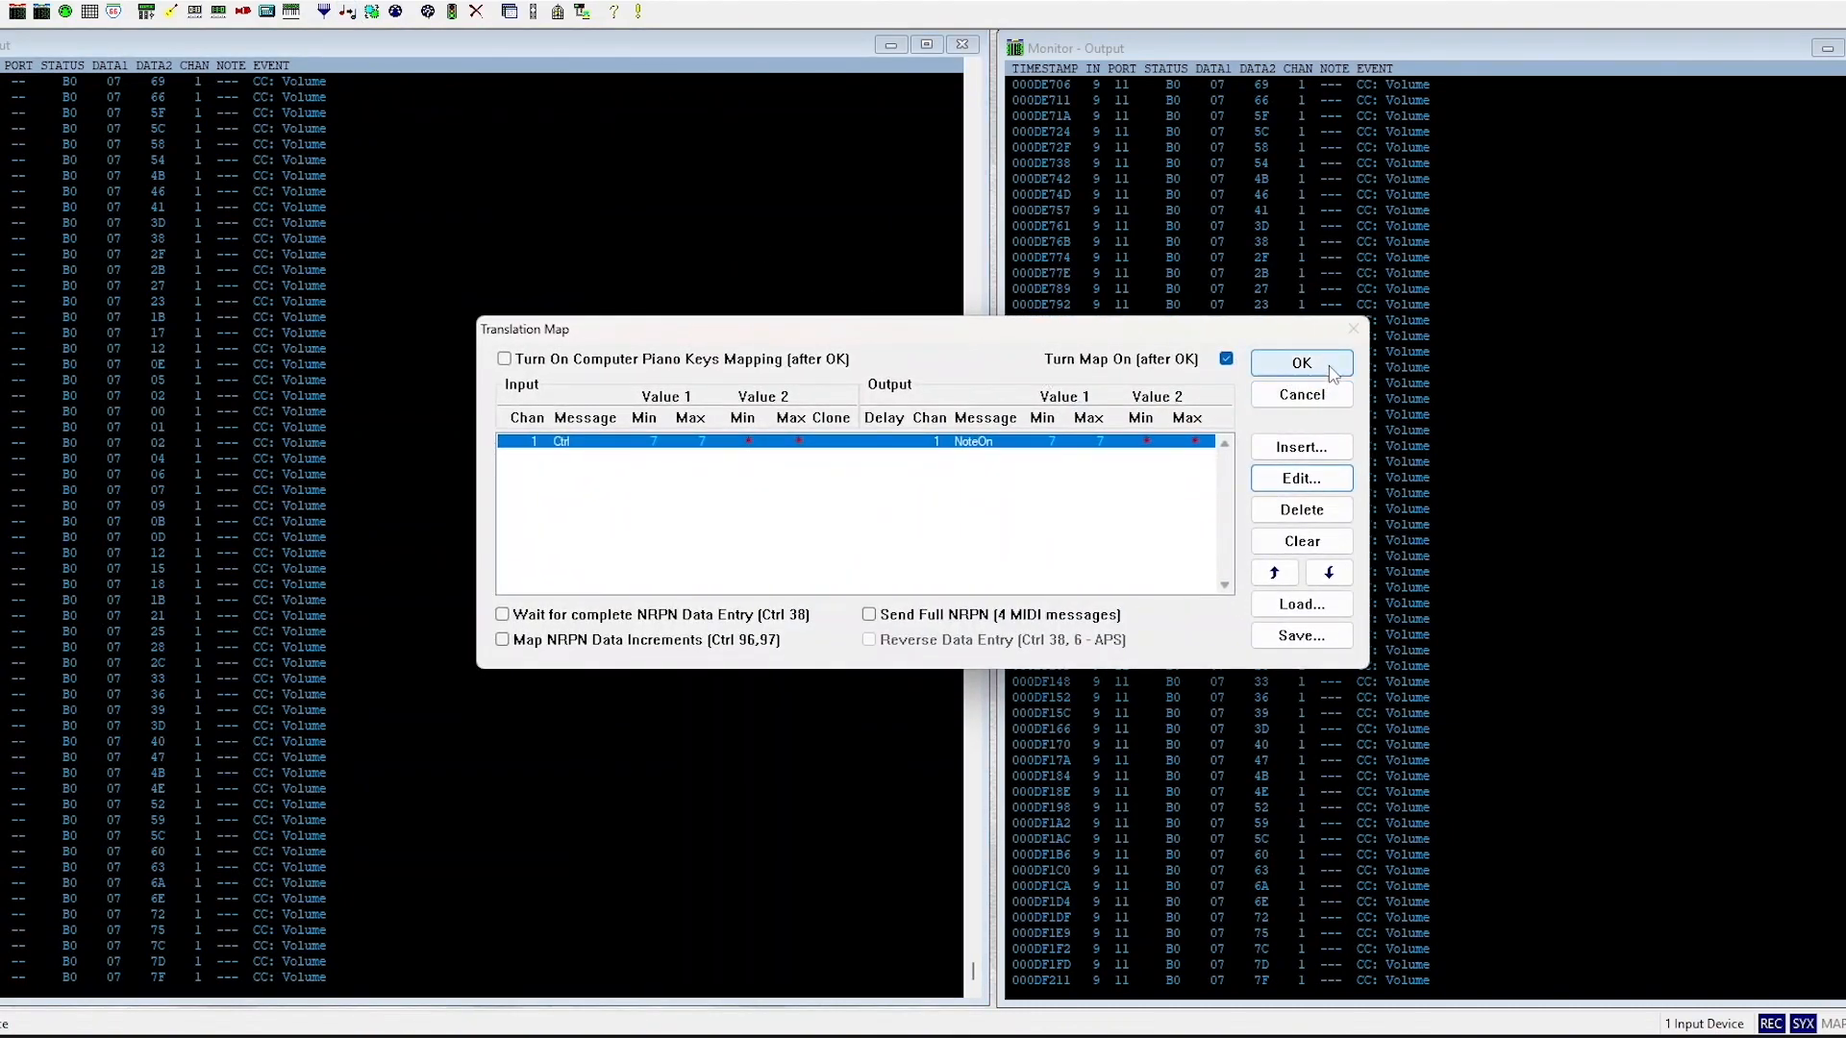
pyautogui.click(1299, 362)
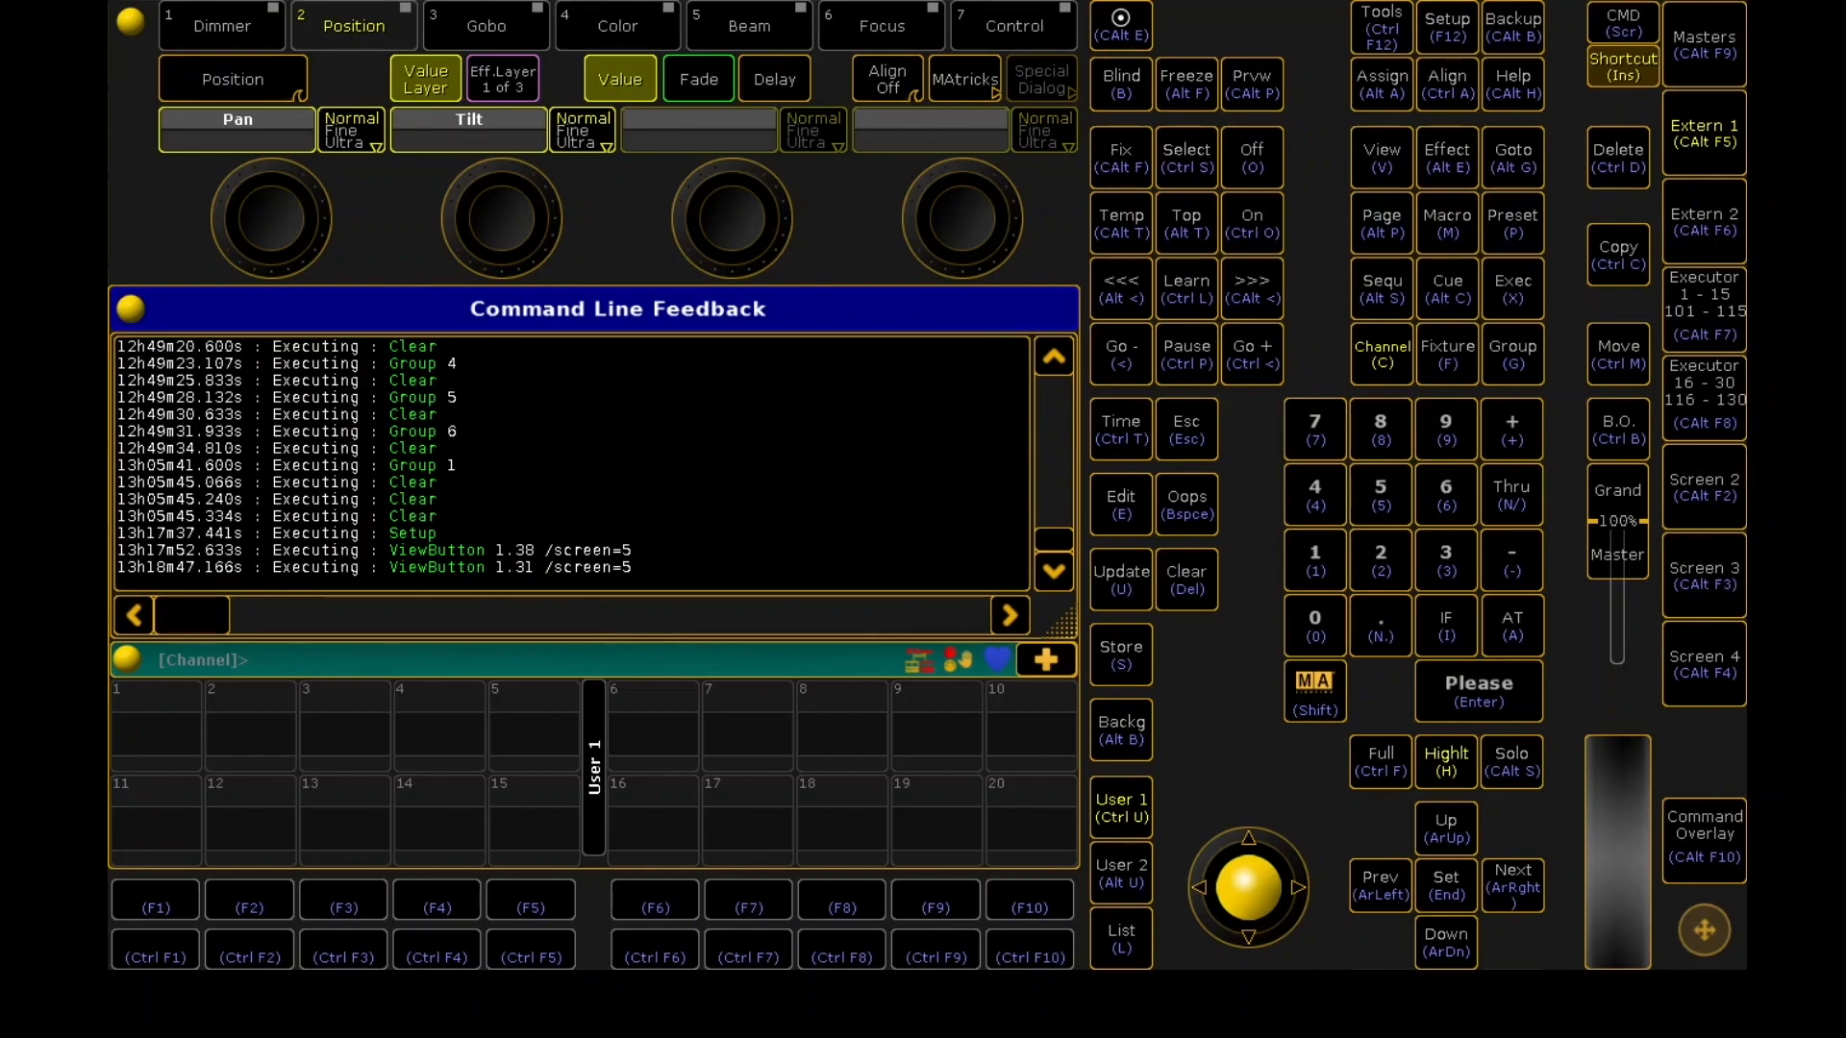
# - Set grandMA2 onPC's MIDI In Device to grandMA2 loop in Options
pyautogui.click(130, 22)
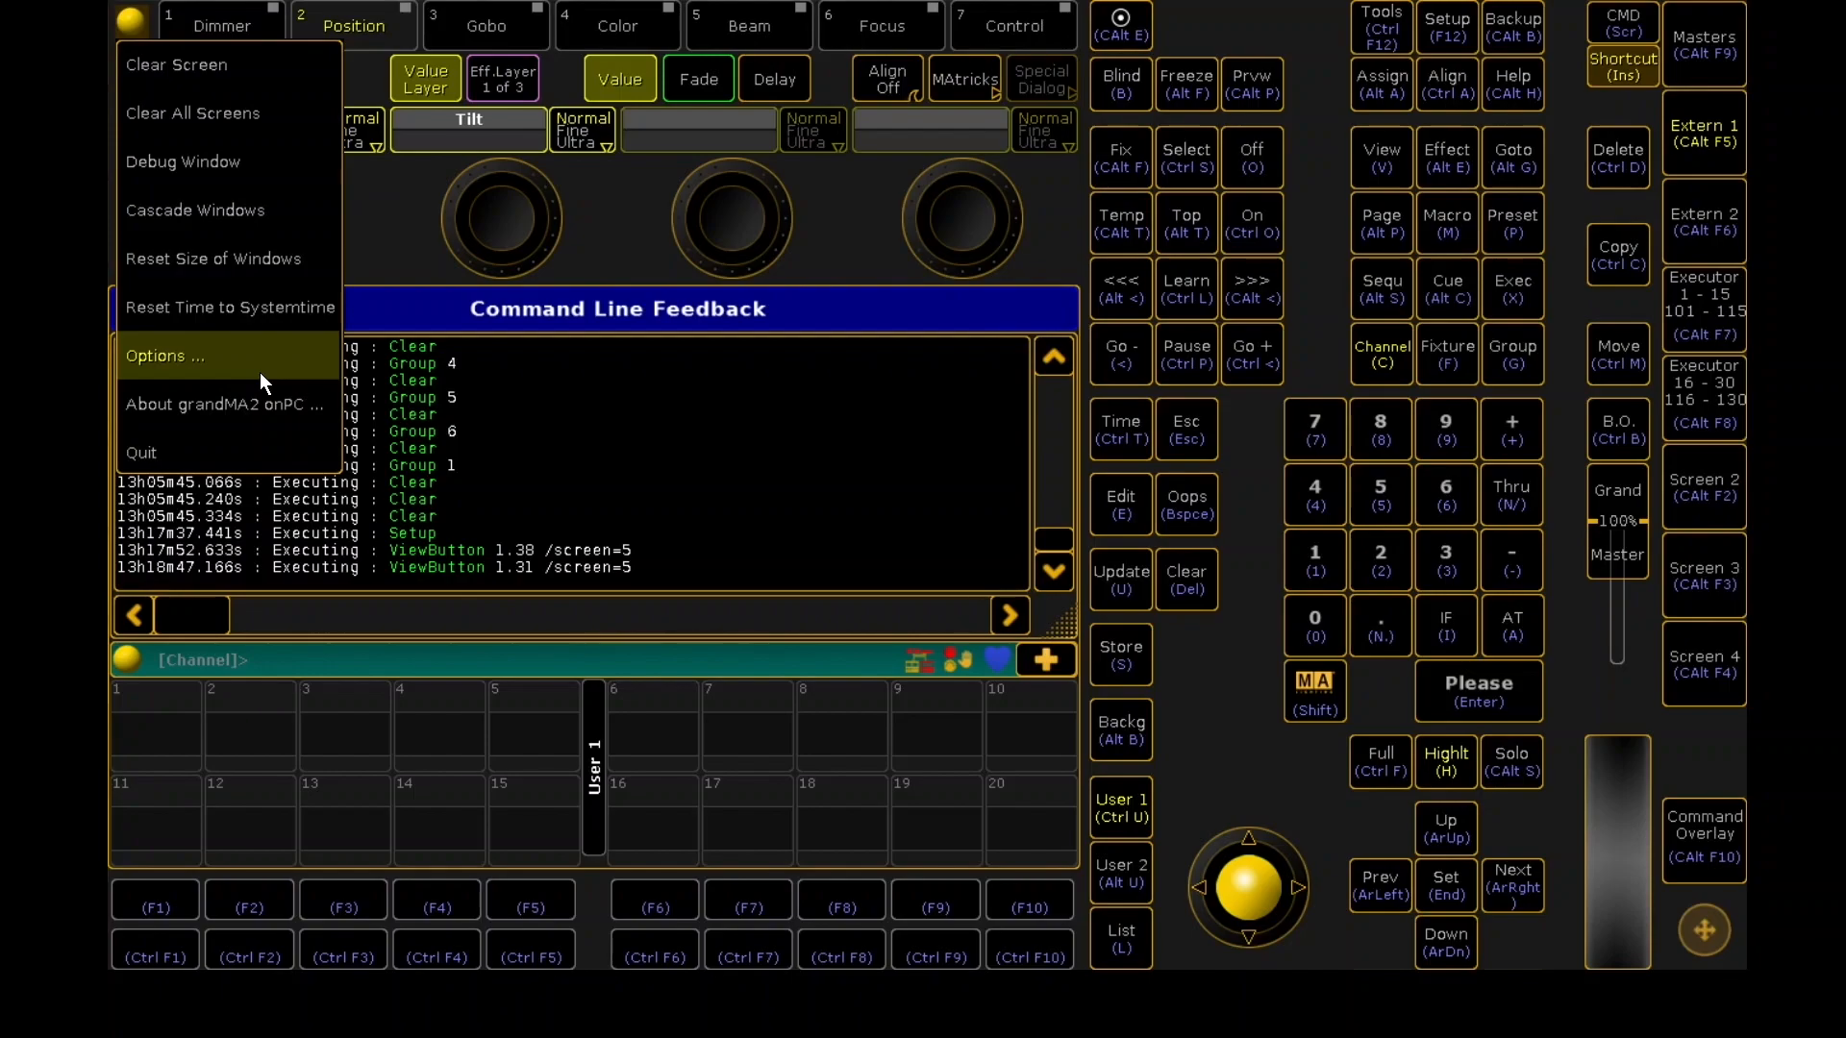
pyautogui.click(164, 356)
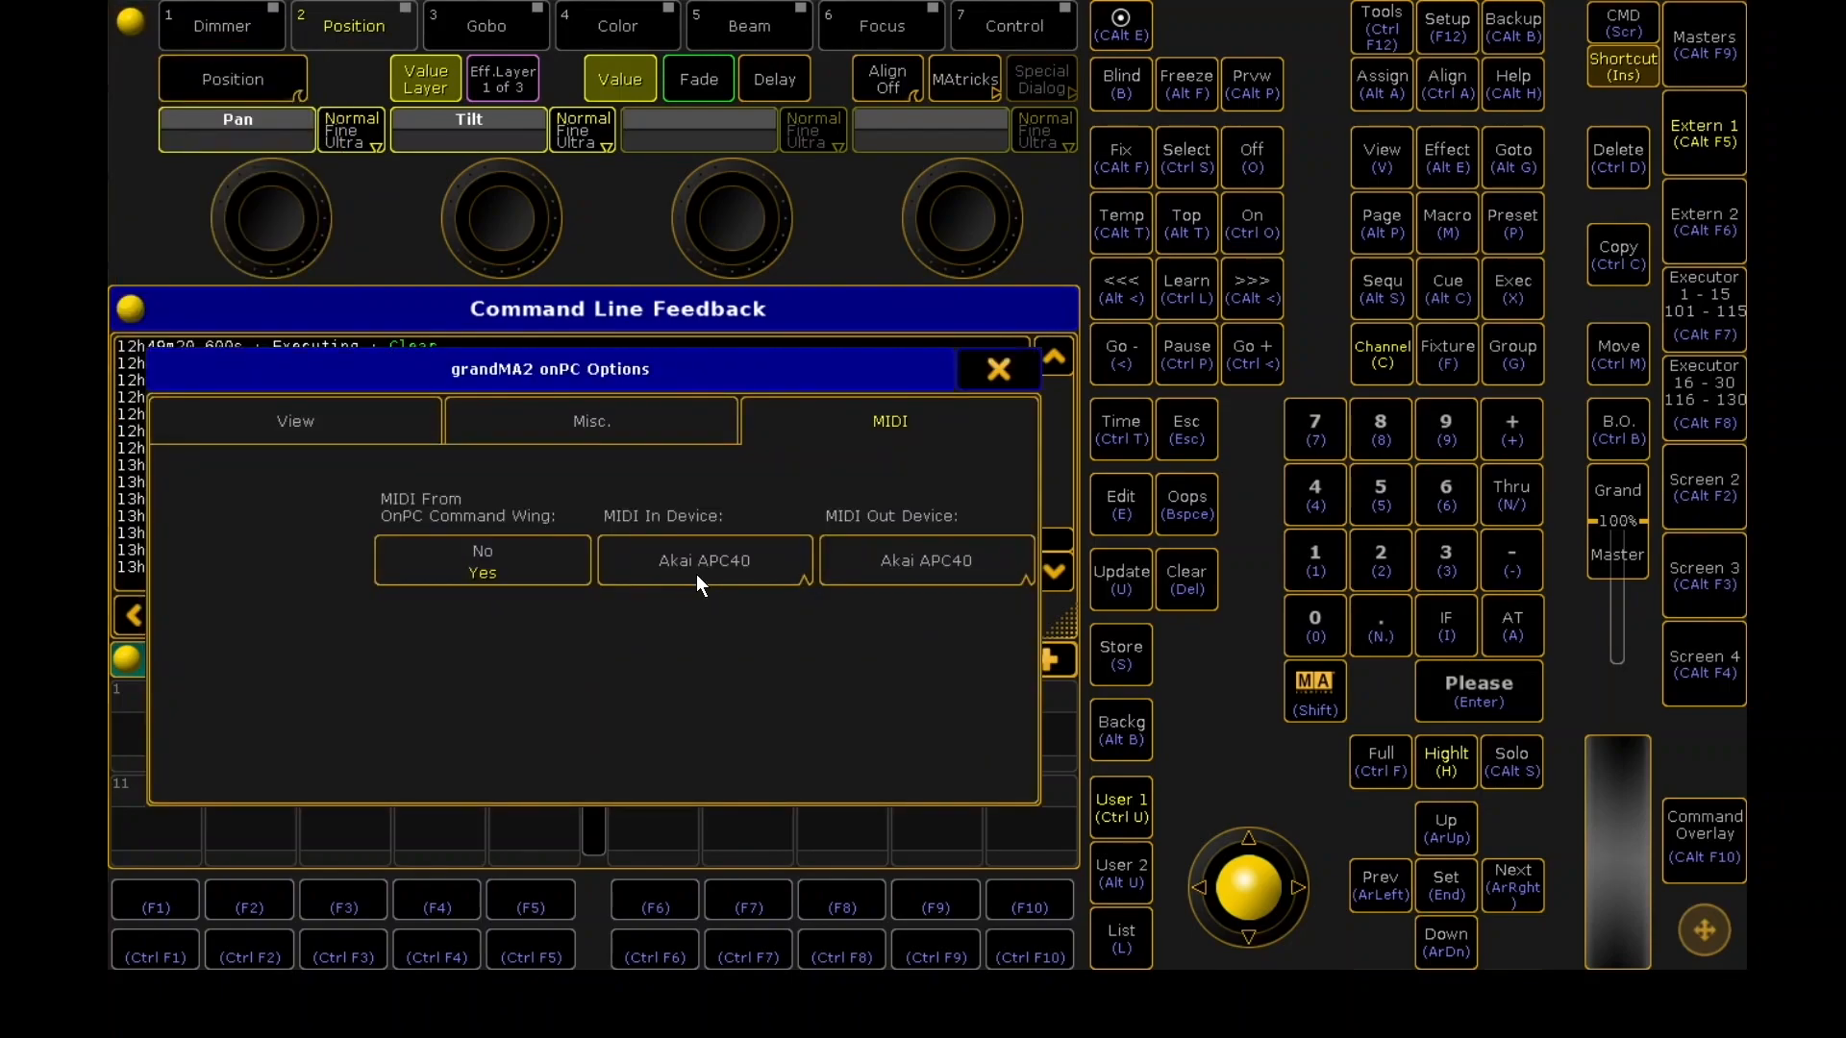
pyautogui.click(702, 561)
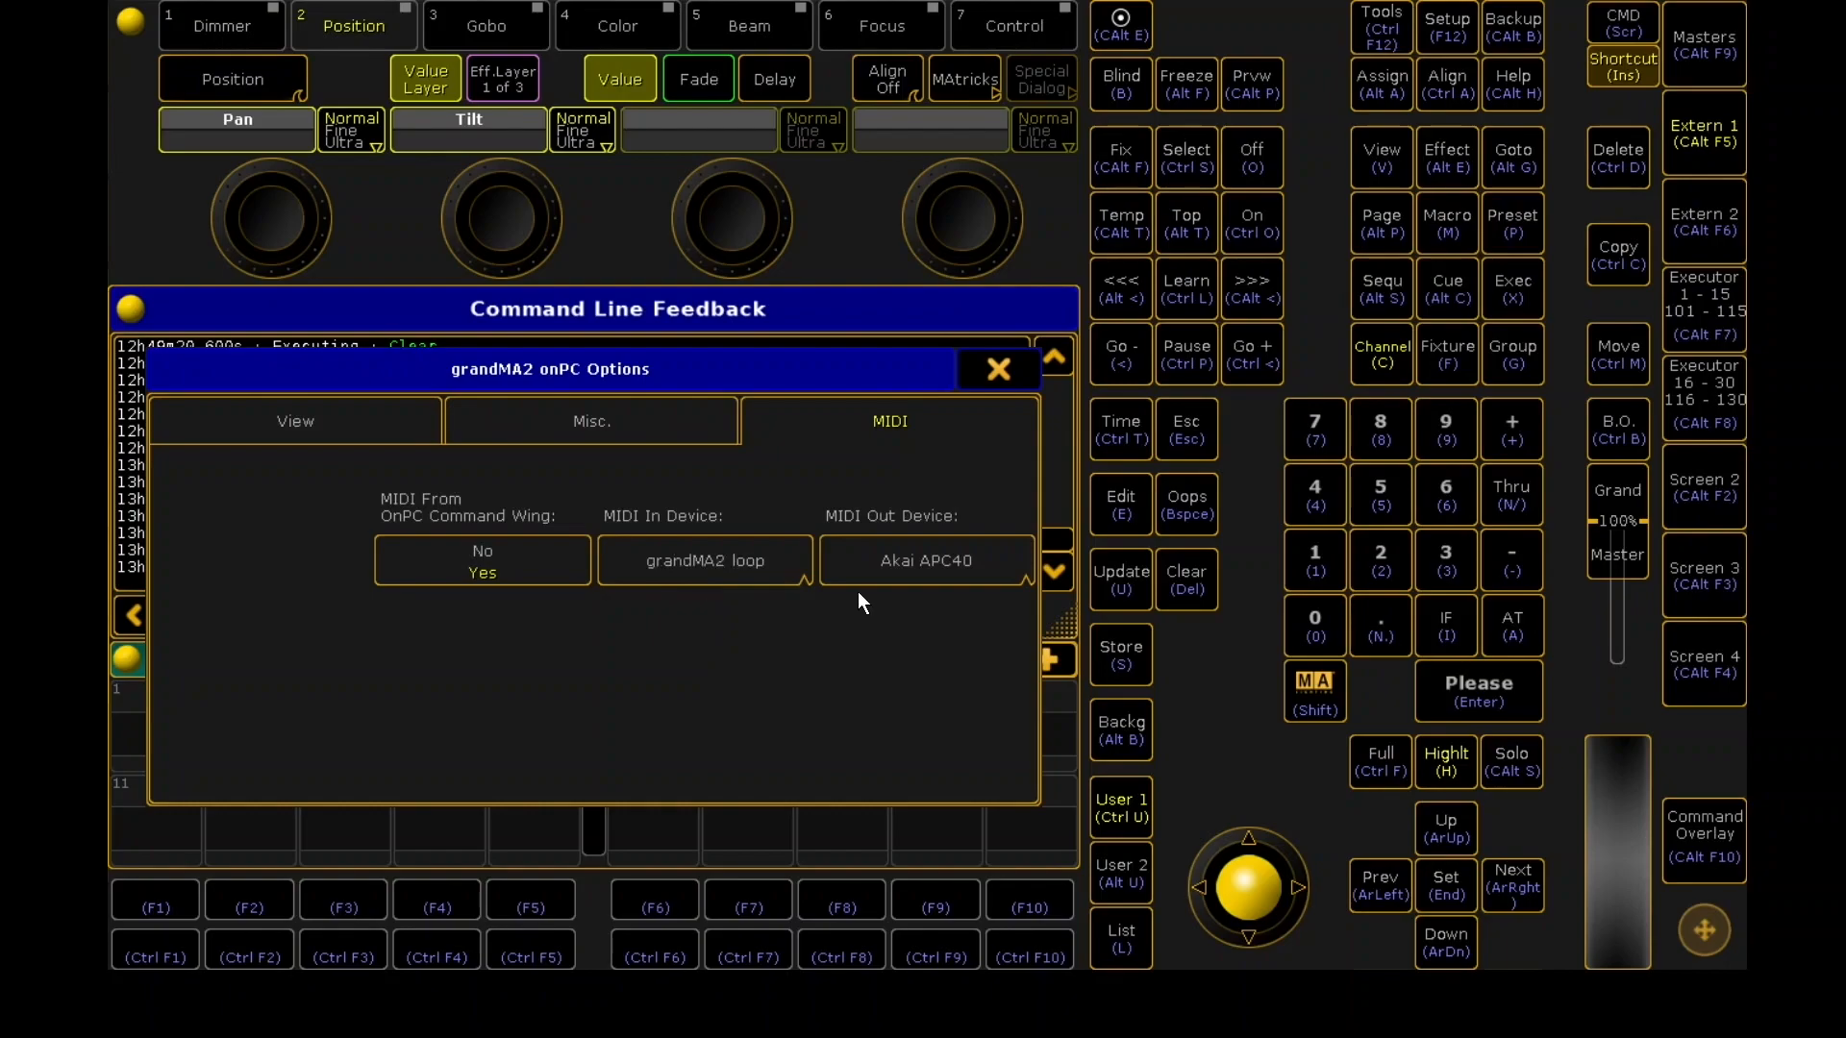
pyautogui.click(997, 369)
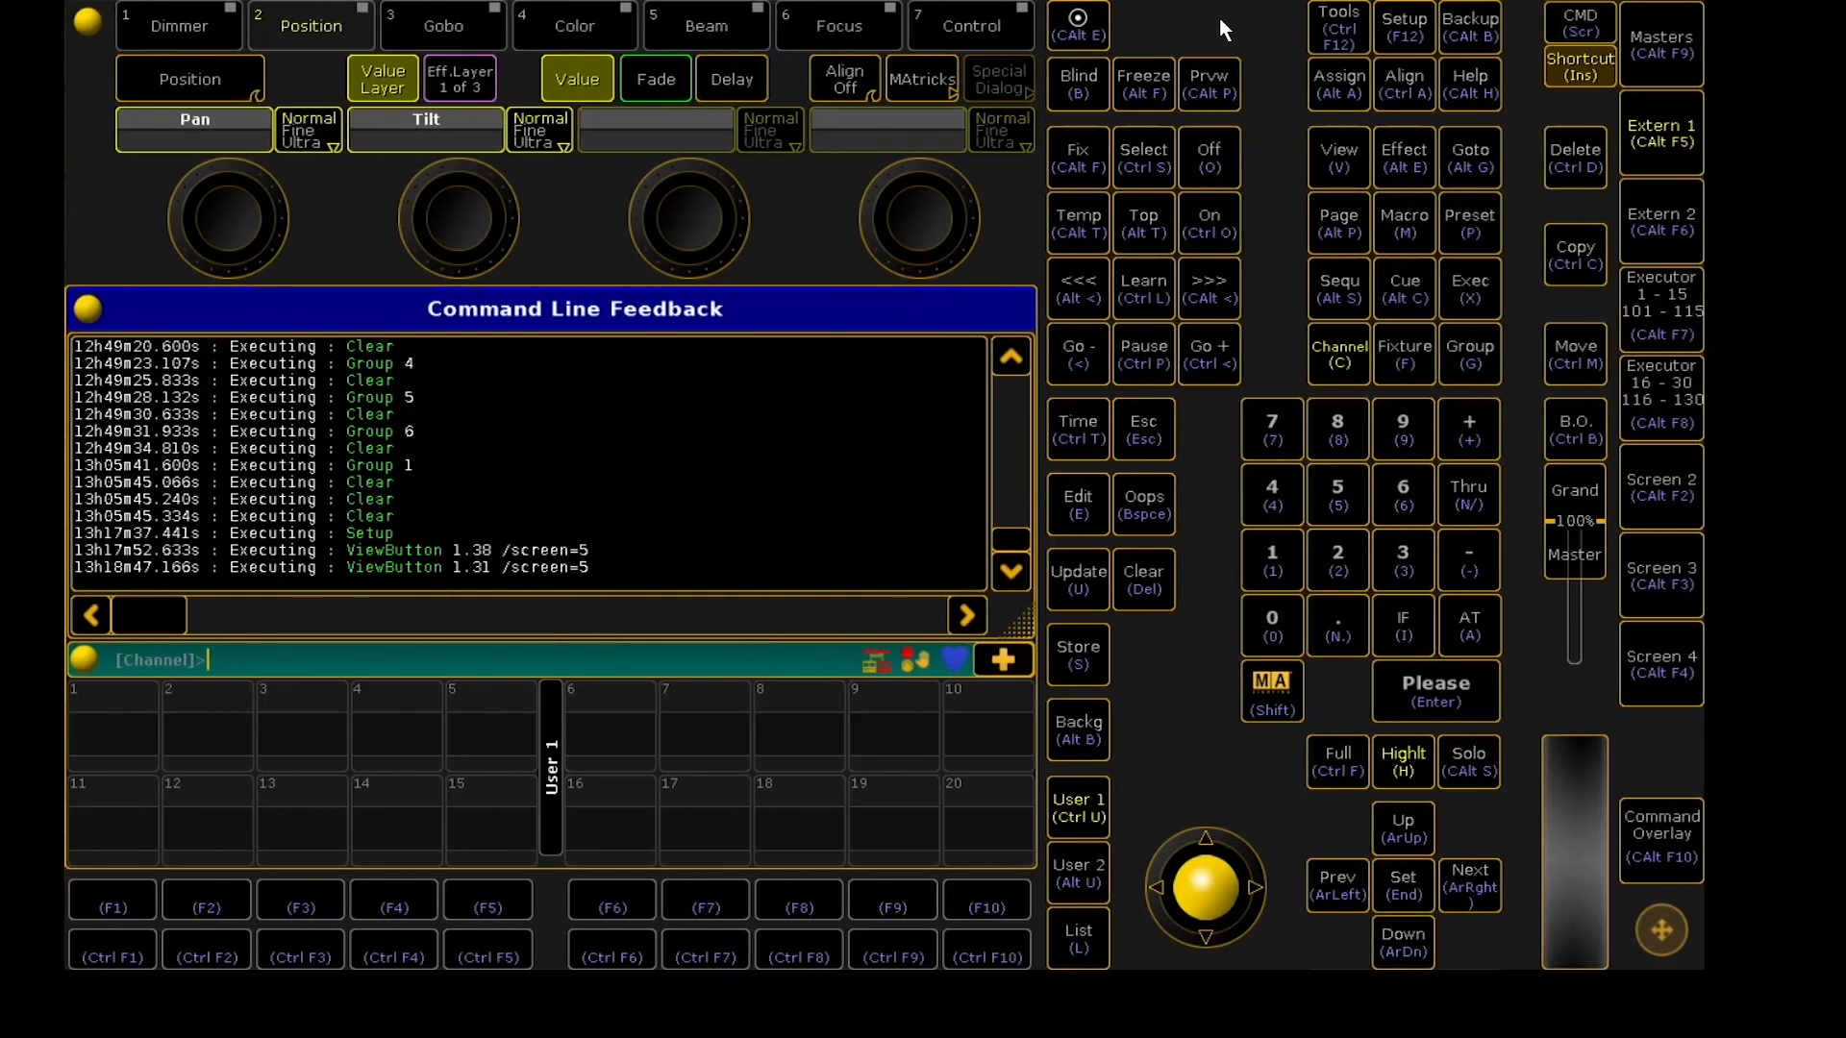
# - Open Remote Inputs Setup's MIDI Remotes list and set Fader 1's target type
pyautogui.click(1401, 20)
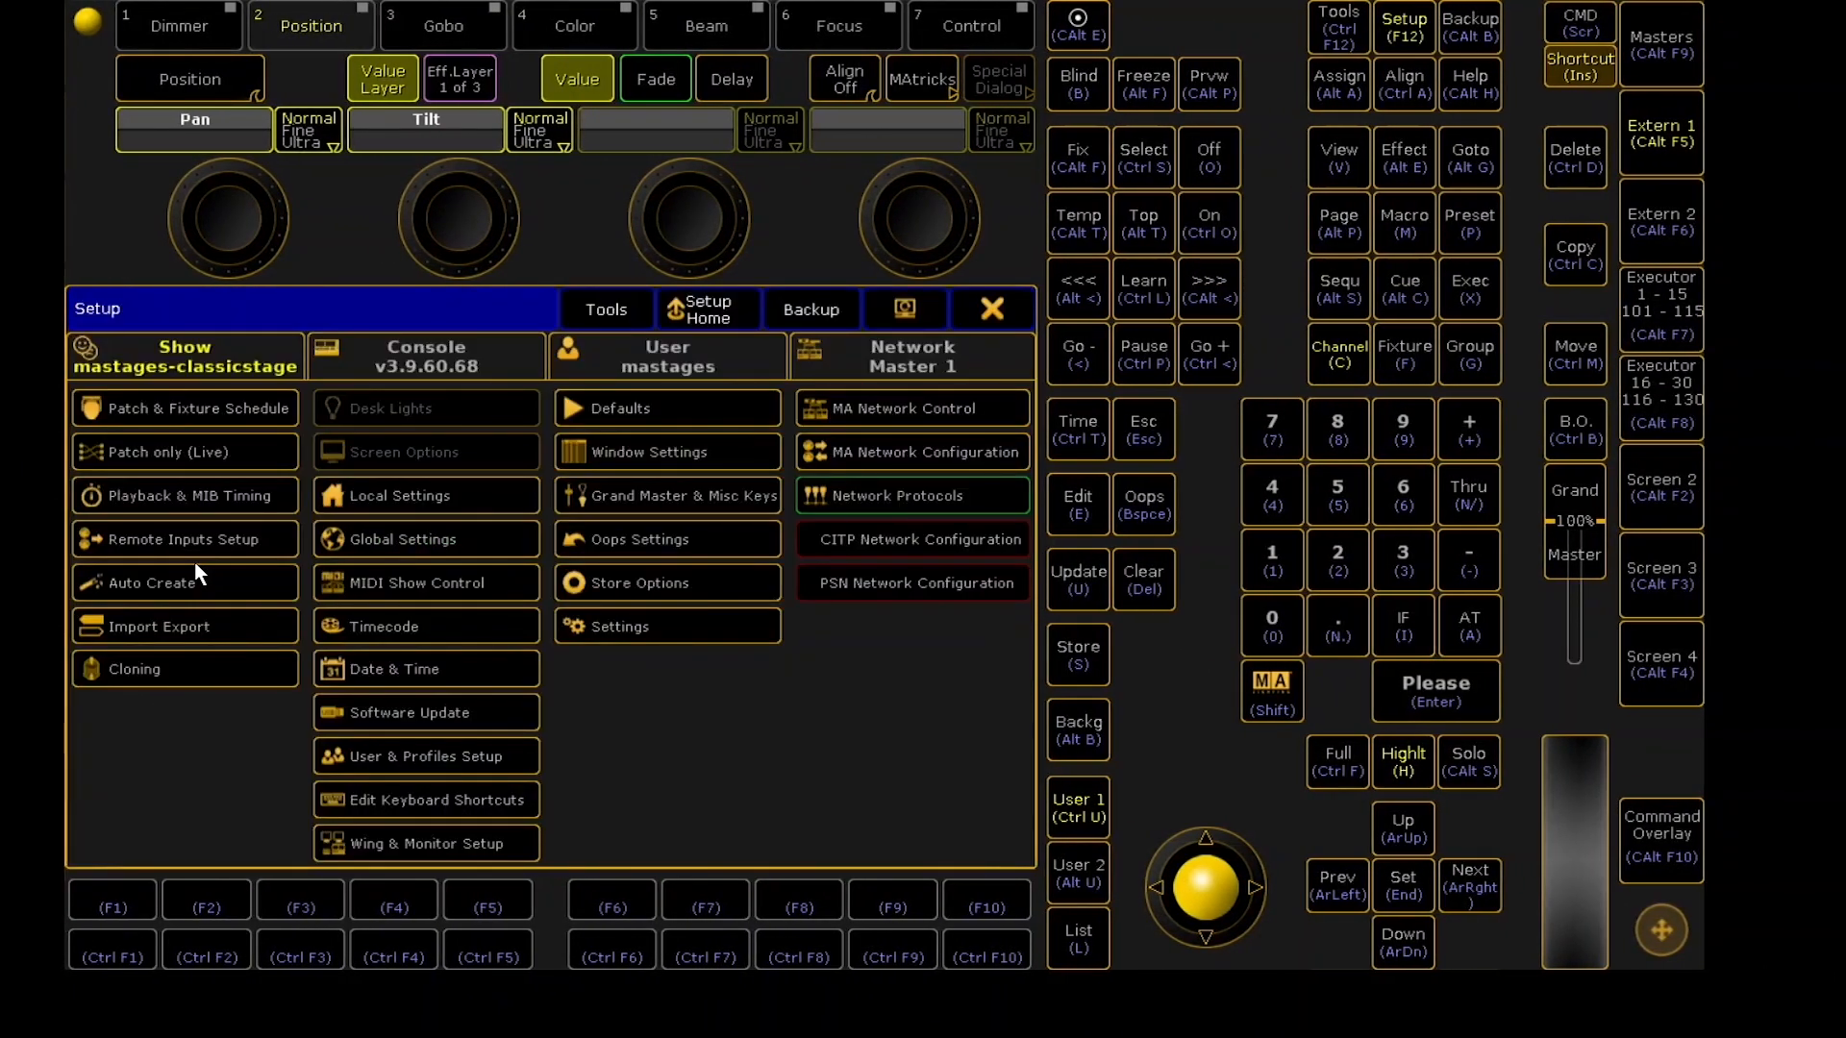
pyautogui.click(185, 540)
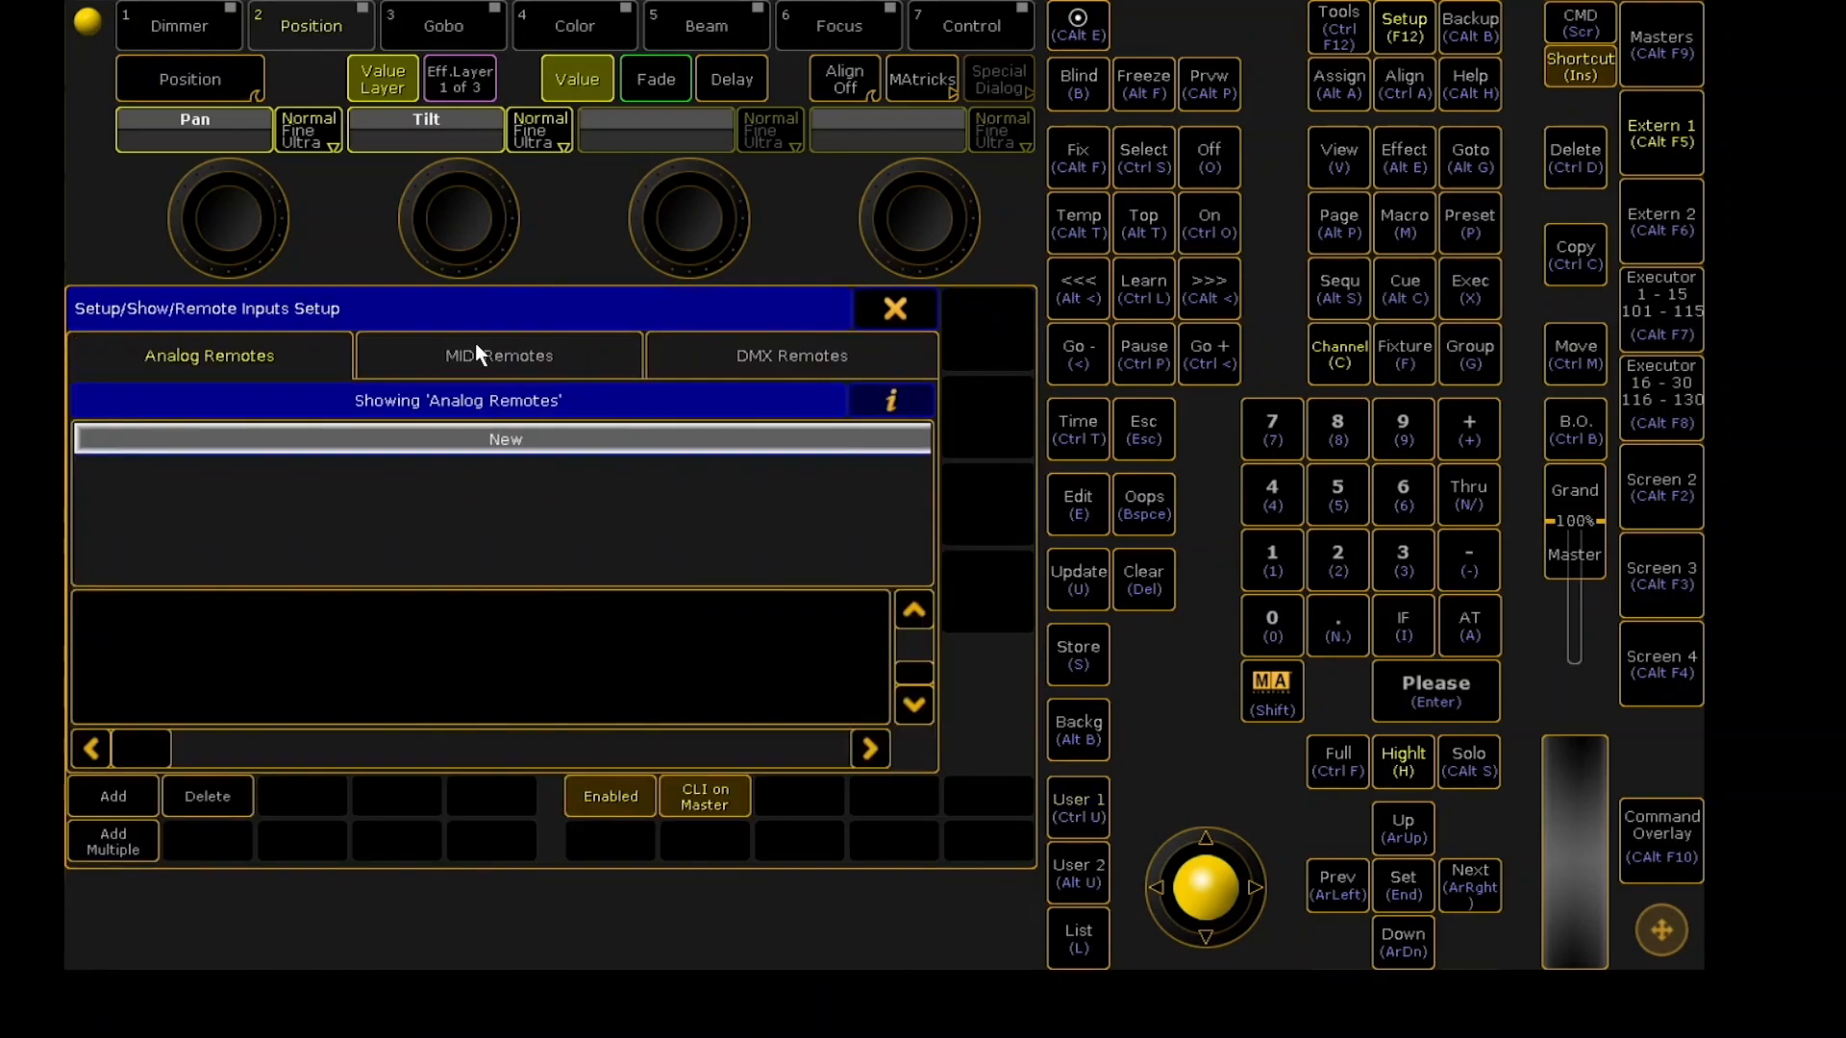
pyautogui.click(498, 356)
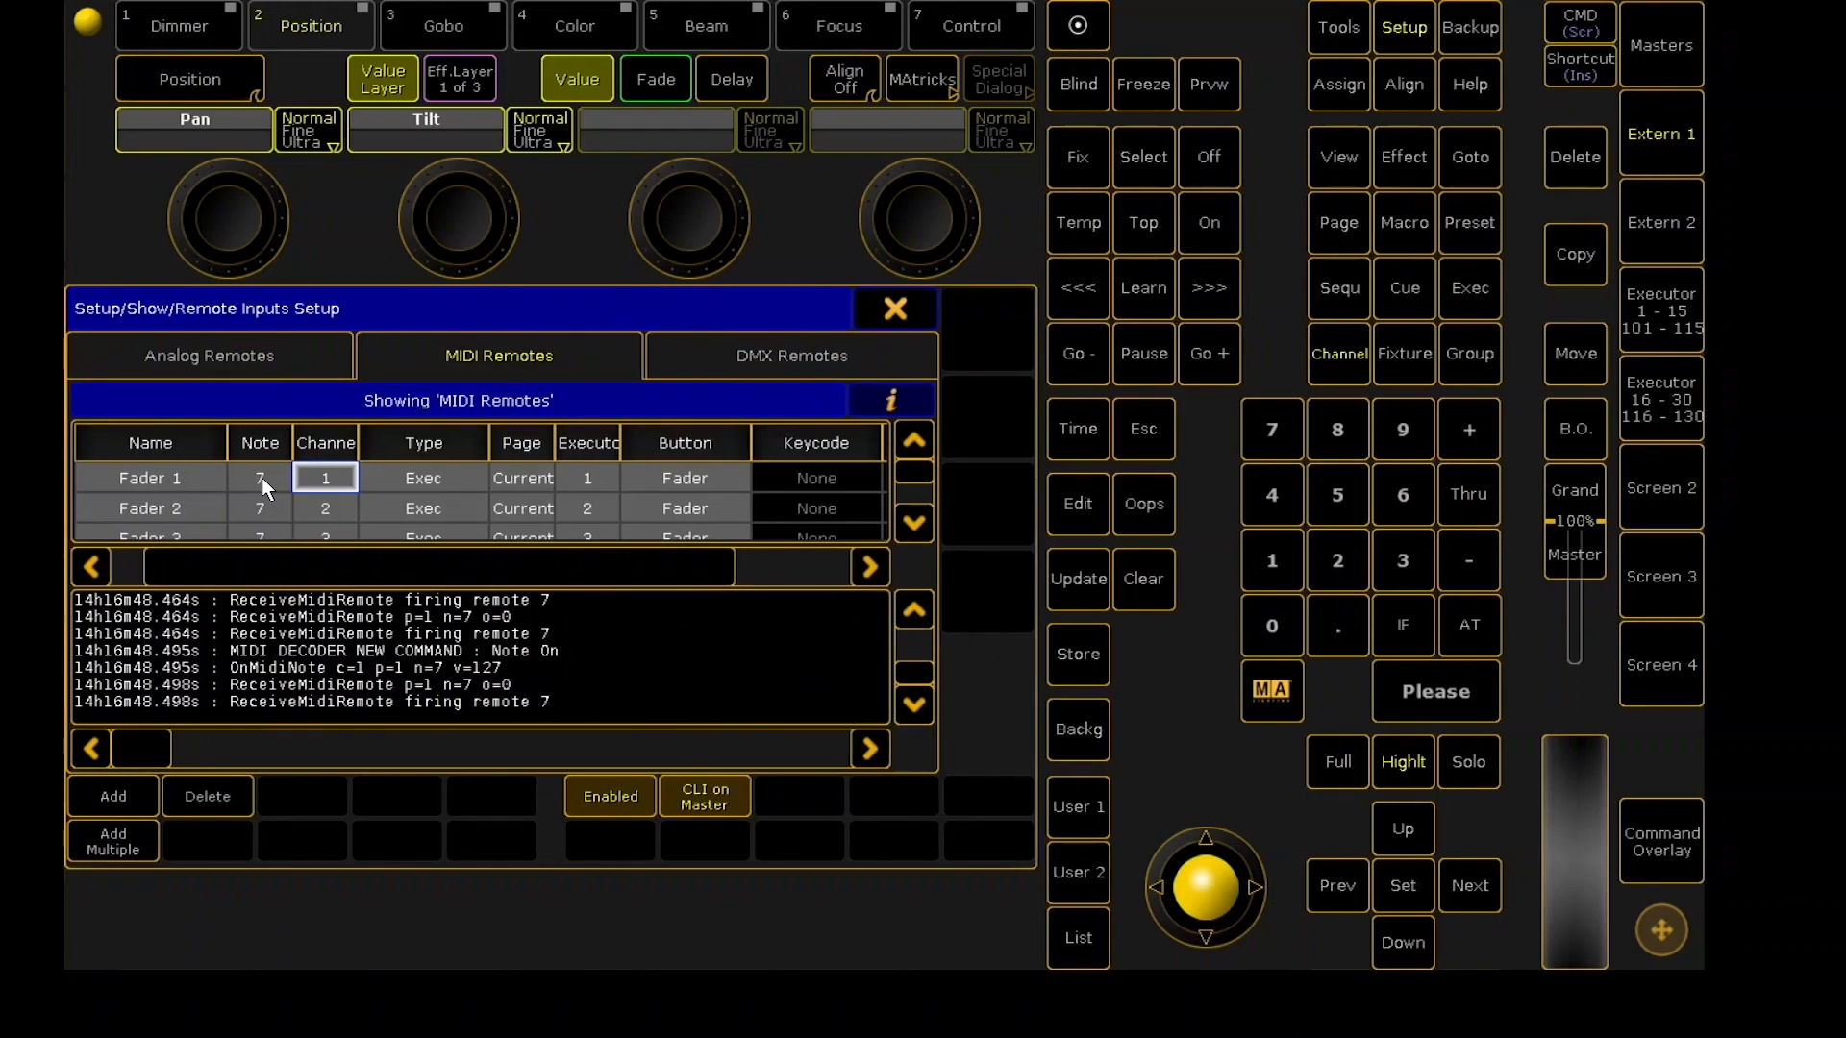
pyautogui.click(423, 478)
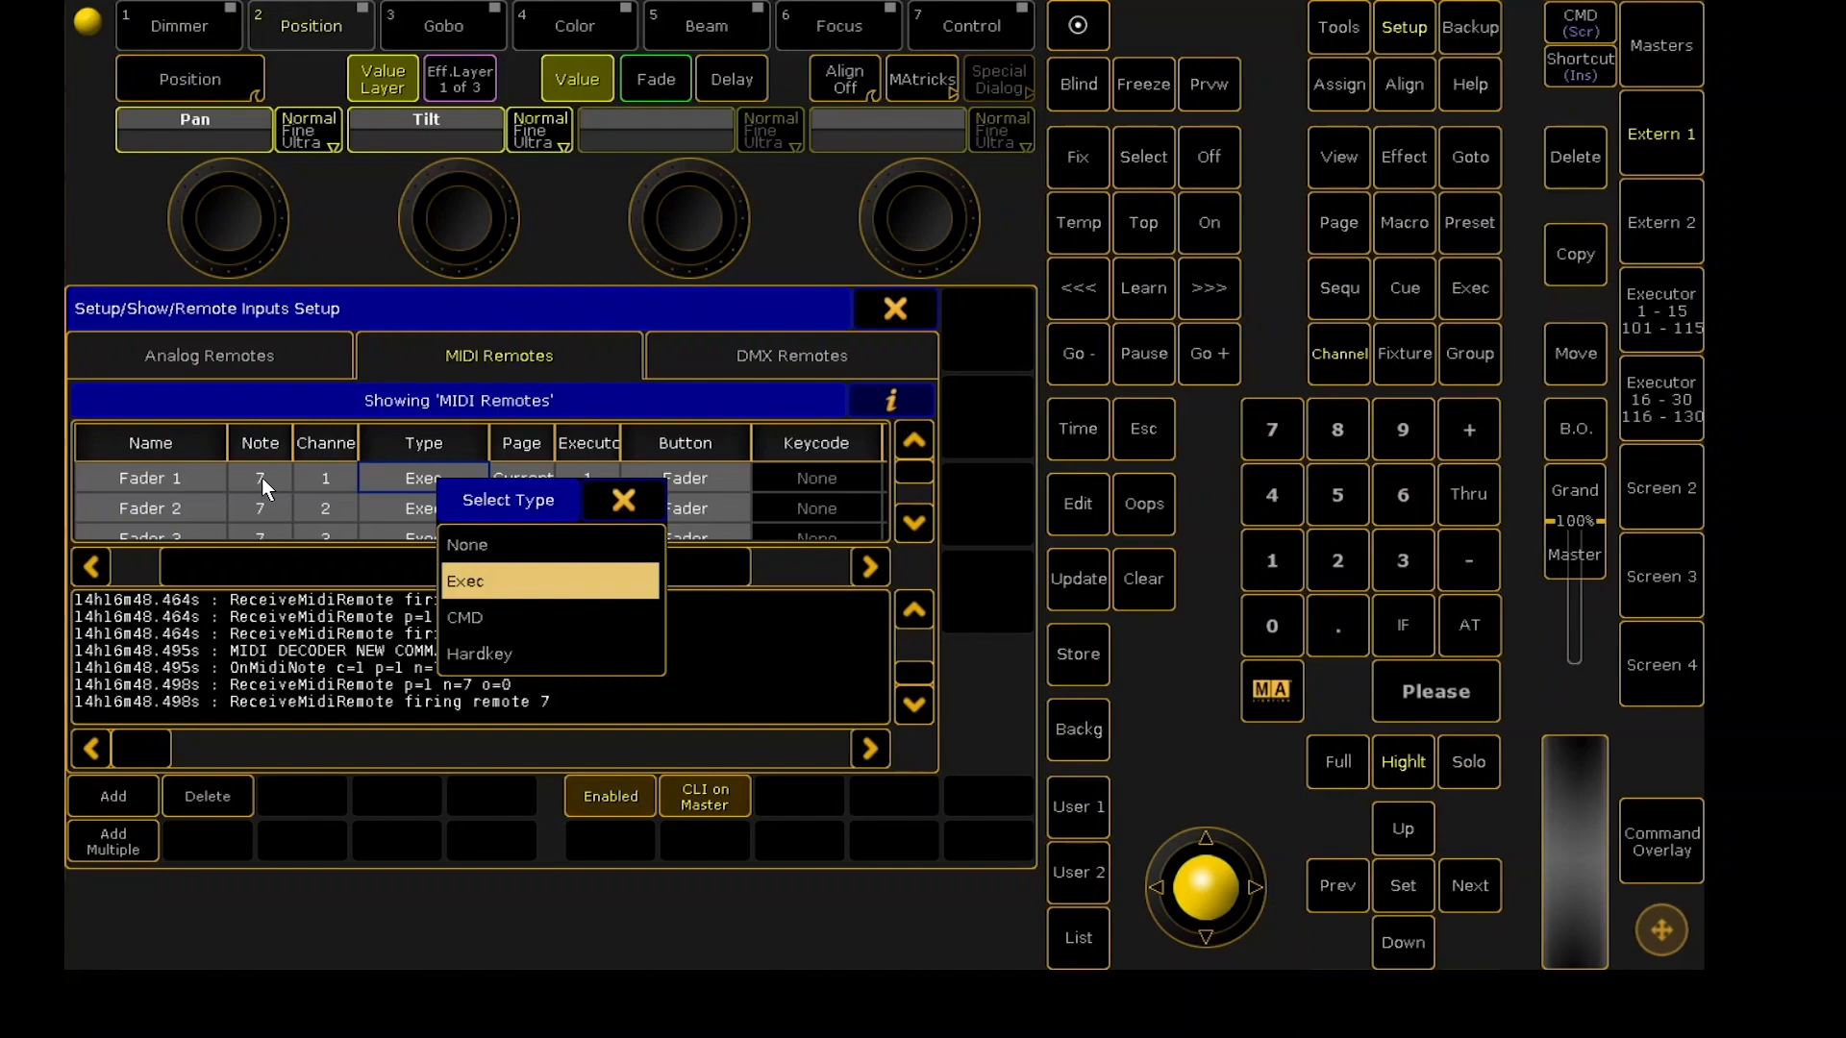
pyautogui.moveTo(466, 545)
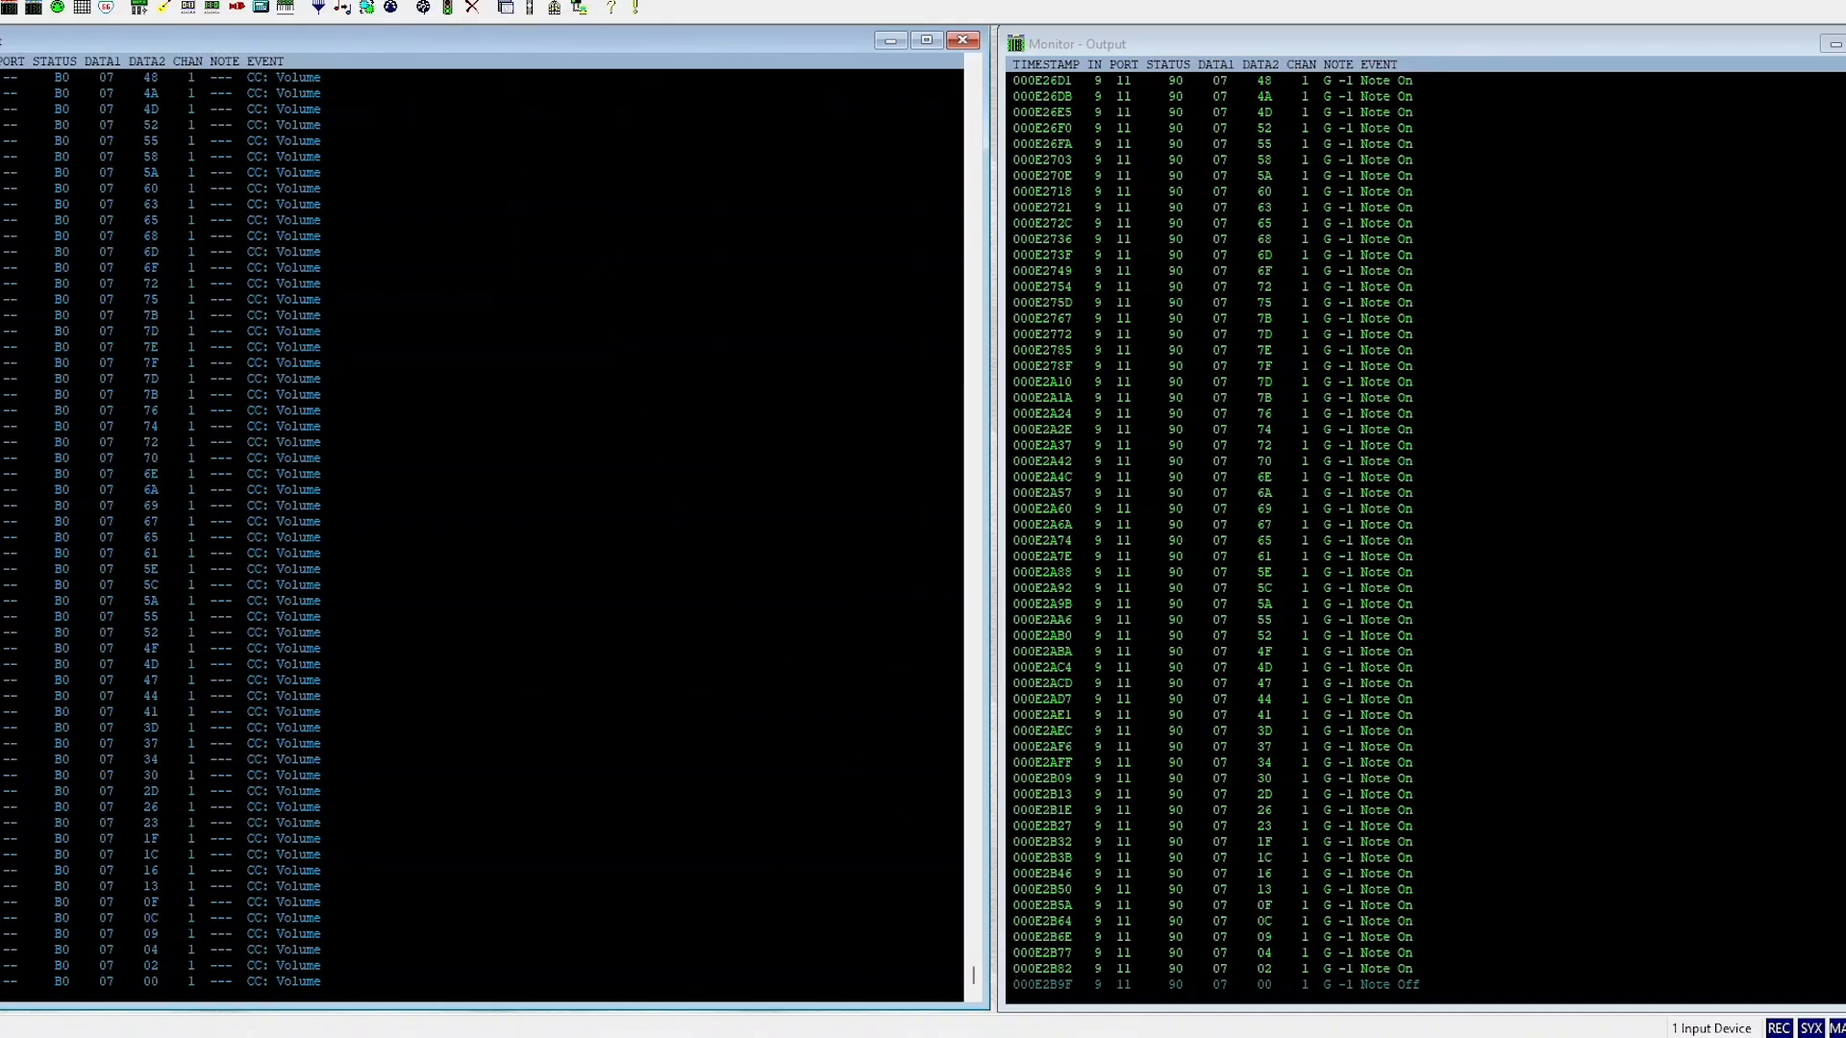
# - Edit the translation rule: input channel Any, output channel Match Input
pyautogui.click(341, 9)
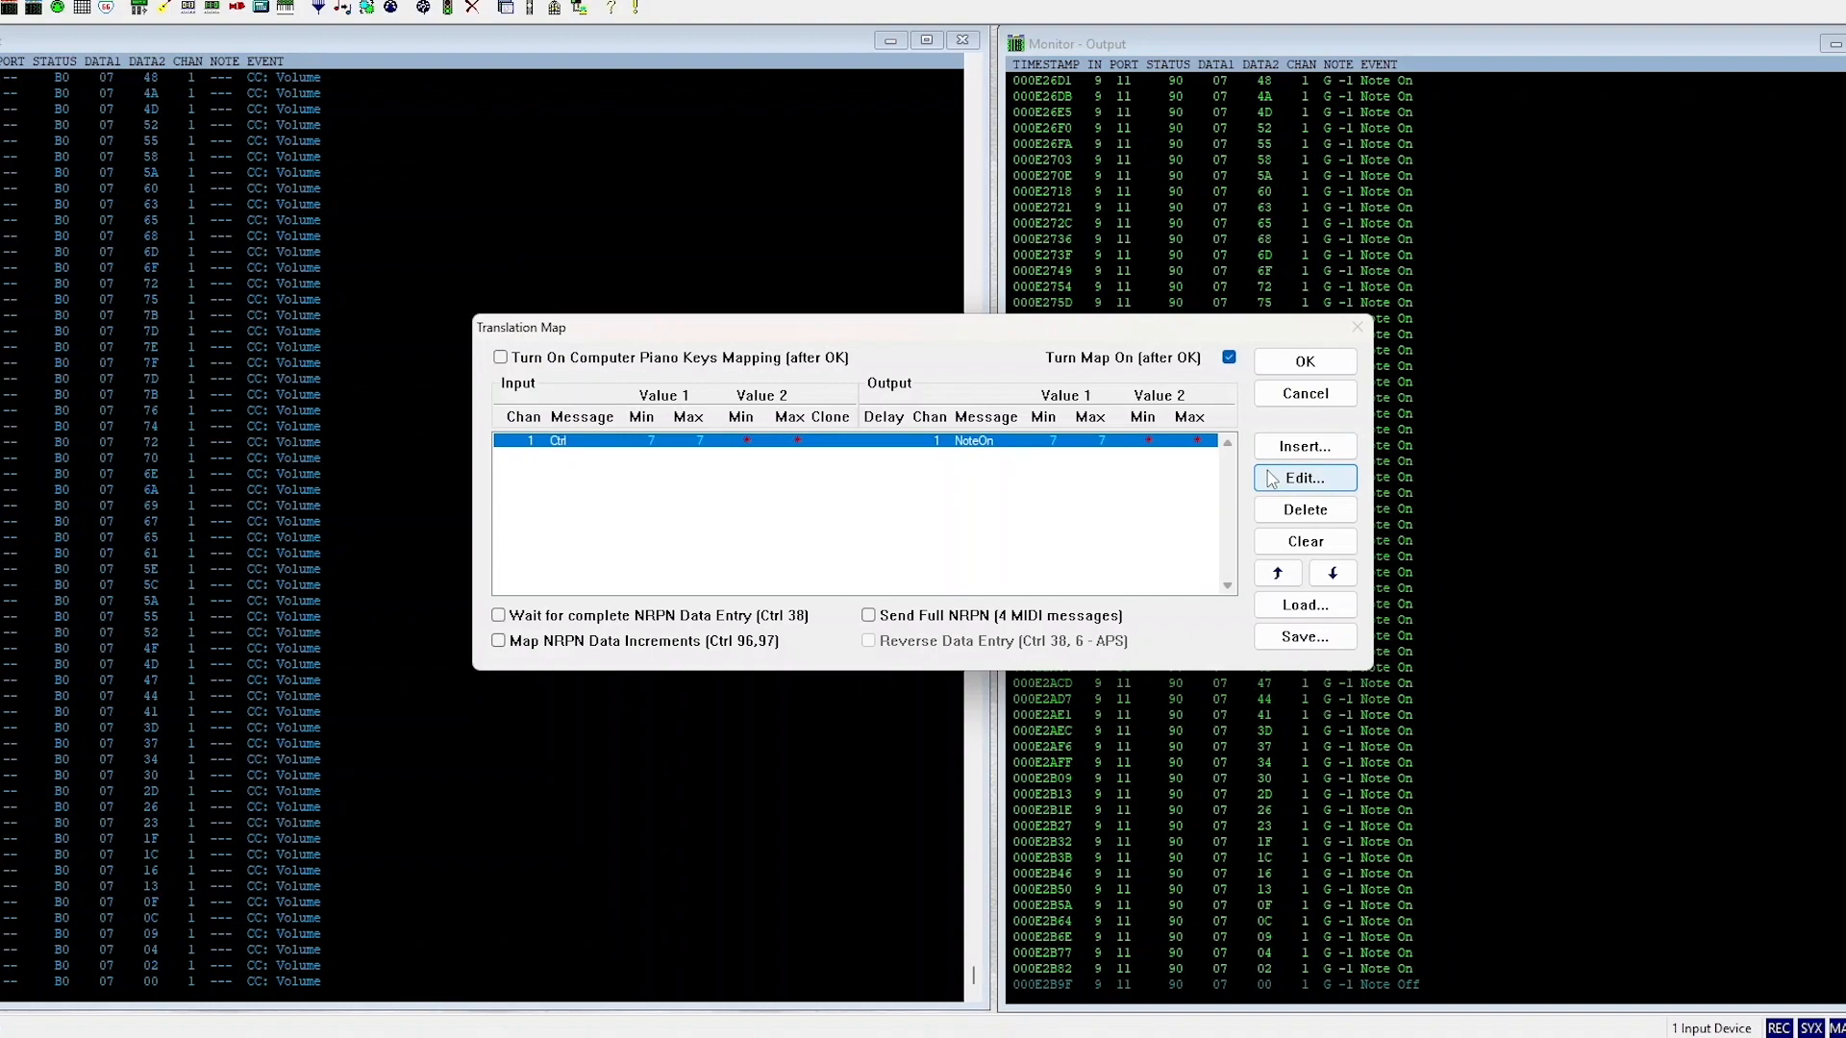
pyautogui.click(1304, 477)
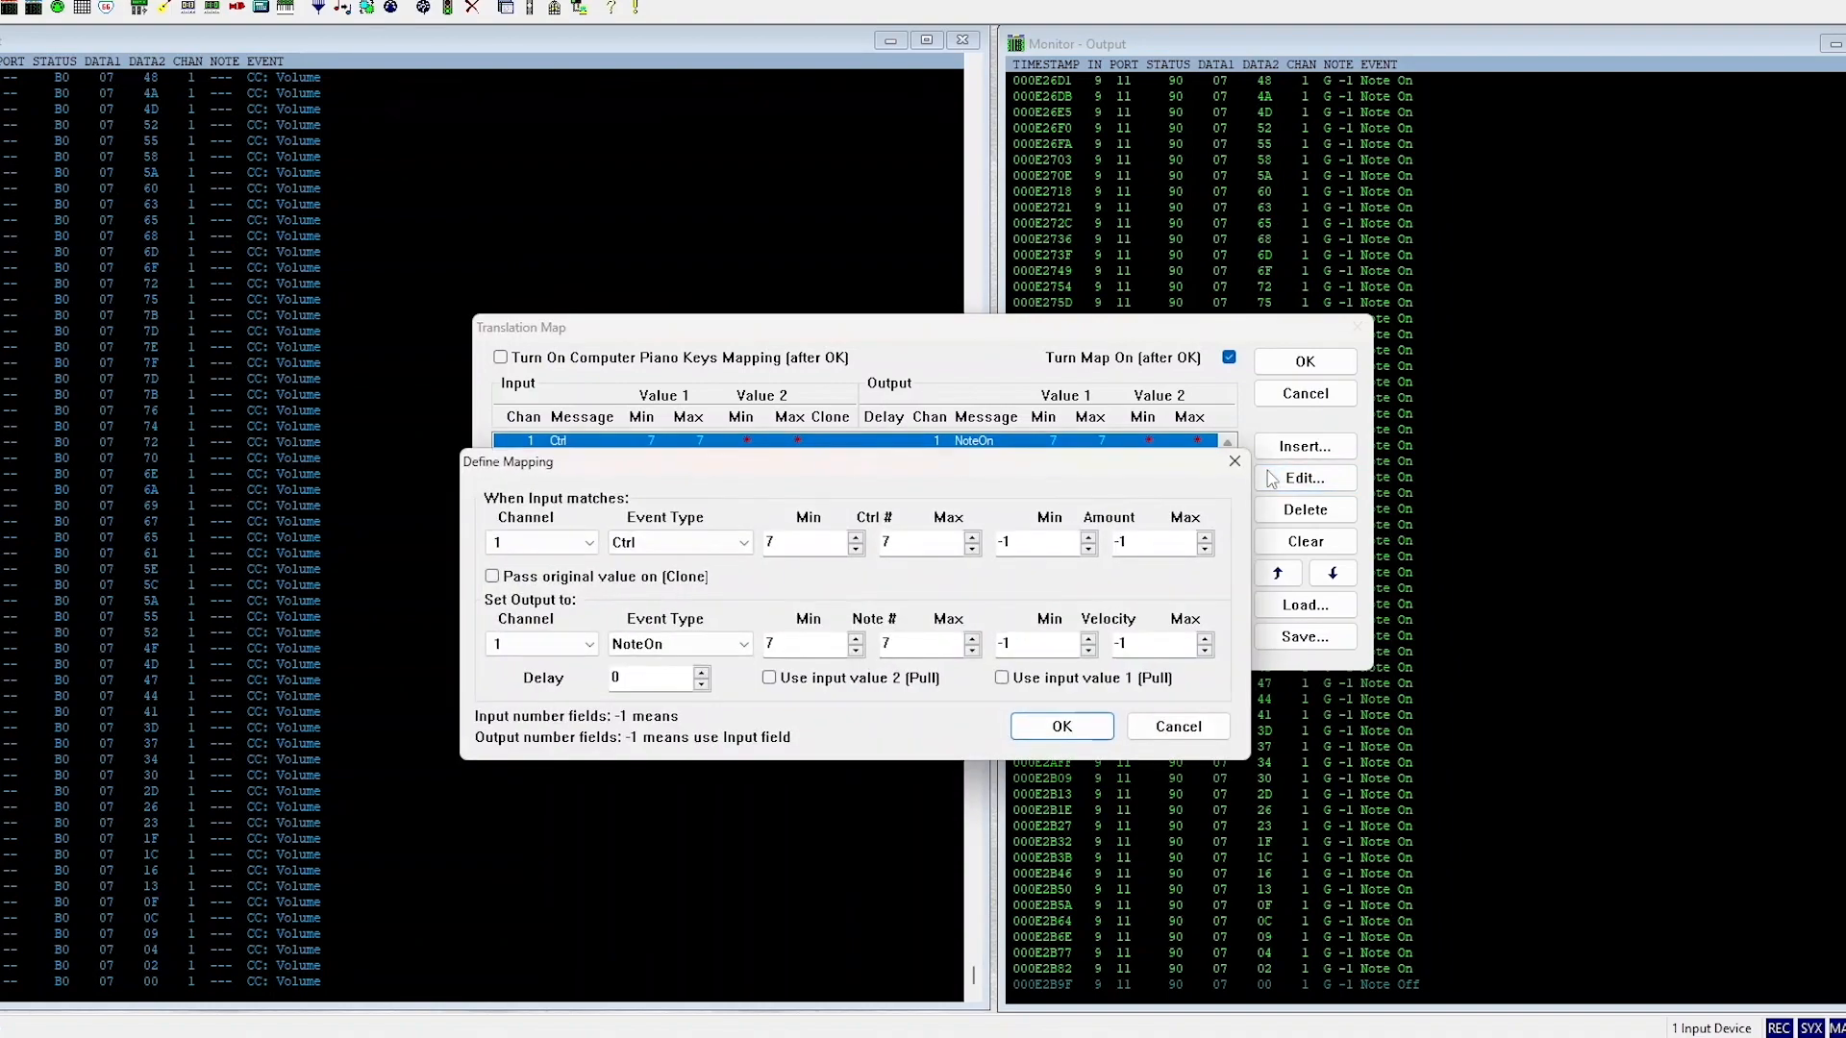
pyautogui.moveTo(897, 509)
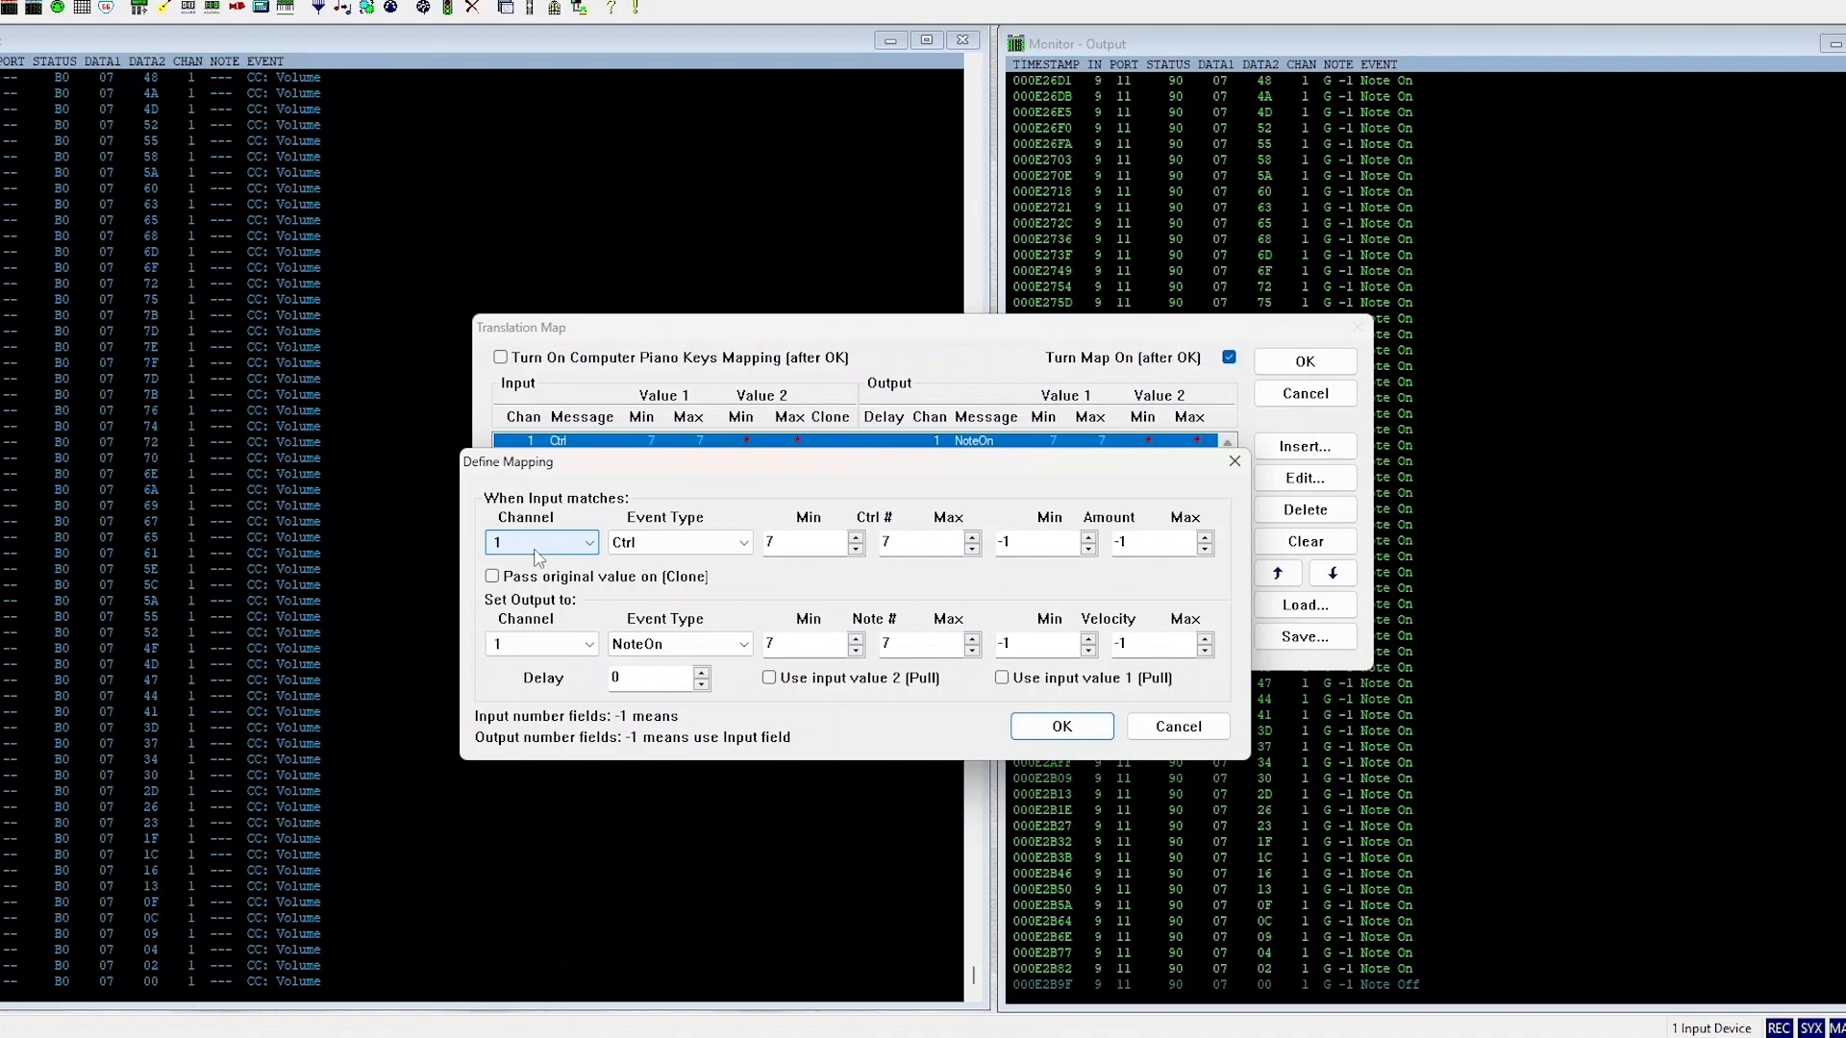
pyautogui.click(587, 542)
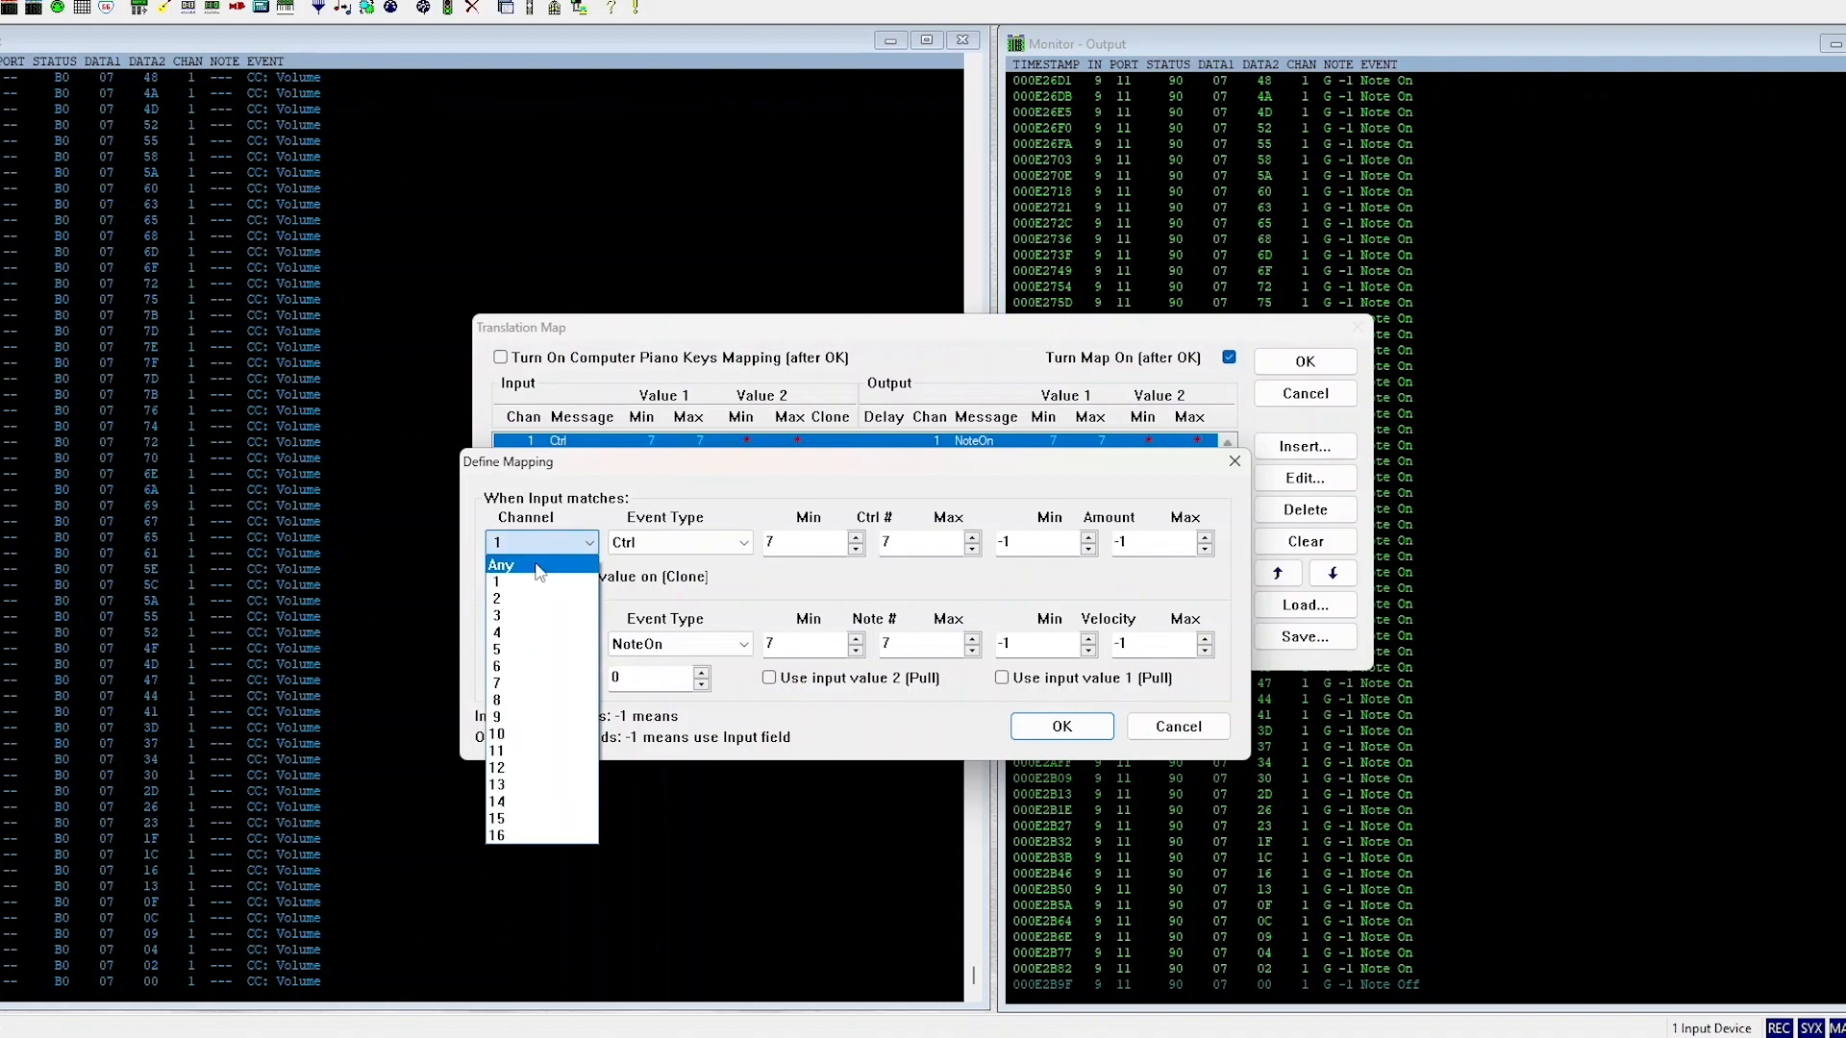
pyautogui.click(502, 566)
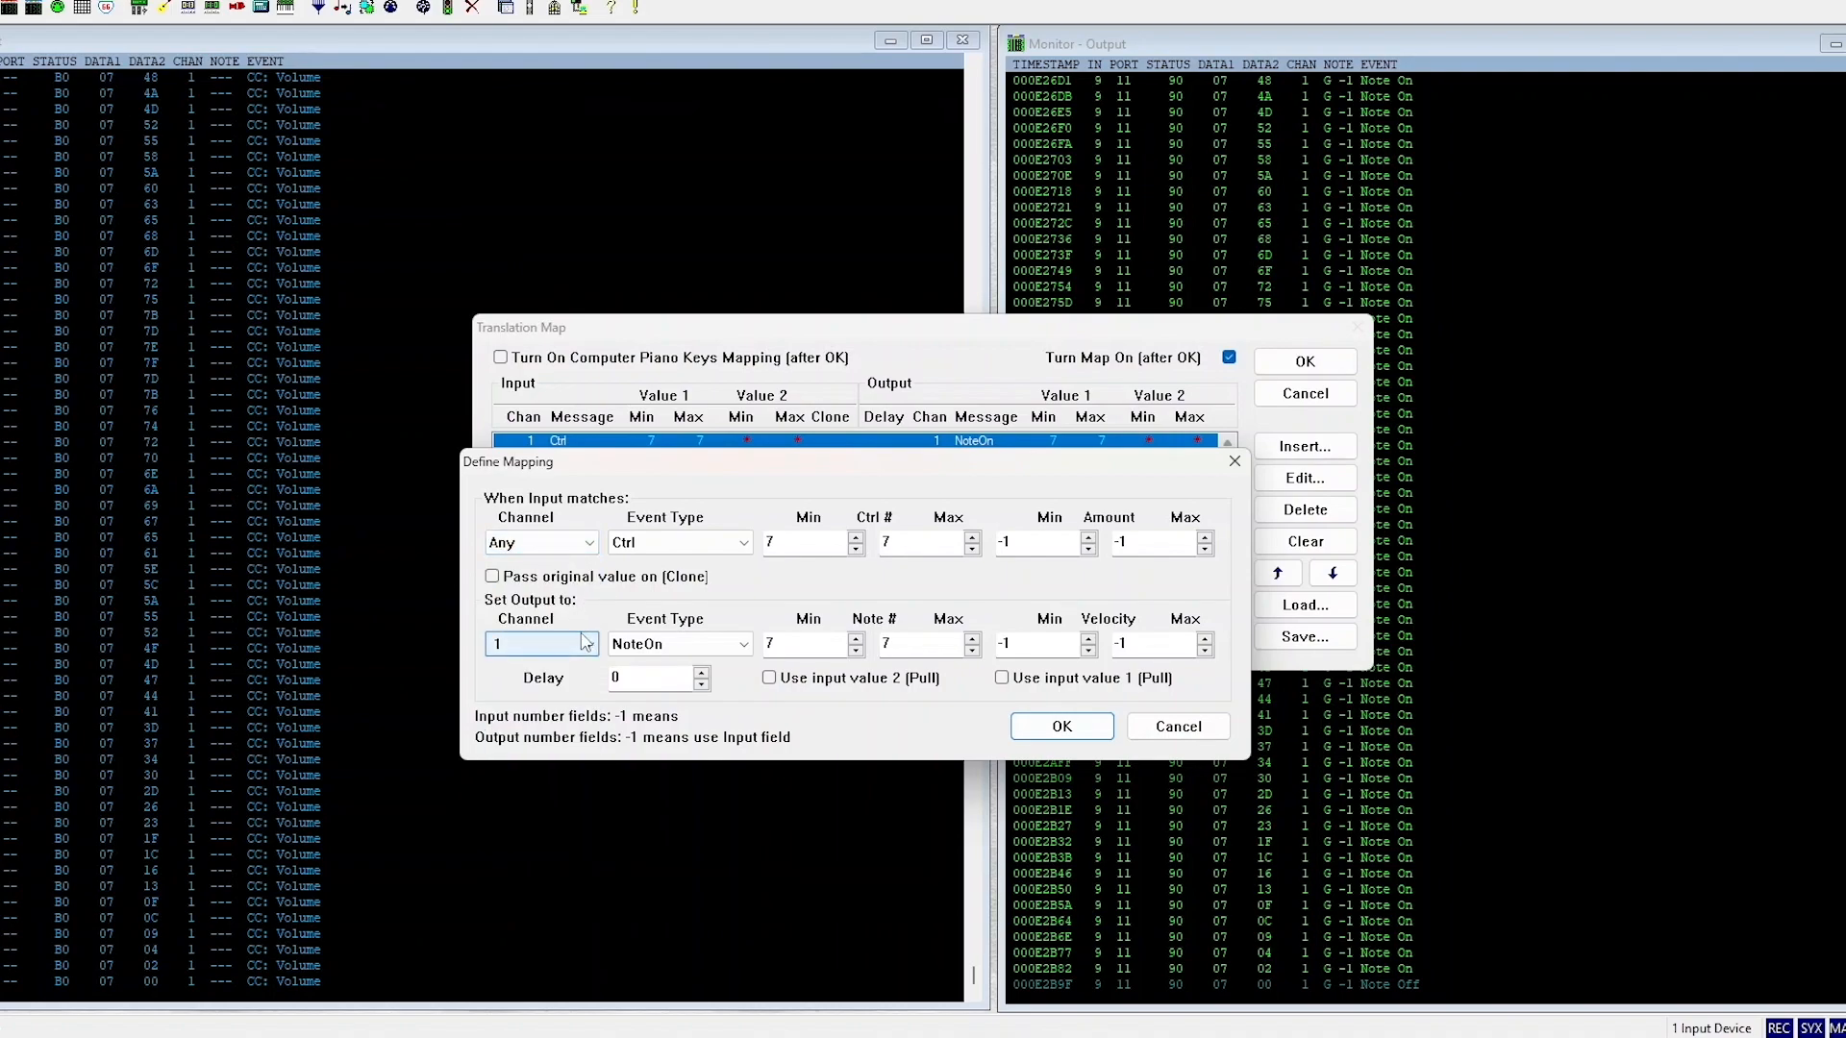
pyautogui.click(587, 644)
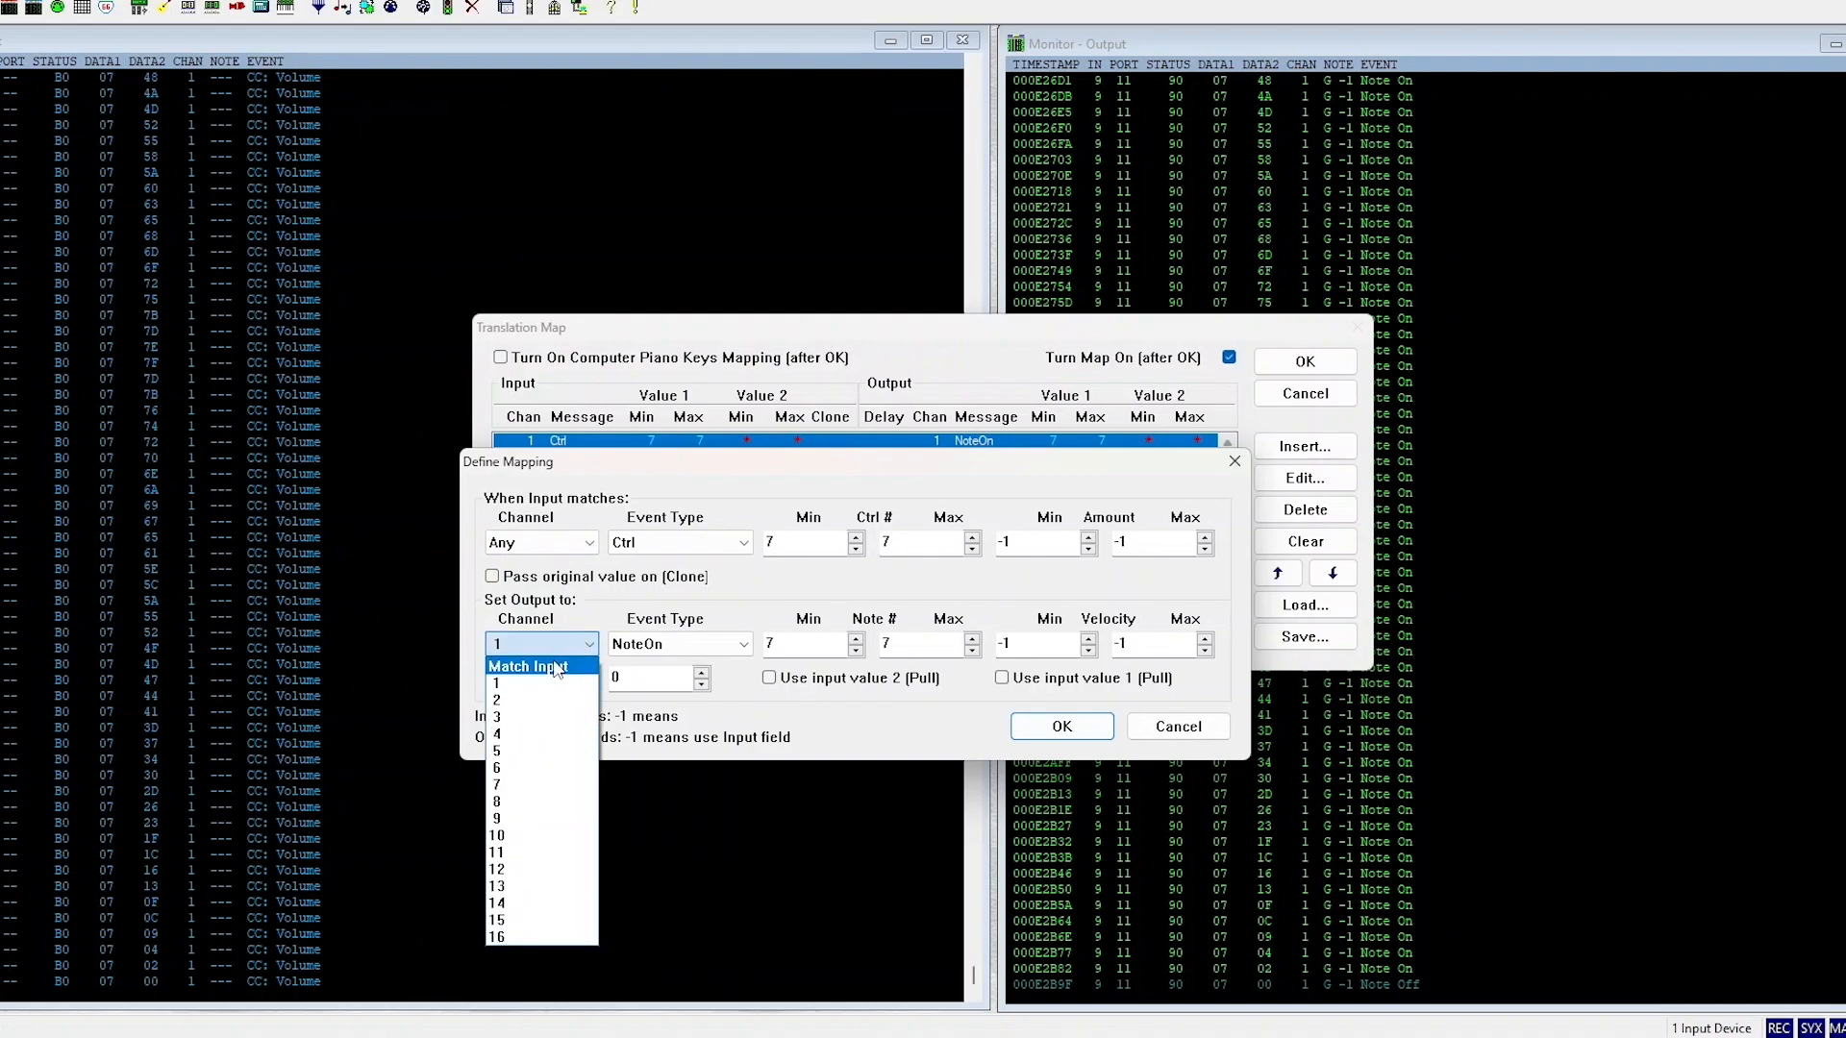
pyautogui.click(528, 666)
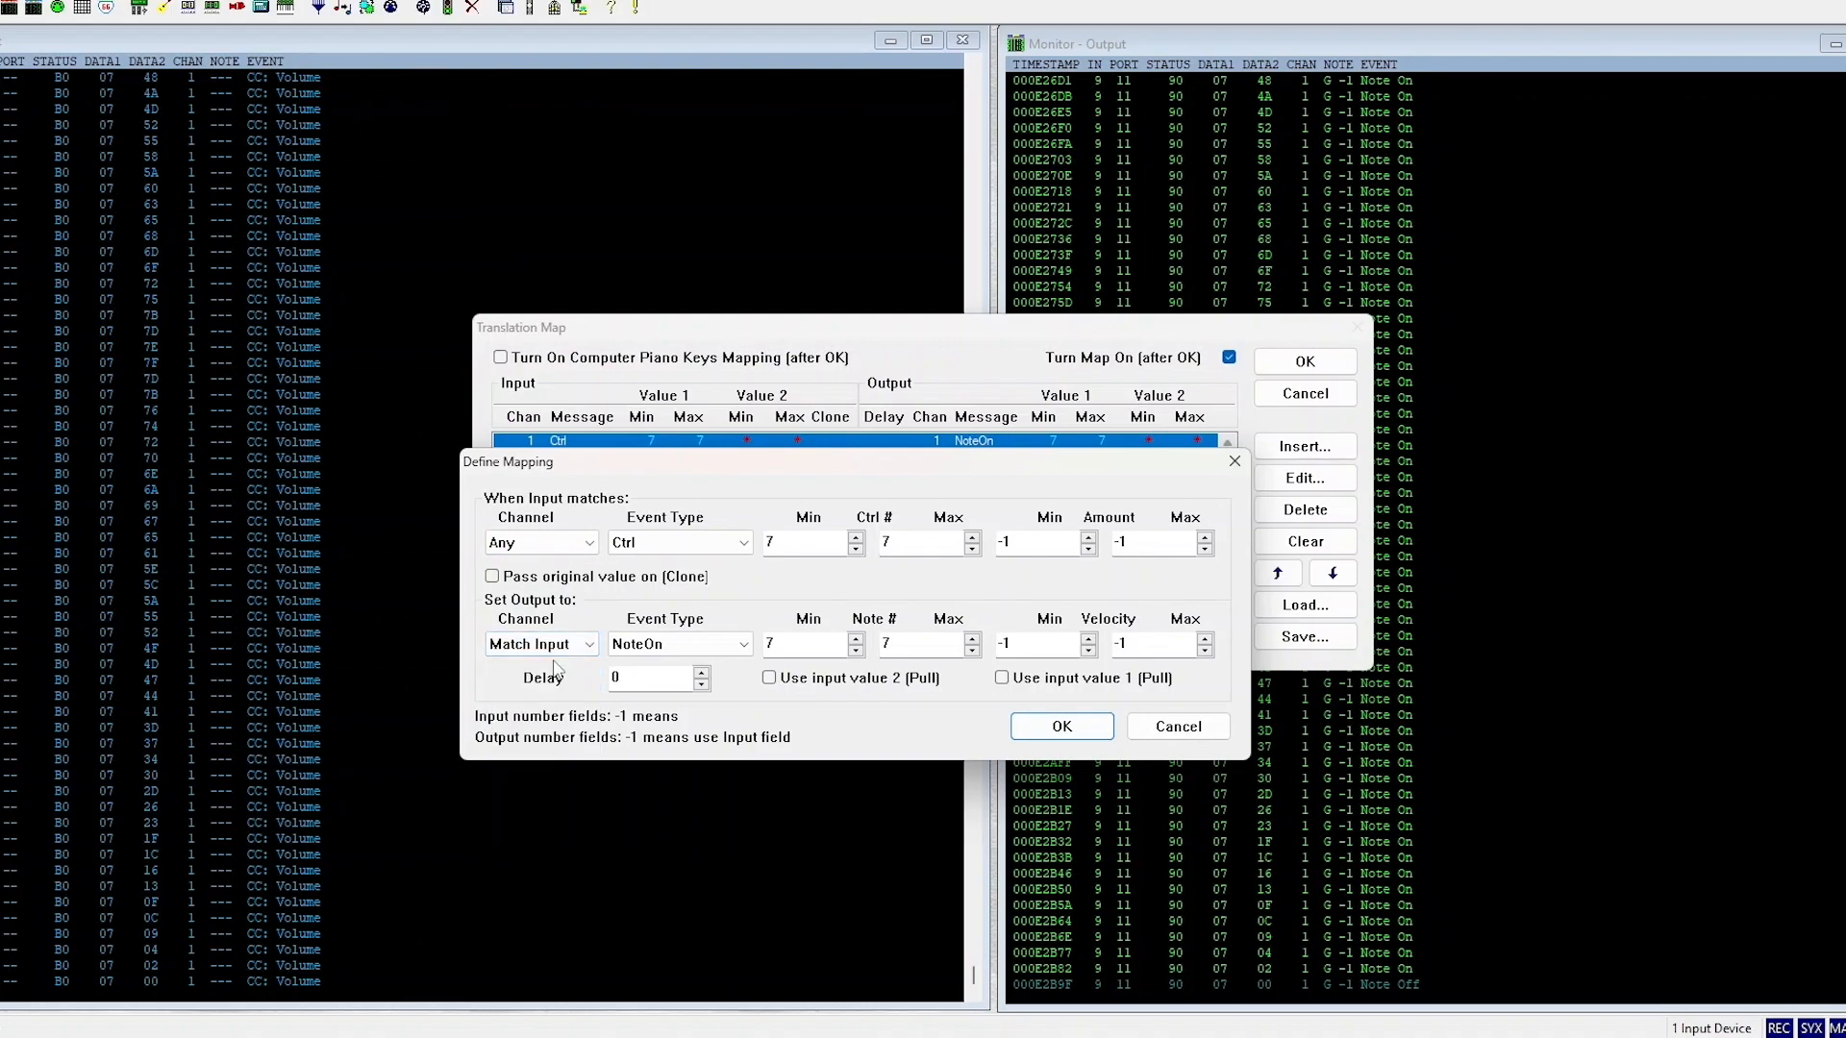